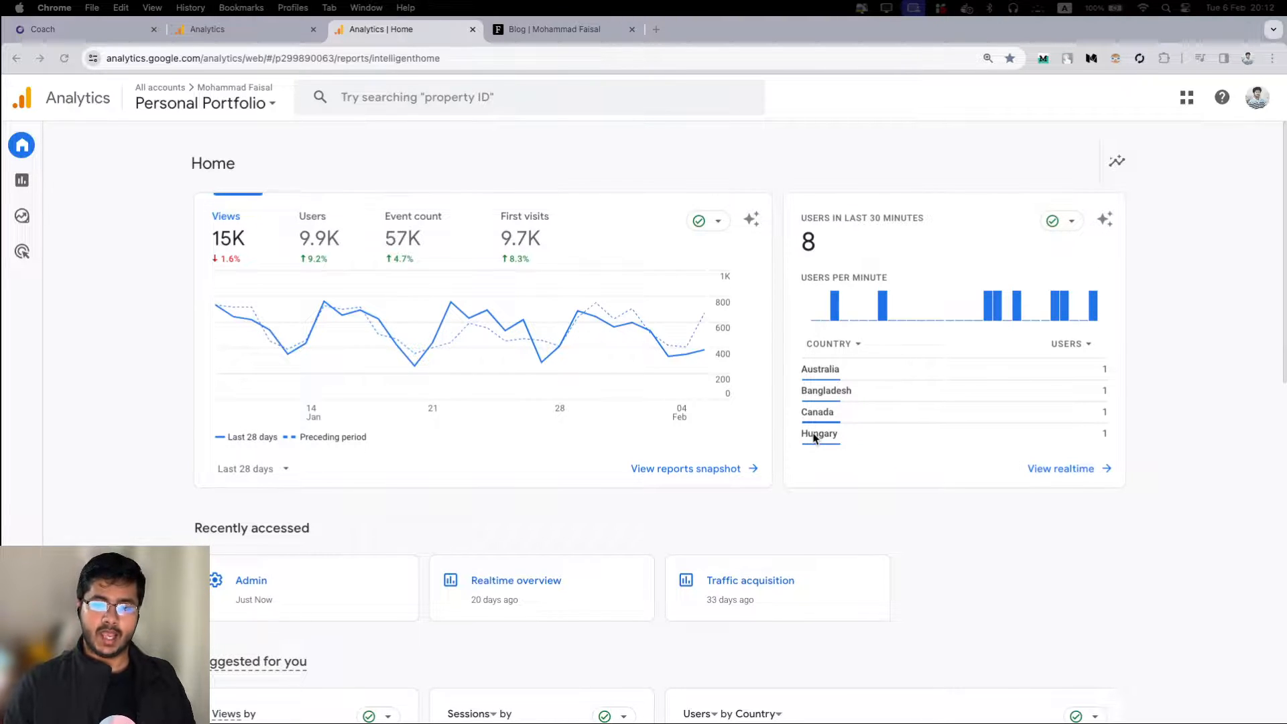
mouse_move(537, 107)
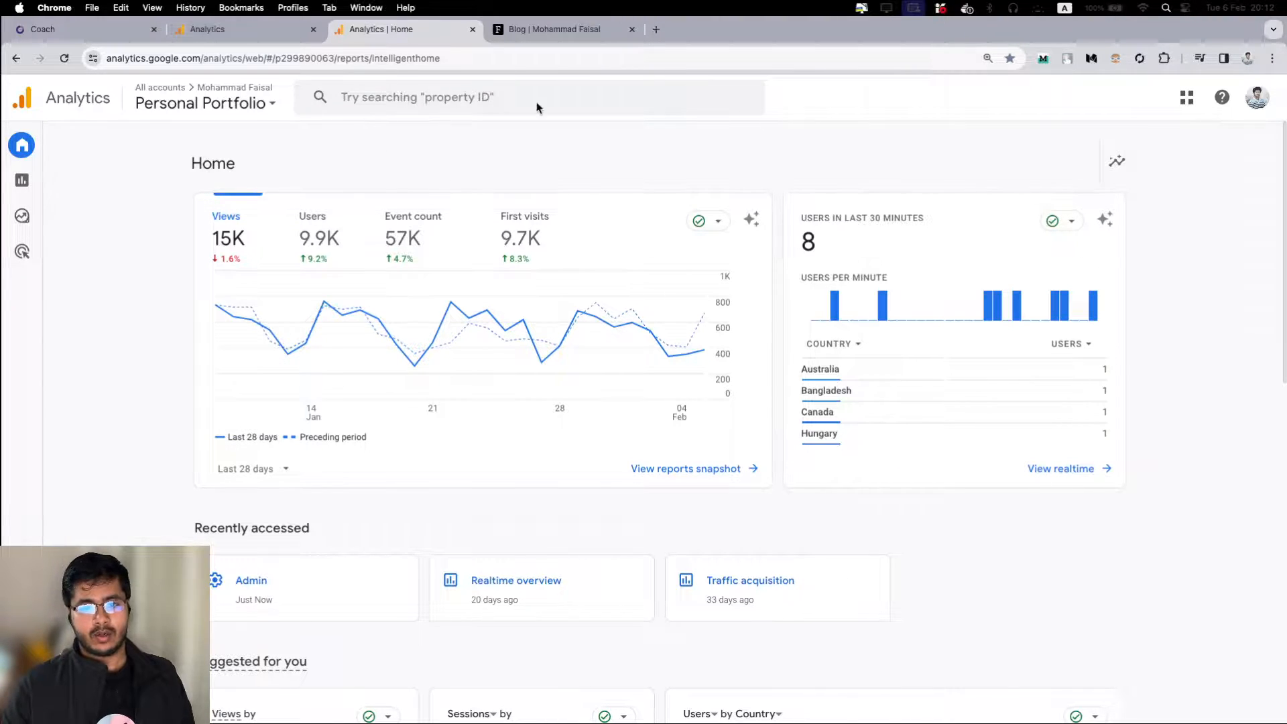
- Check the blog's About Me tab, then open the Realtime overview and browse its event cards
left_click(656, 29)
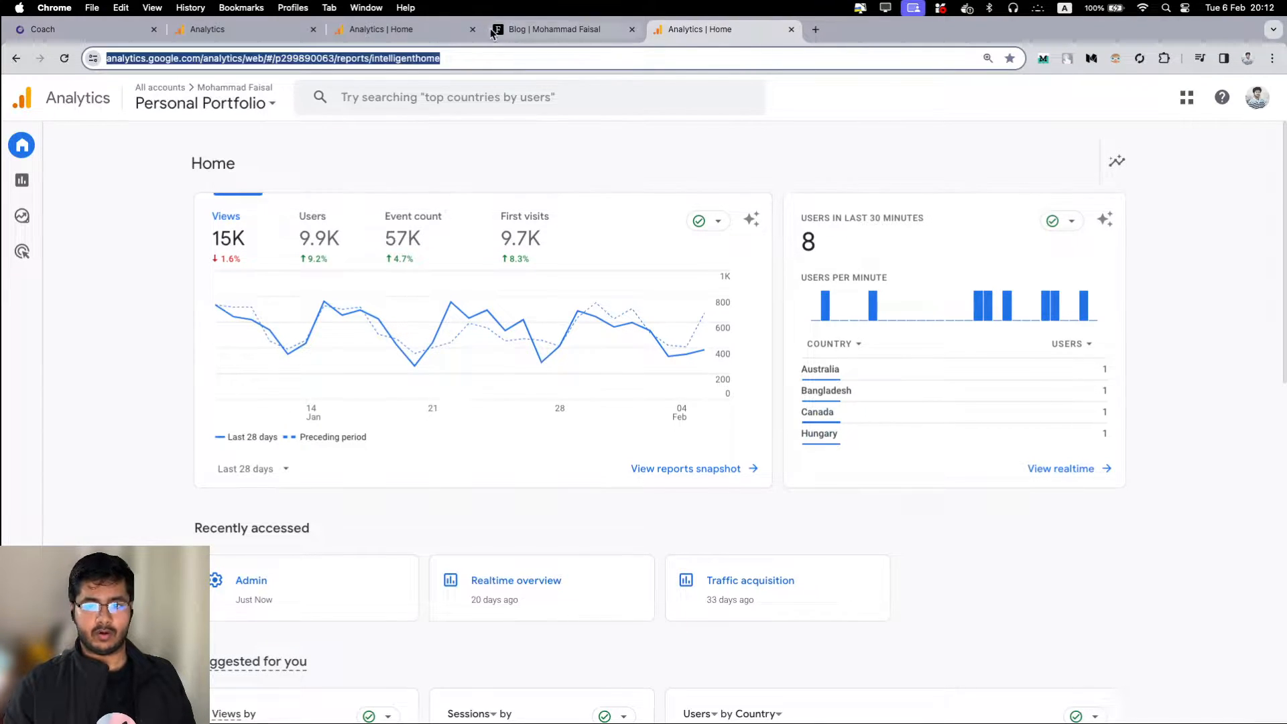
left_click(563, 28)
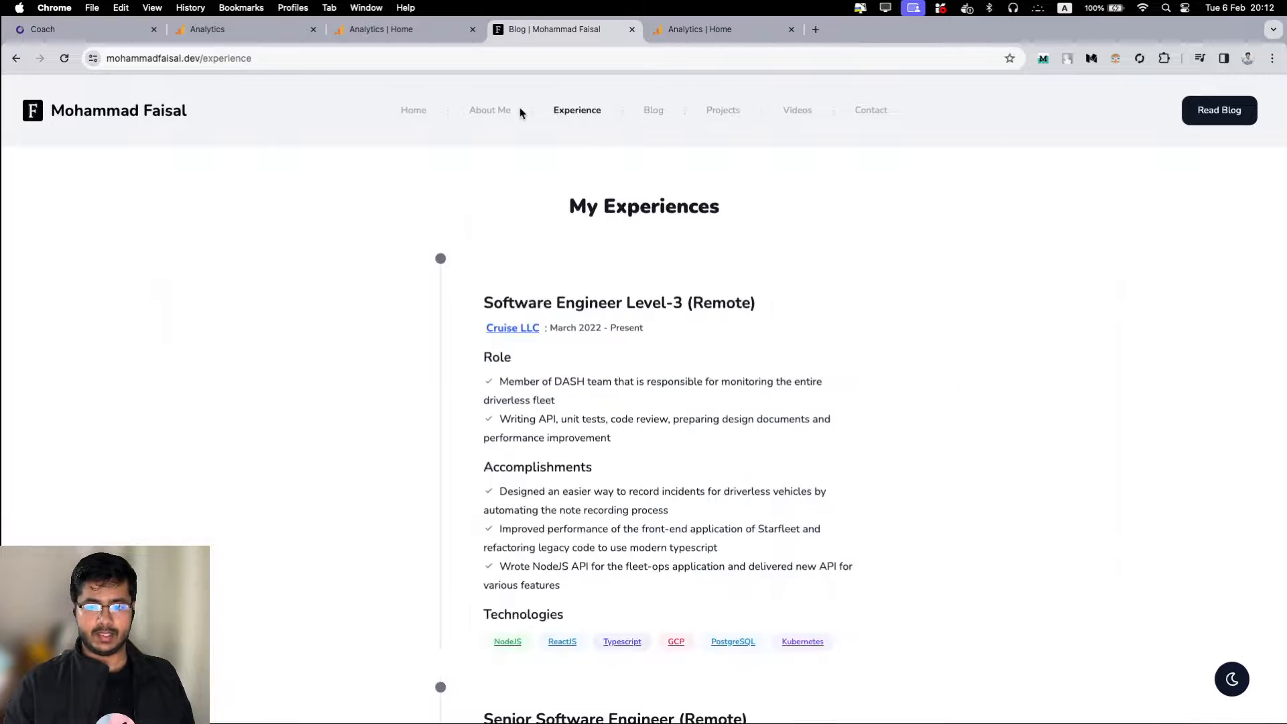
left_click(721, 29)
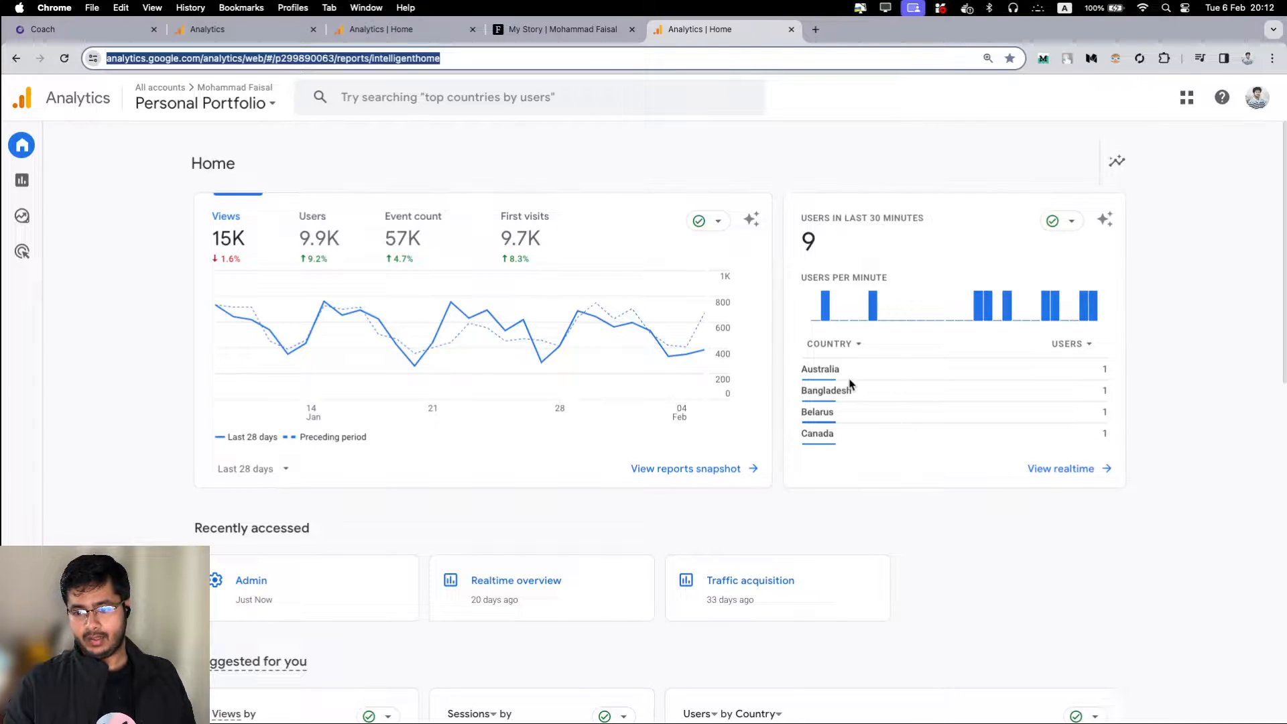
left_click(1061, 468)
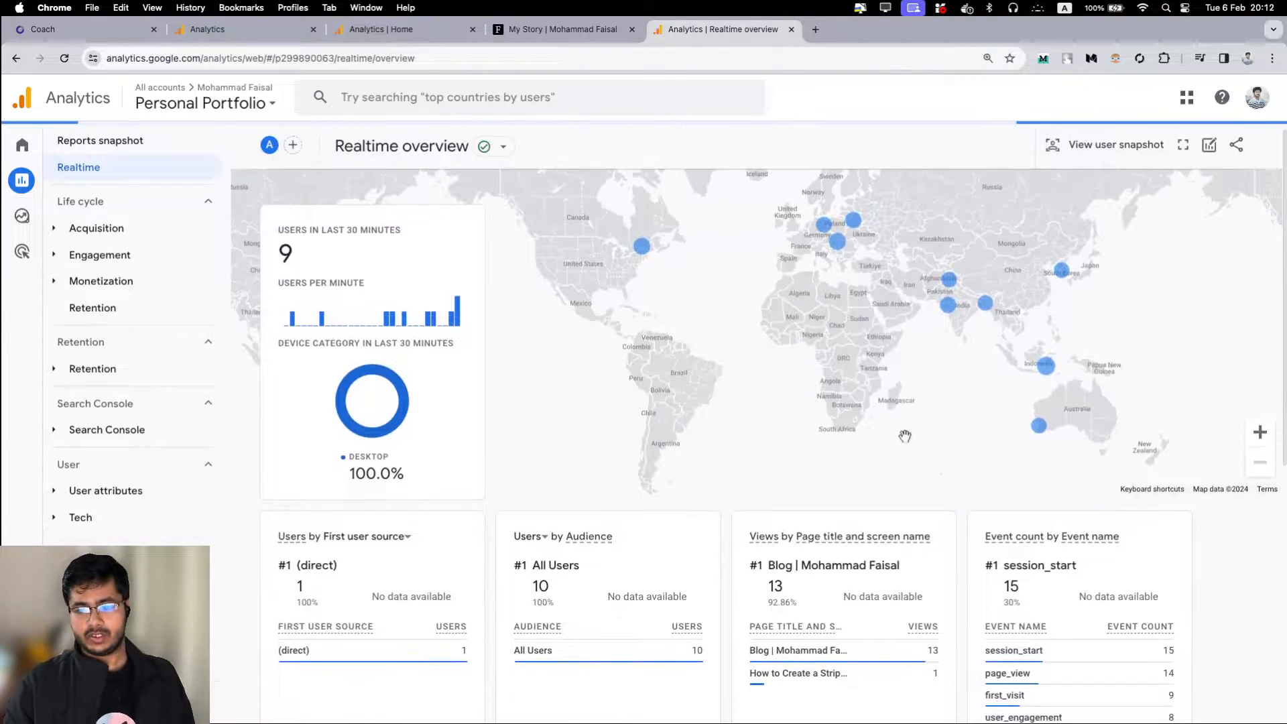
scroll("down", 3)
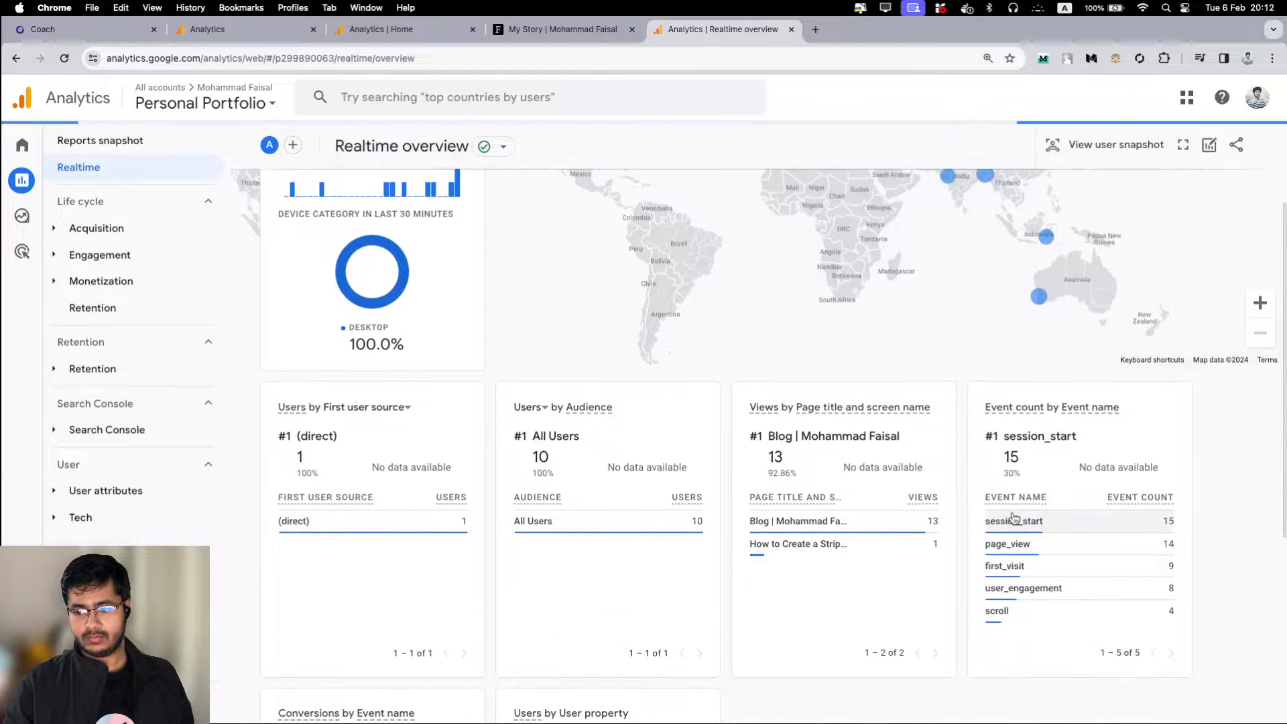
scroll("up", 3)
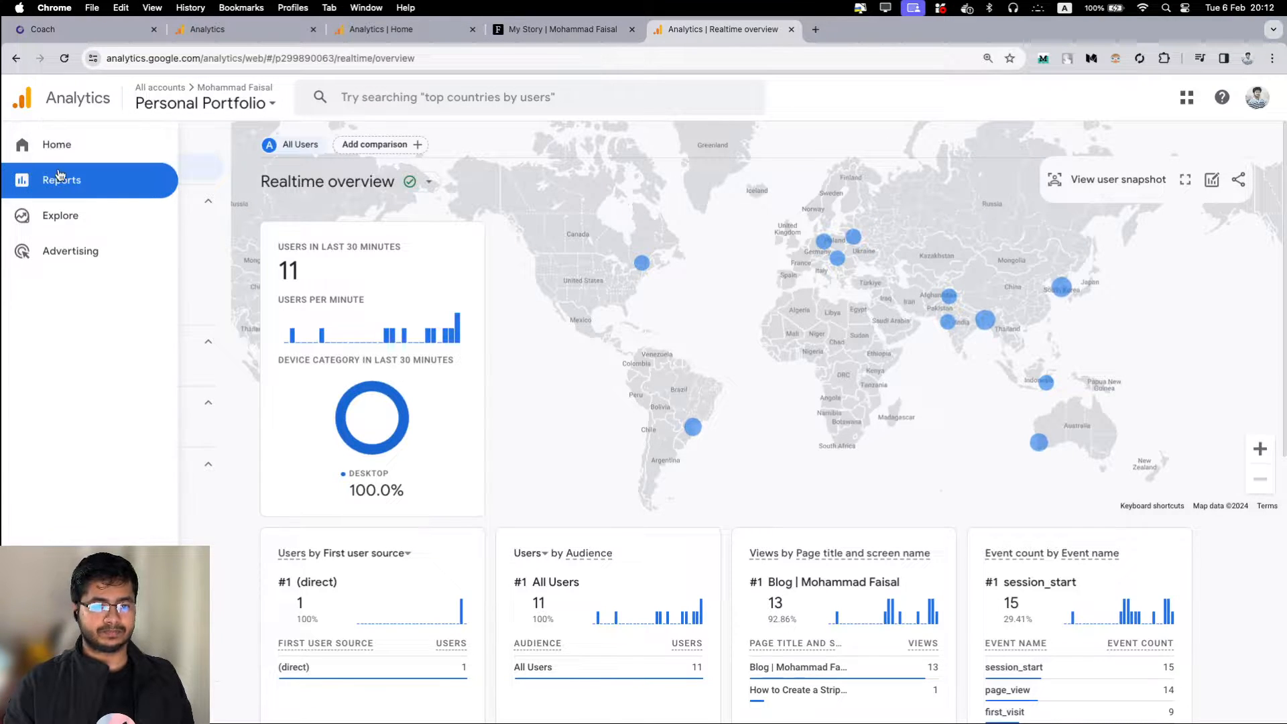
- Open Admin for the Personal Portfolio property and show the Create account/property options
left_click(61, 180)
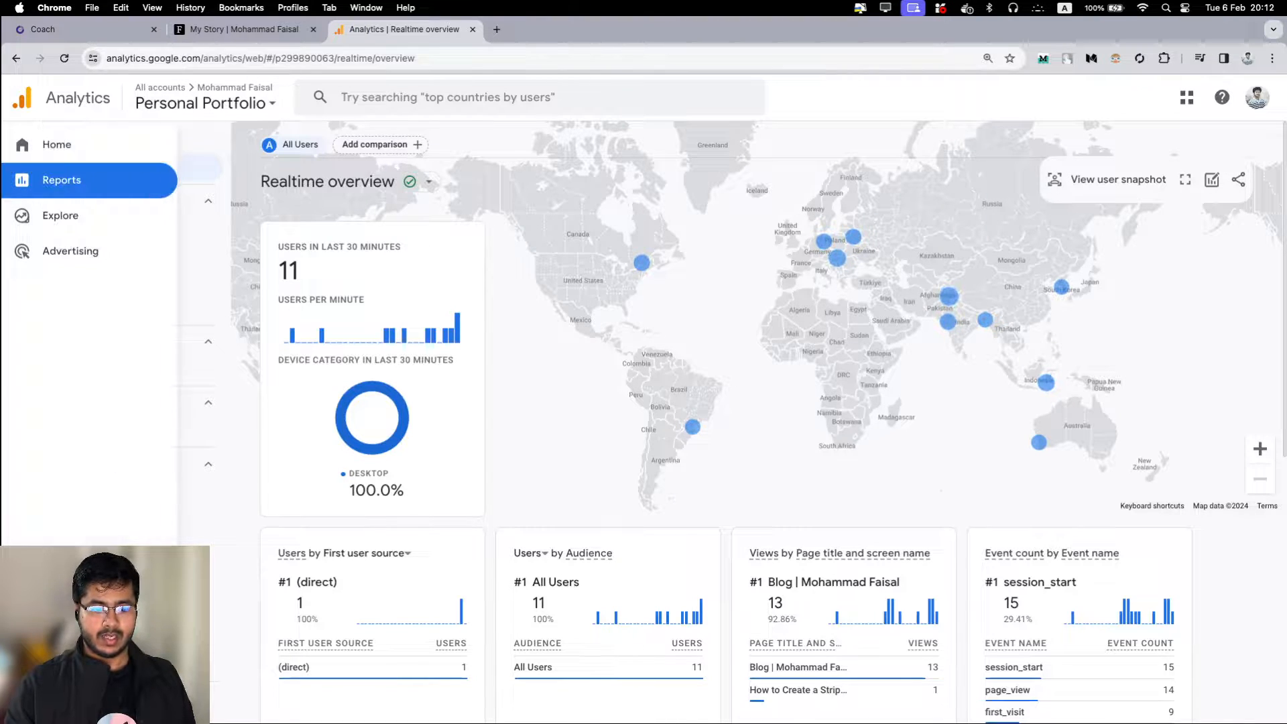
left_click(62, 179)
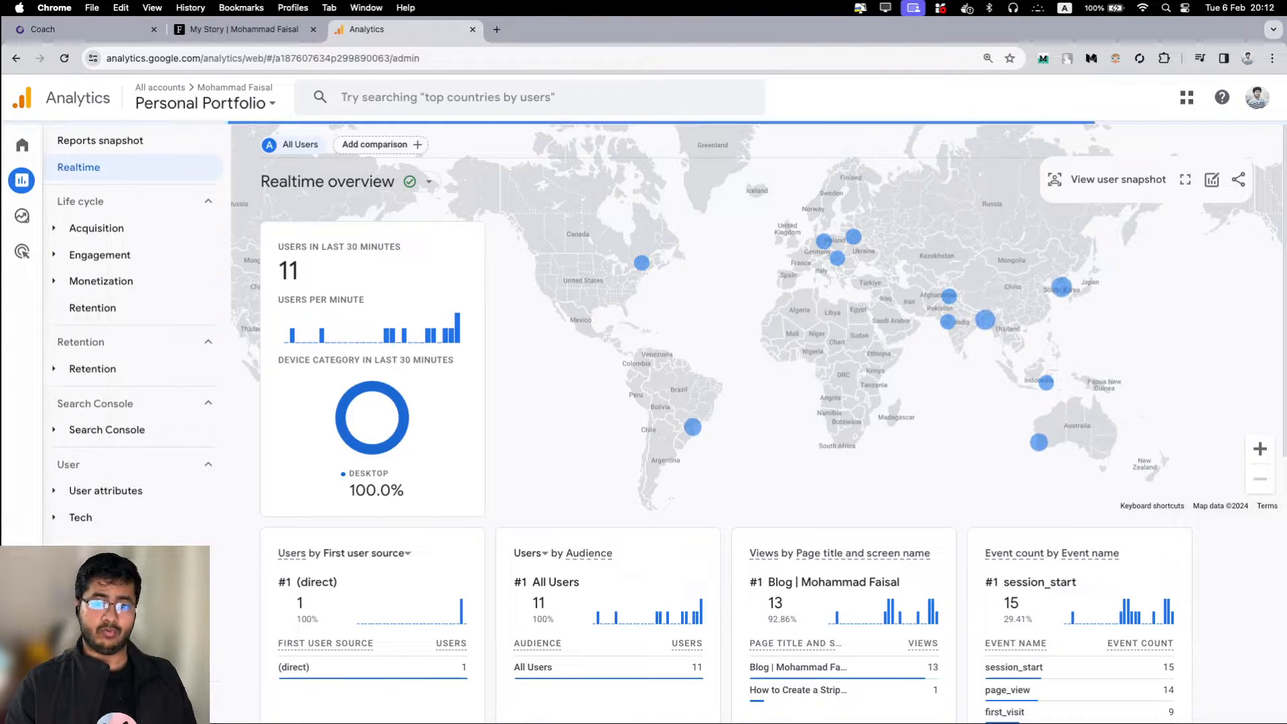
left_click(22, 251)
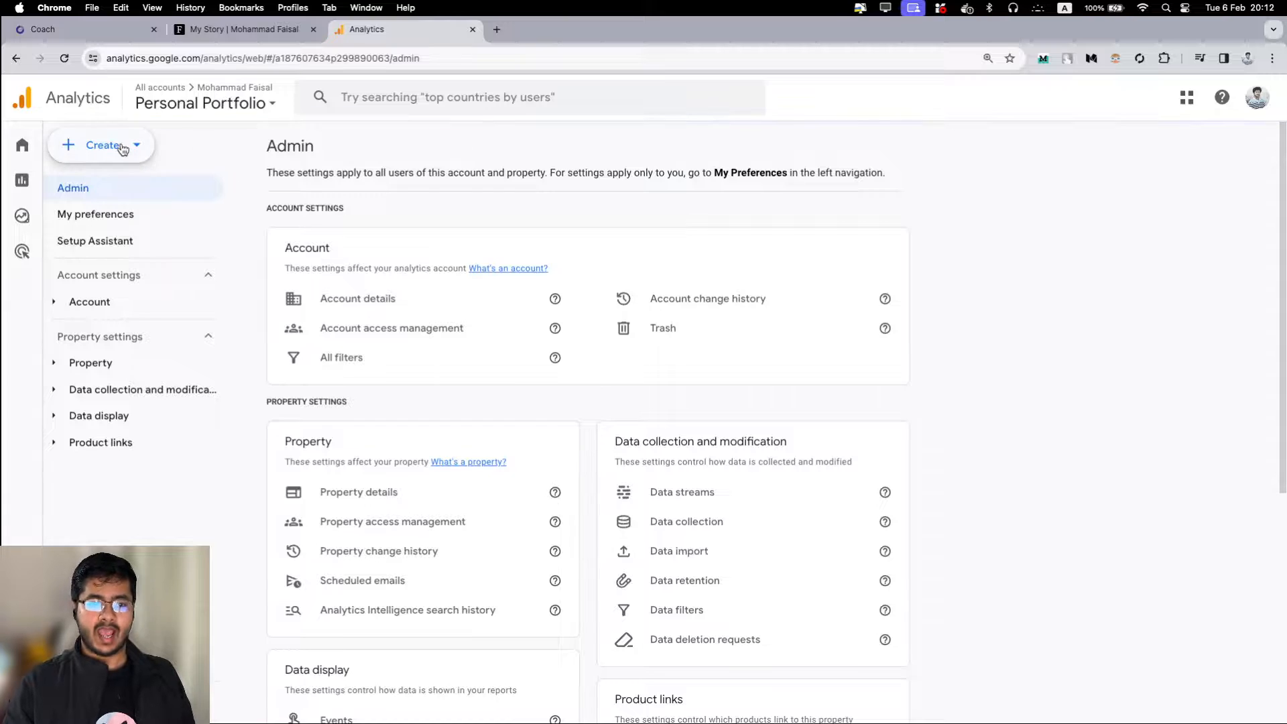
left_click(102, 145)
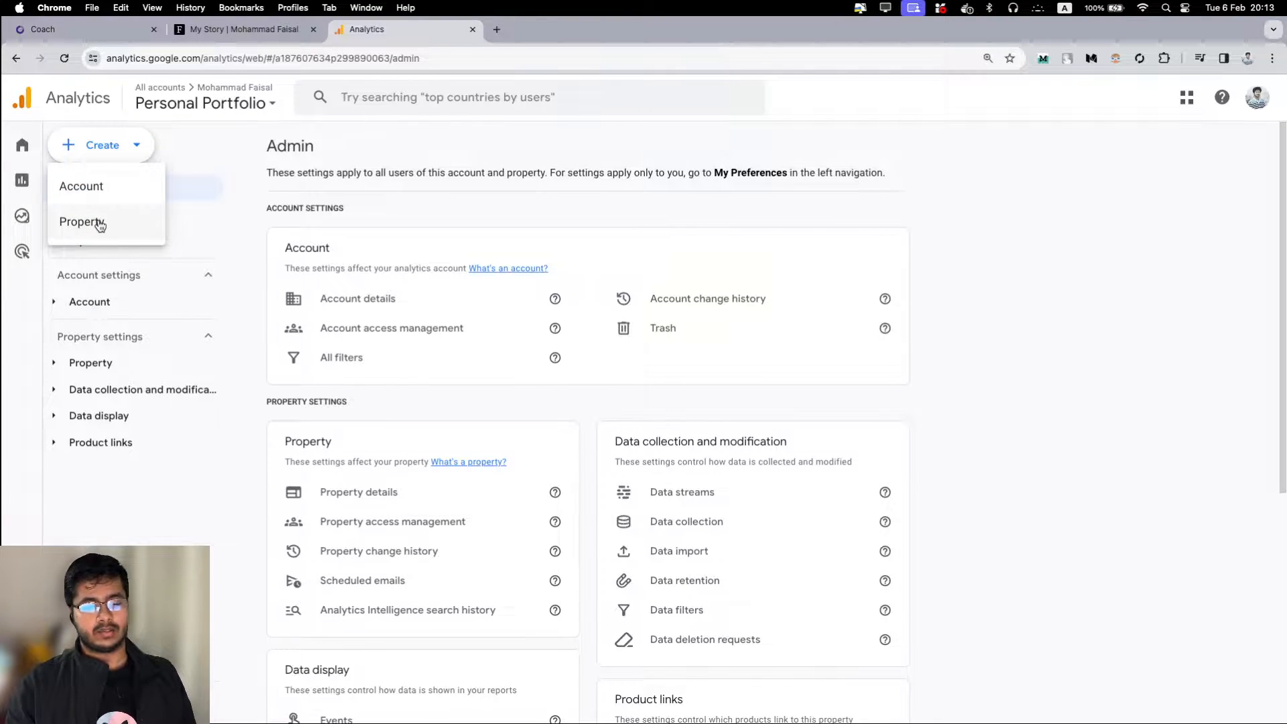
mouse_move(81, 187)
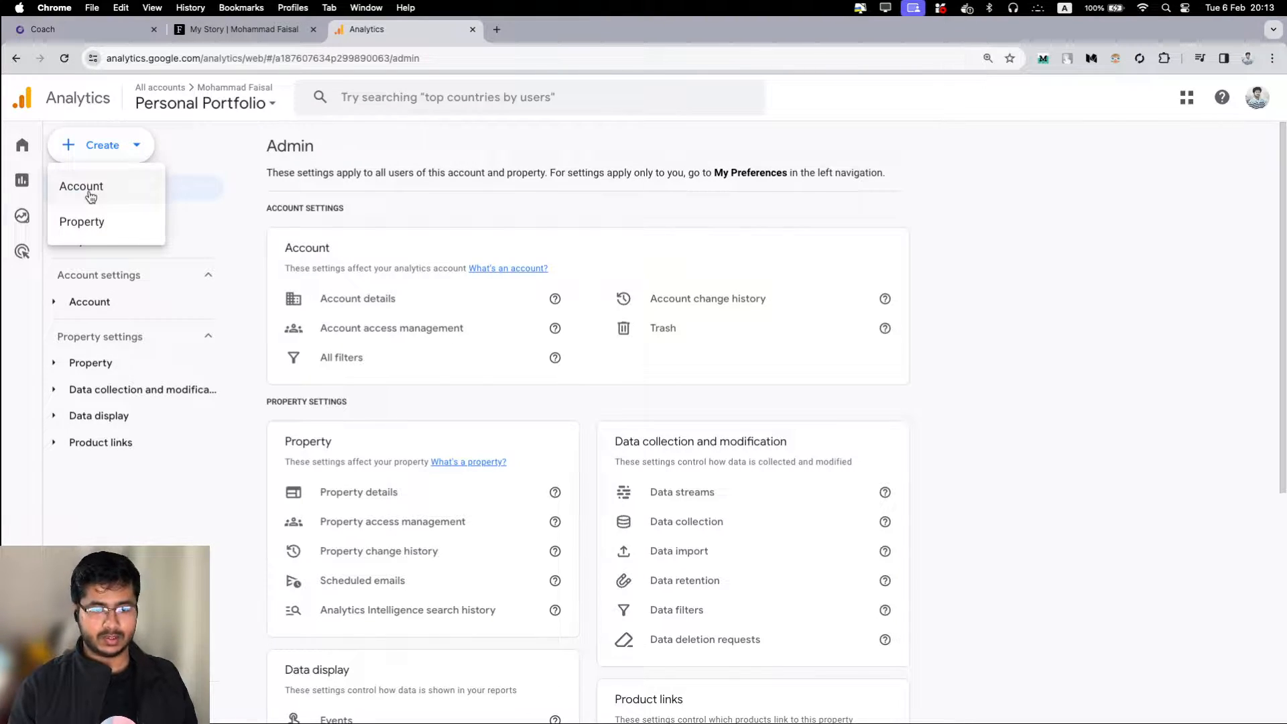
mouse_move(106, 209)
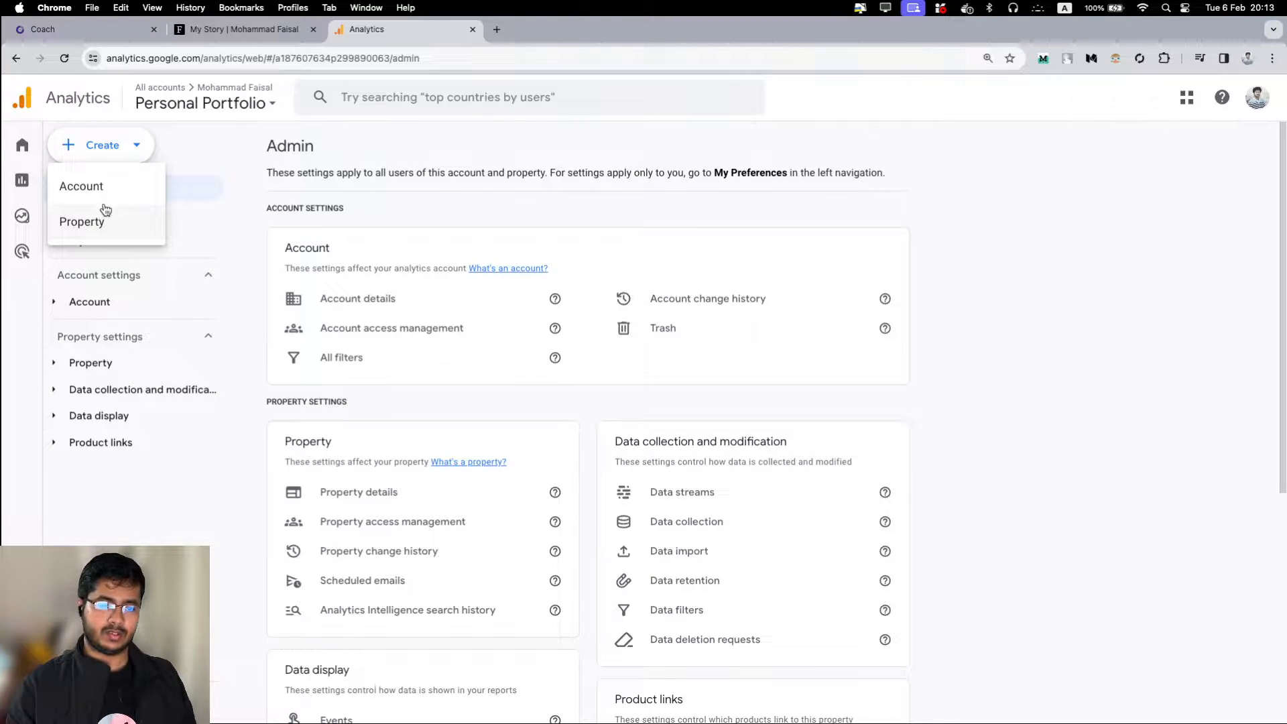
mouse_move(101, 228)
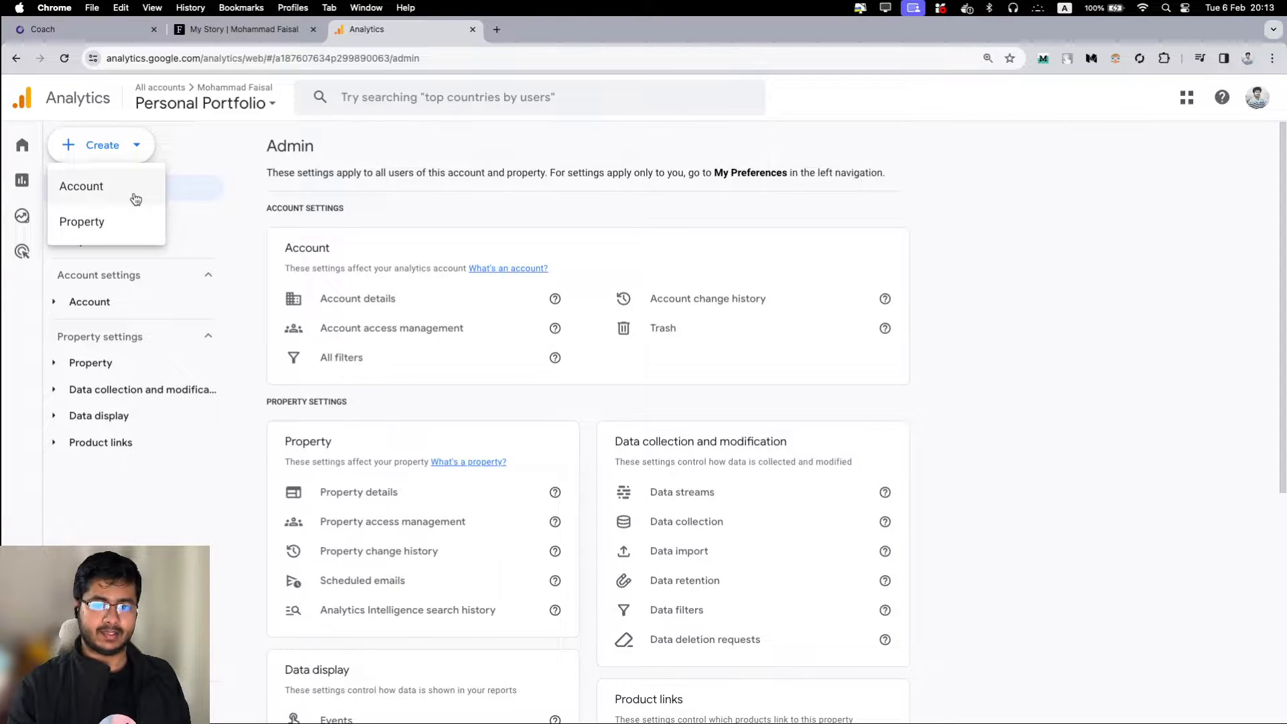
mouse_move(81, 222)
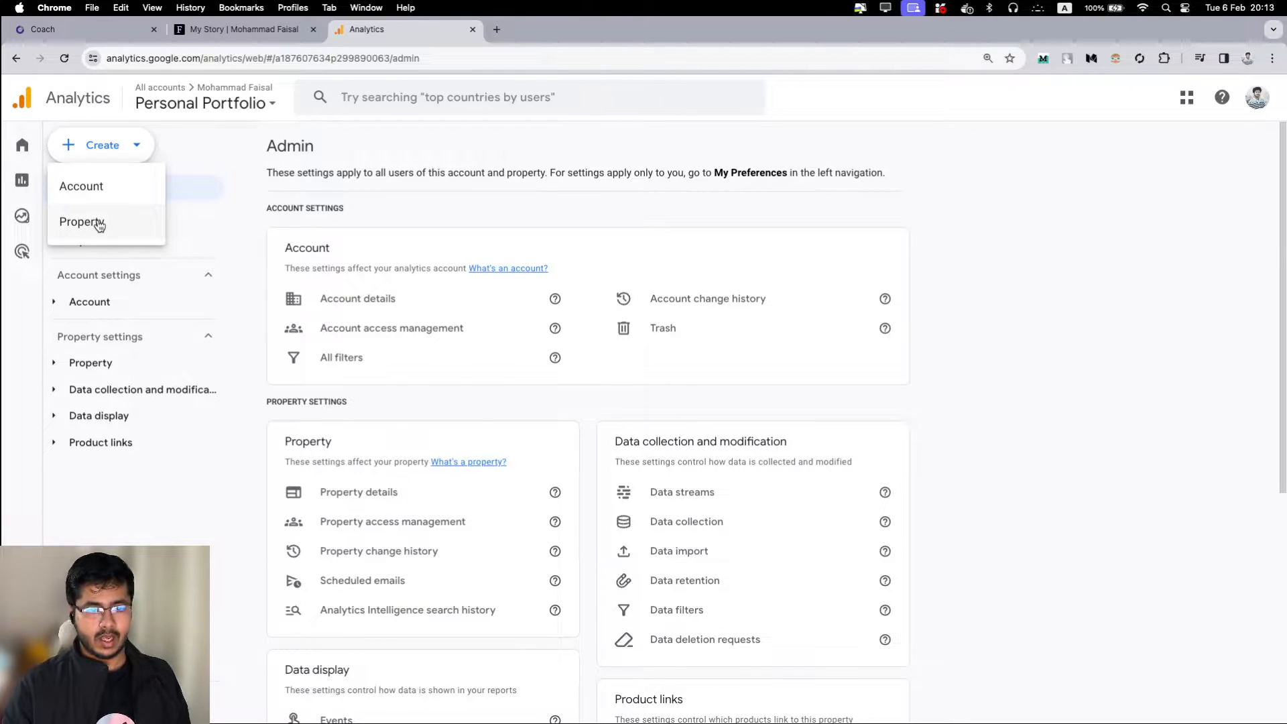
- Start a new property named 'Test property' and continue past the details page
left_click(81, 222)
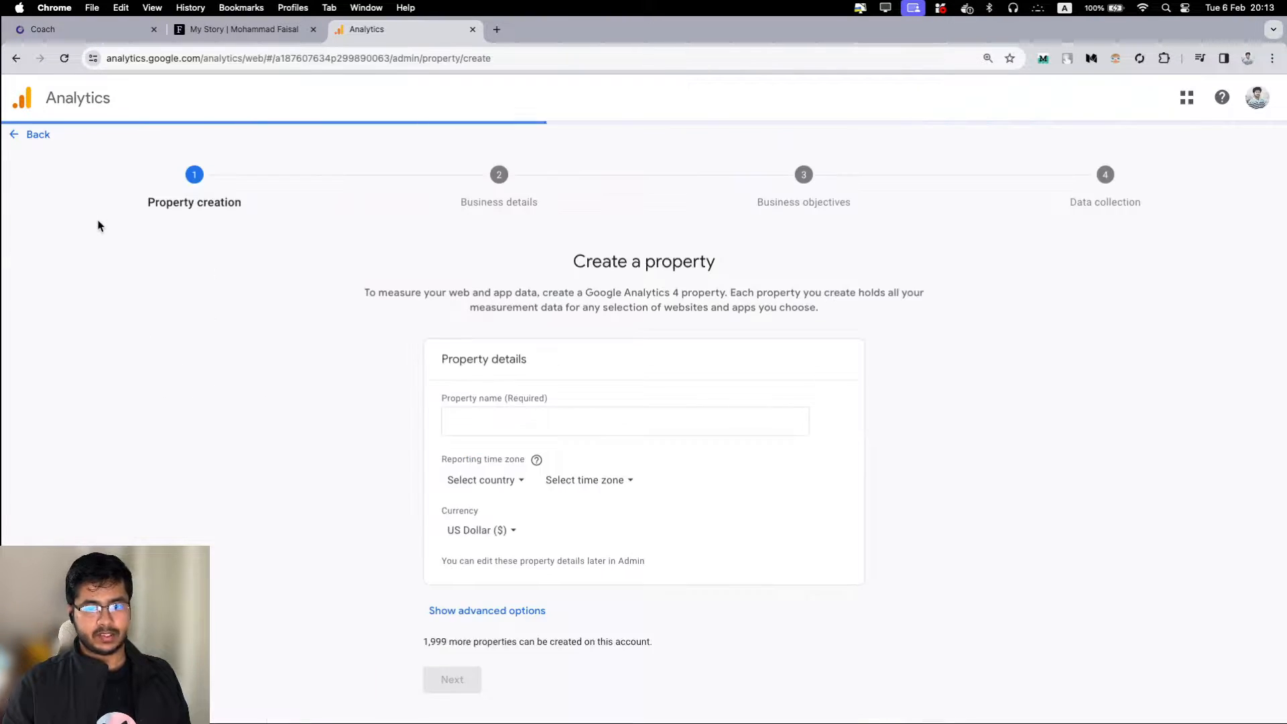
left_click(624, 420)
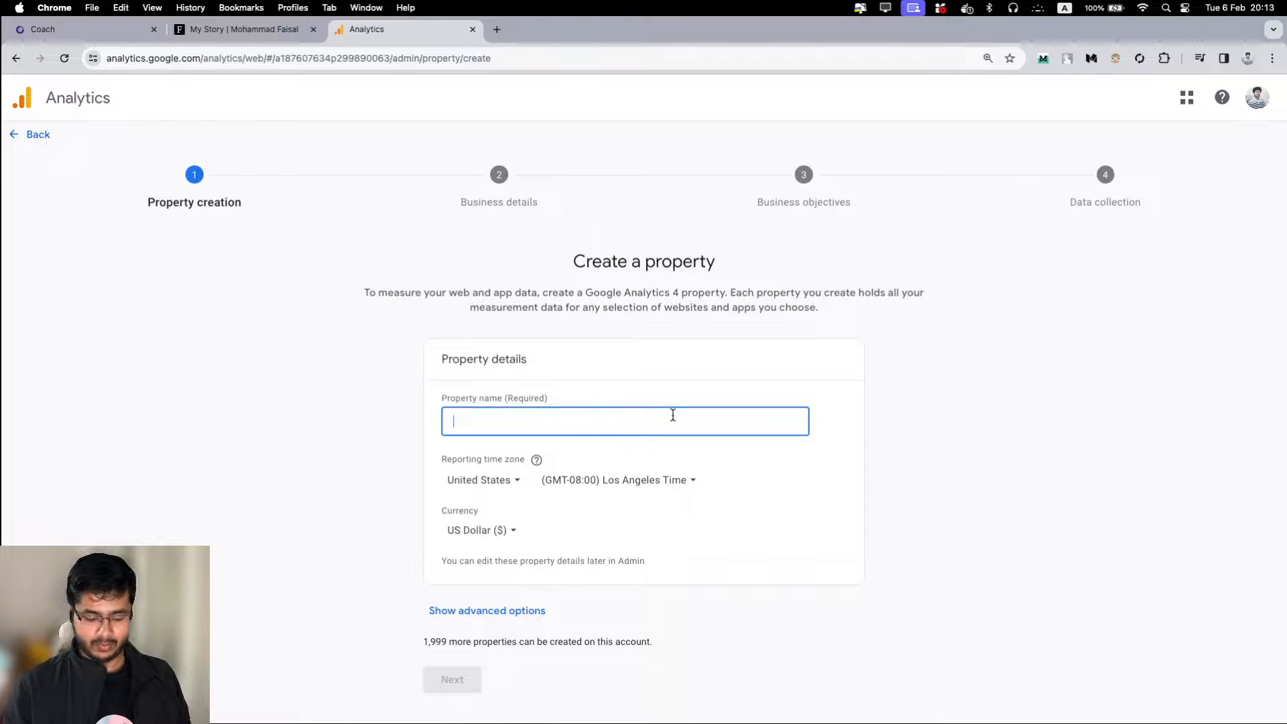
type("Test property")
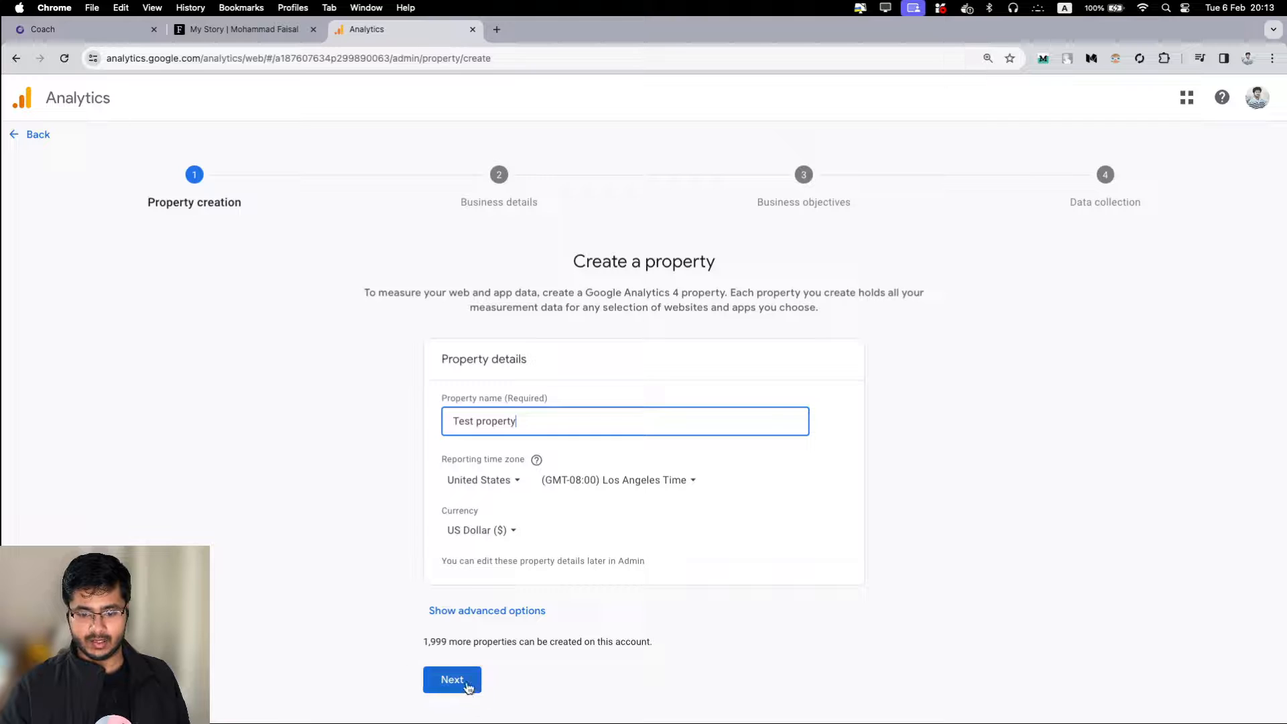
left_click(451, 680)
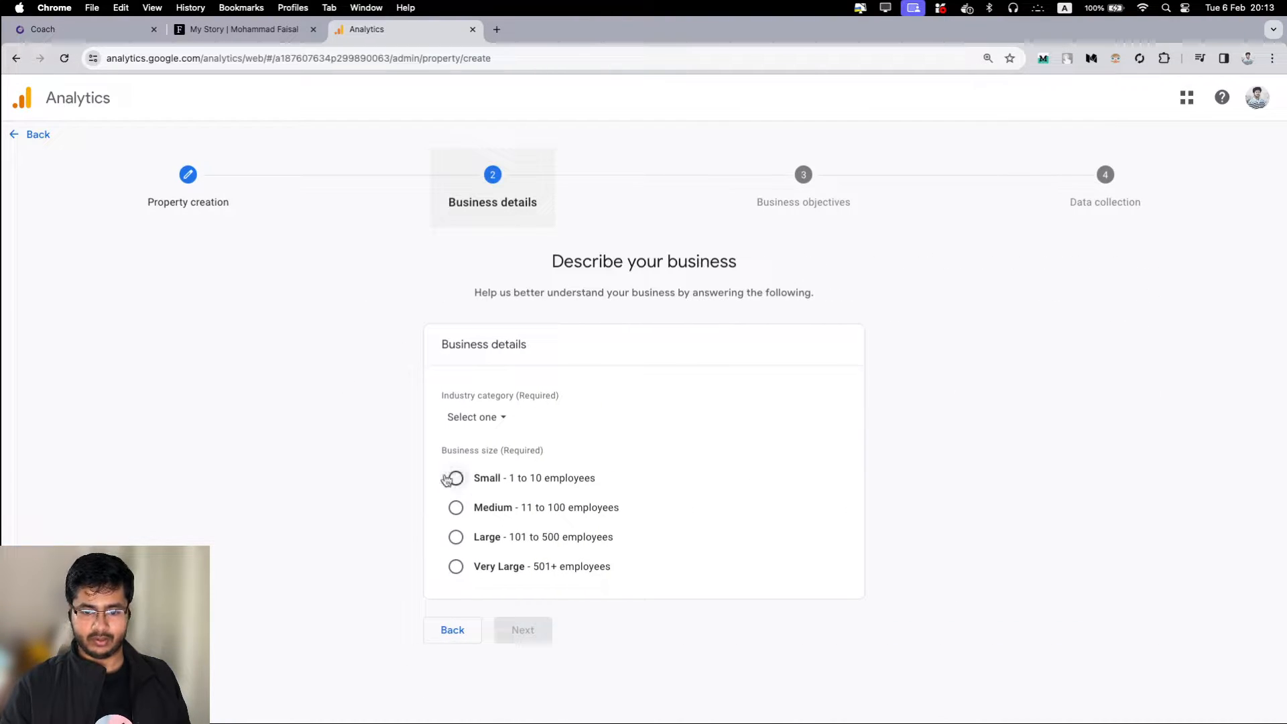
- Mark the business as Small (1–10 employees), choose three objectives, and create the property
left_click(456, 478)
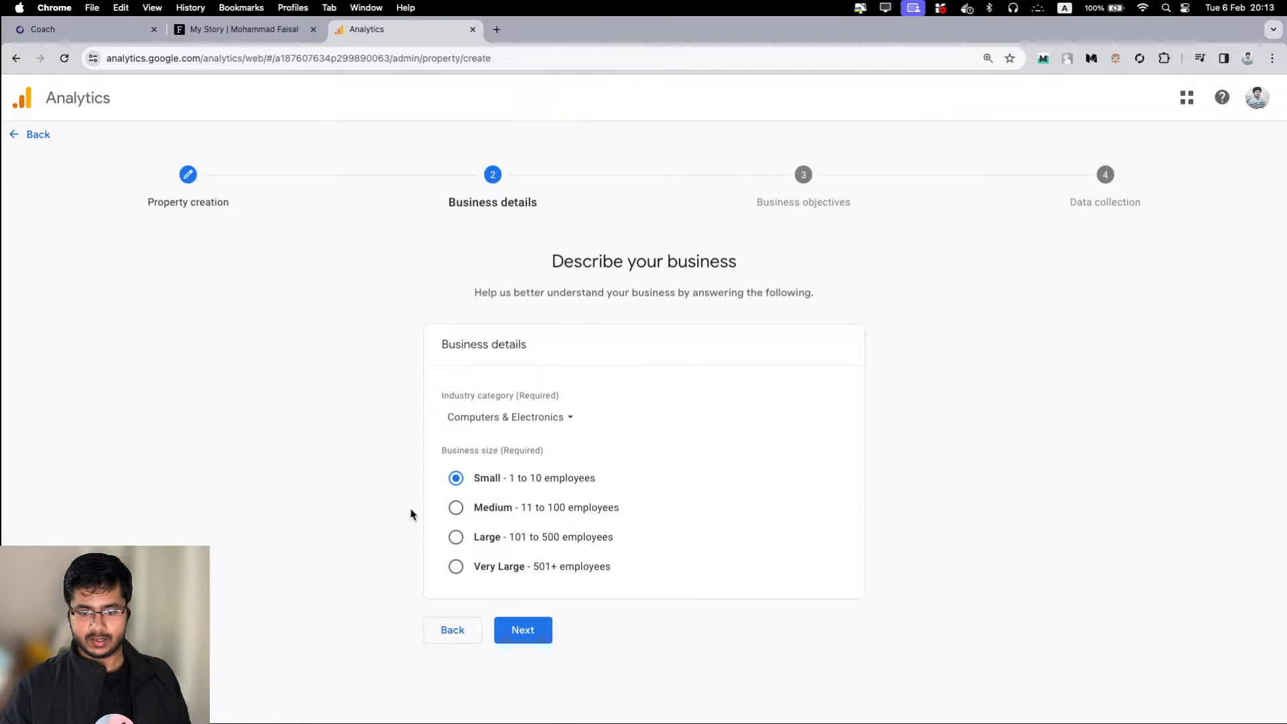
left_click(522, 630)
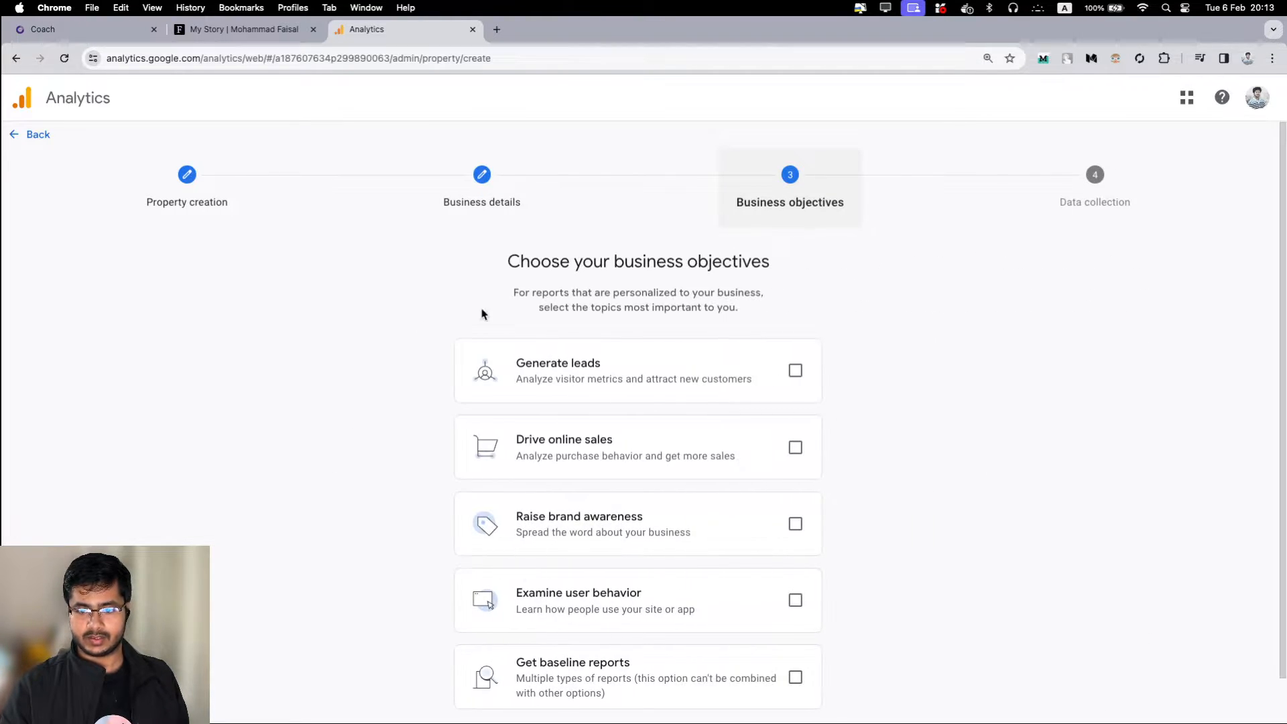
left_click(795, 524)
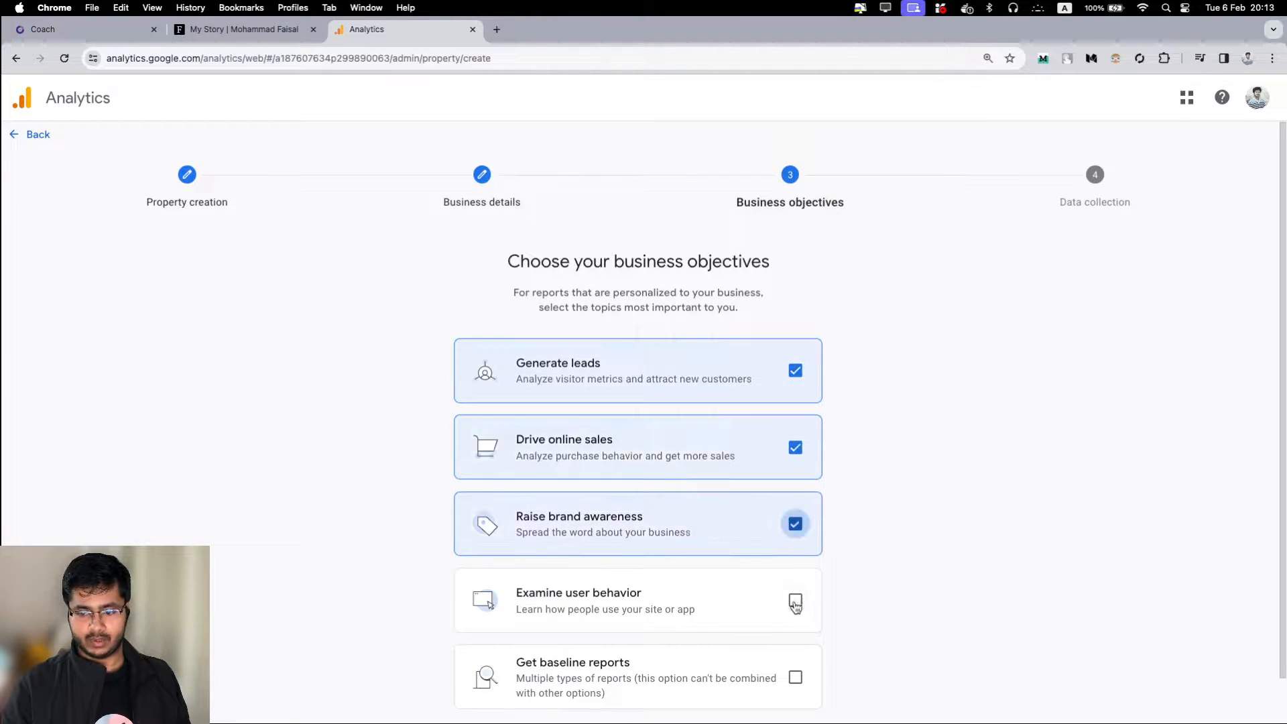
left_click(794, 605)
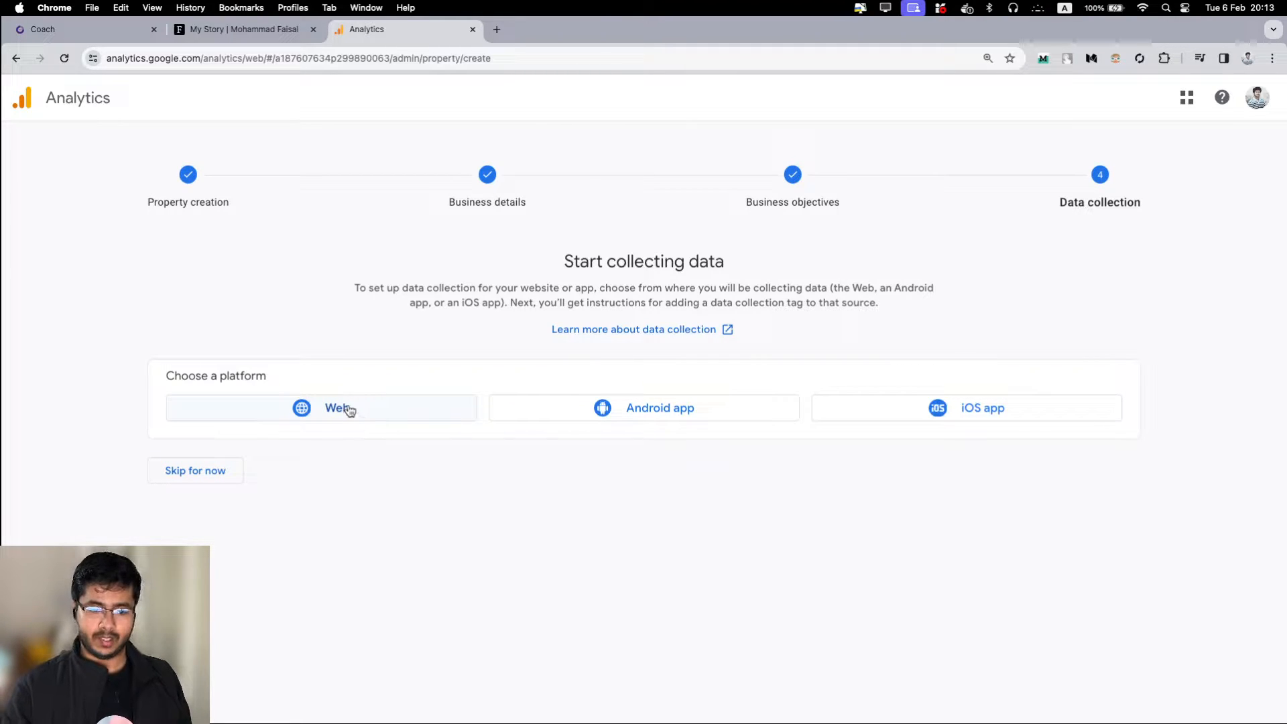
- Choose the Web platform and enter test.ai as the website URL
left_click(340, 409)
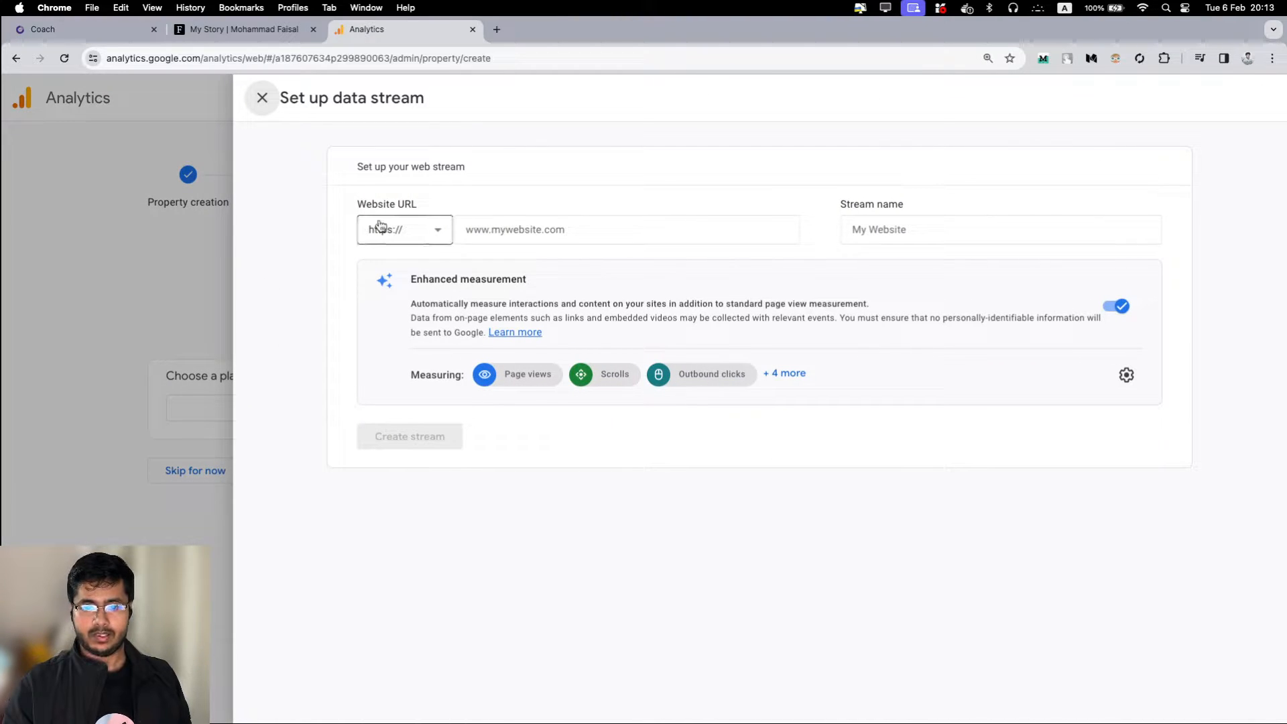
left_click(626, 230)
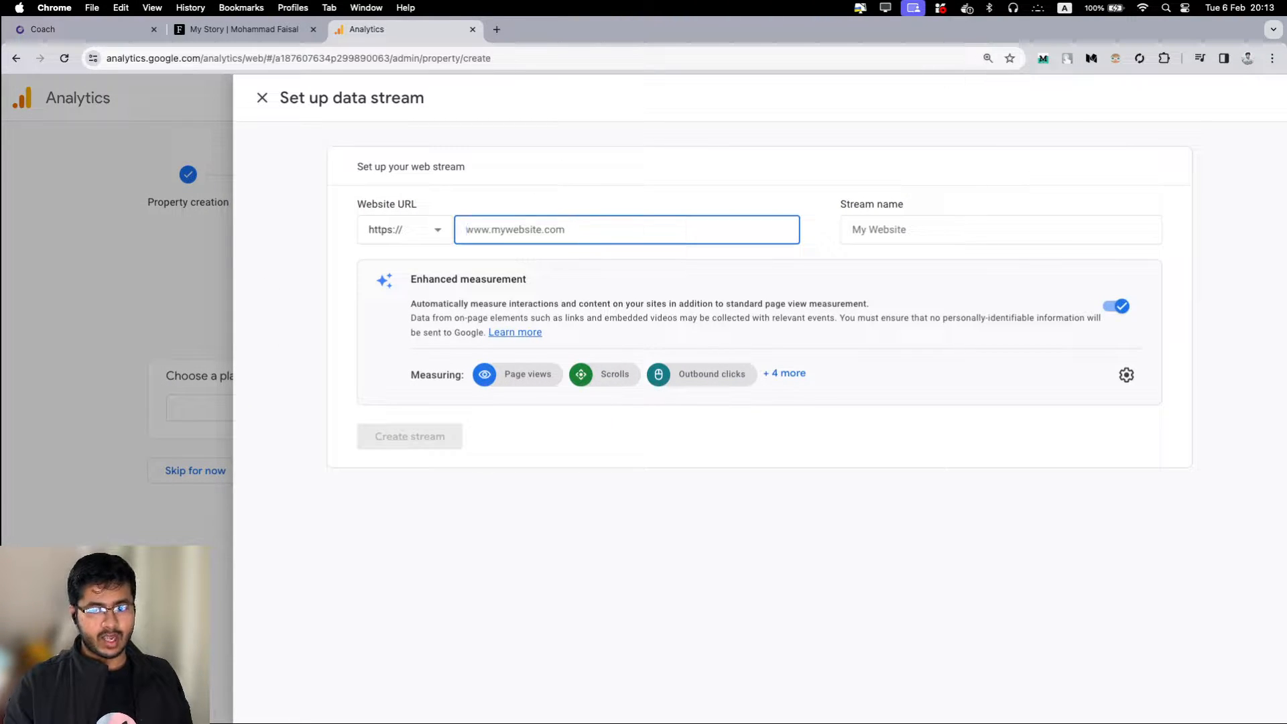
type("test.ai")
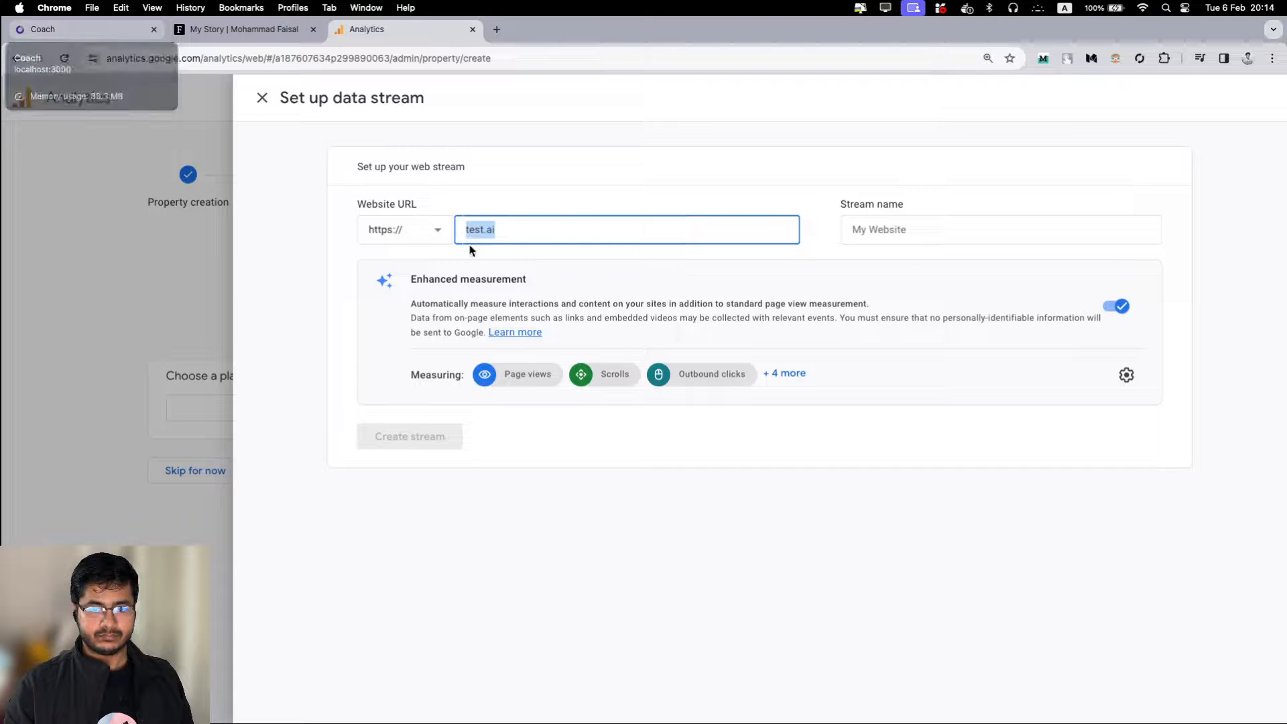
mouse_move(471, 246)
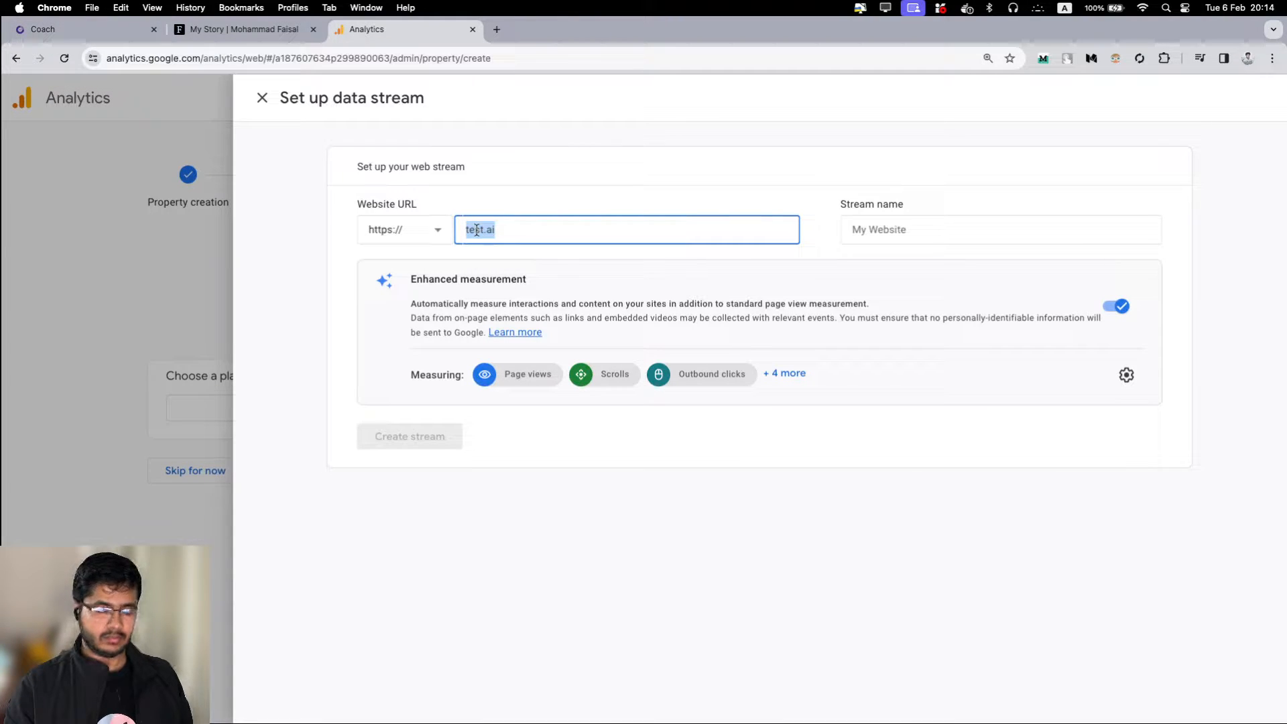
mouse_move(496, 203)
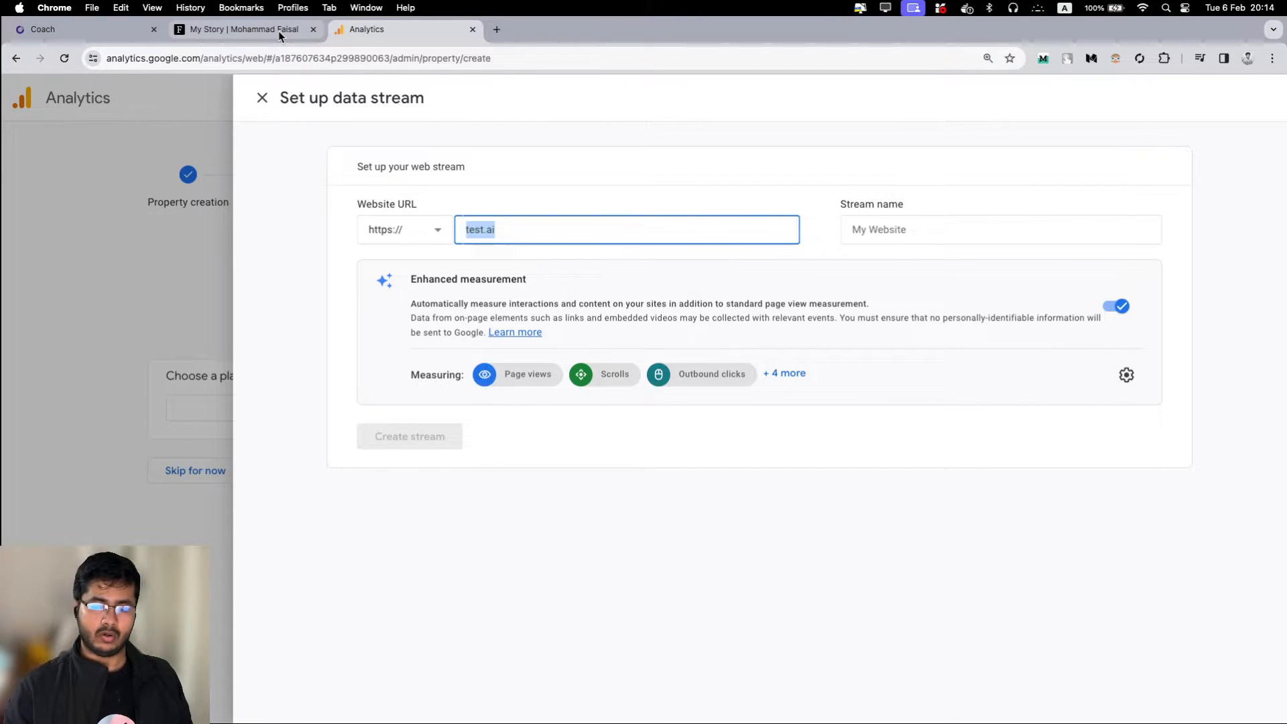
mouse_move(245, 28)
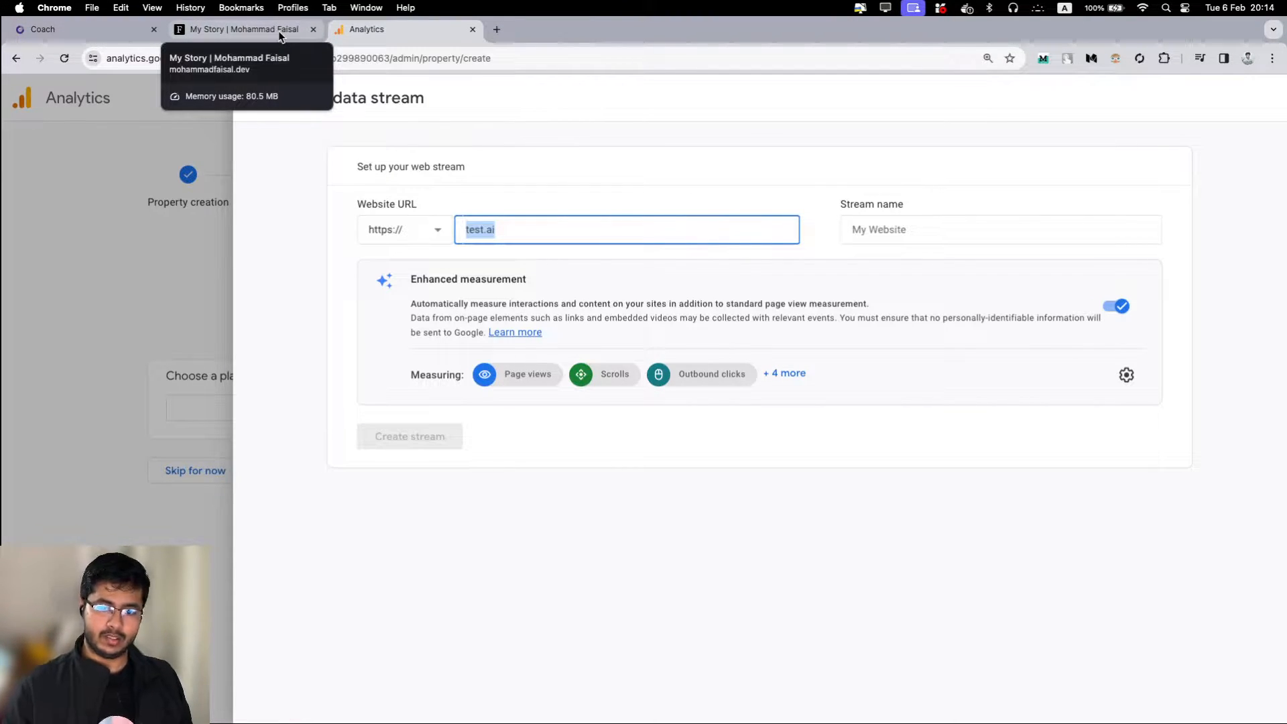
- After glancing at the portfolio tab, name the stream 'Test website' and create it
left_click(238, 30)
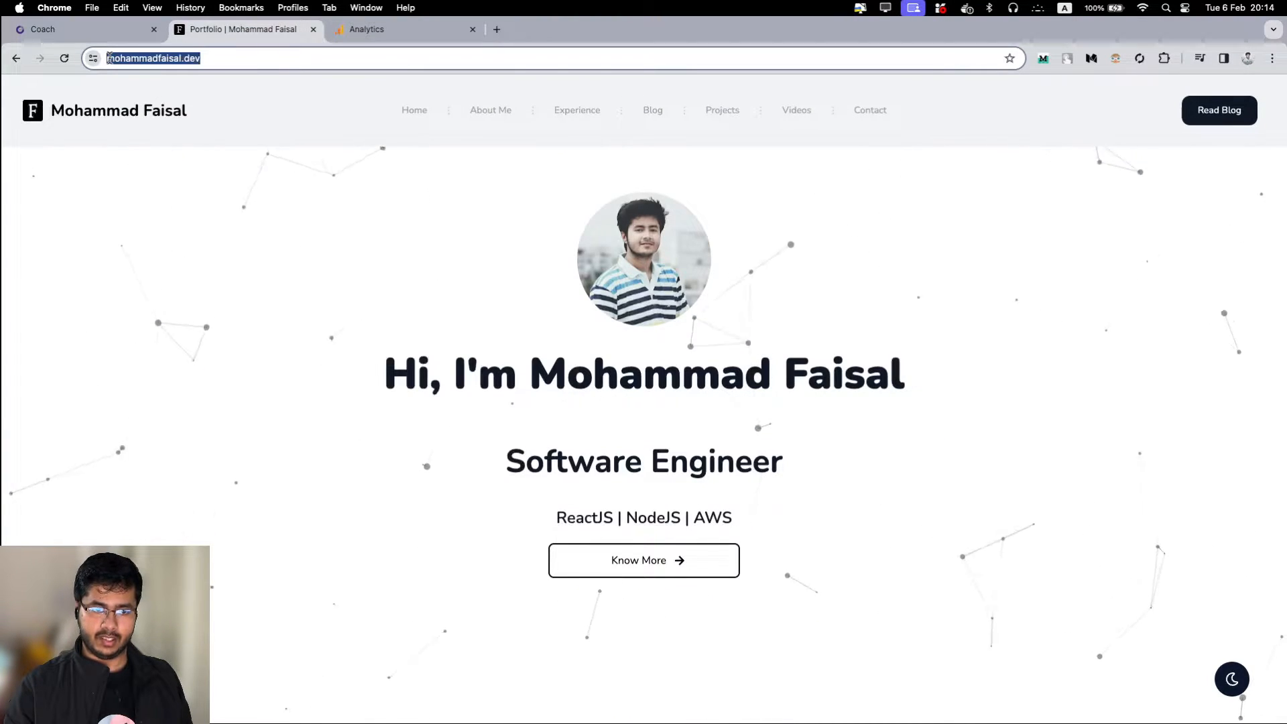
left_click(403, 29)
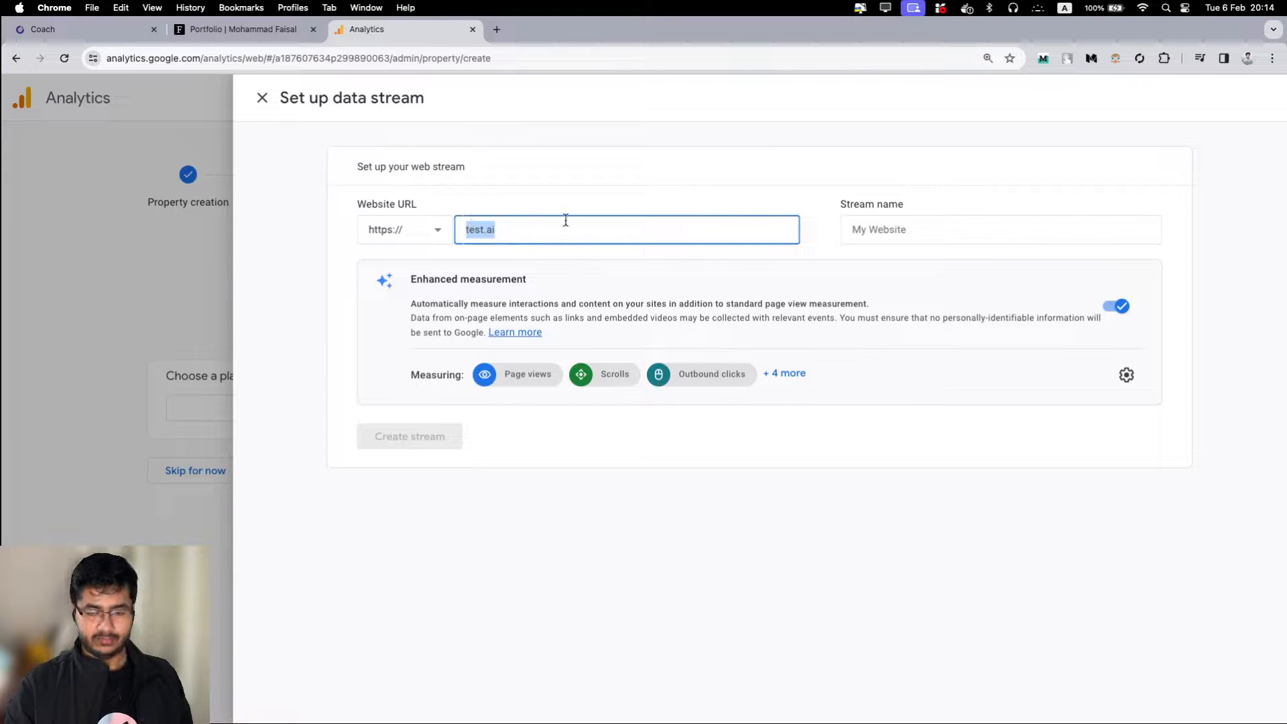
mouse_move(605, 429)
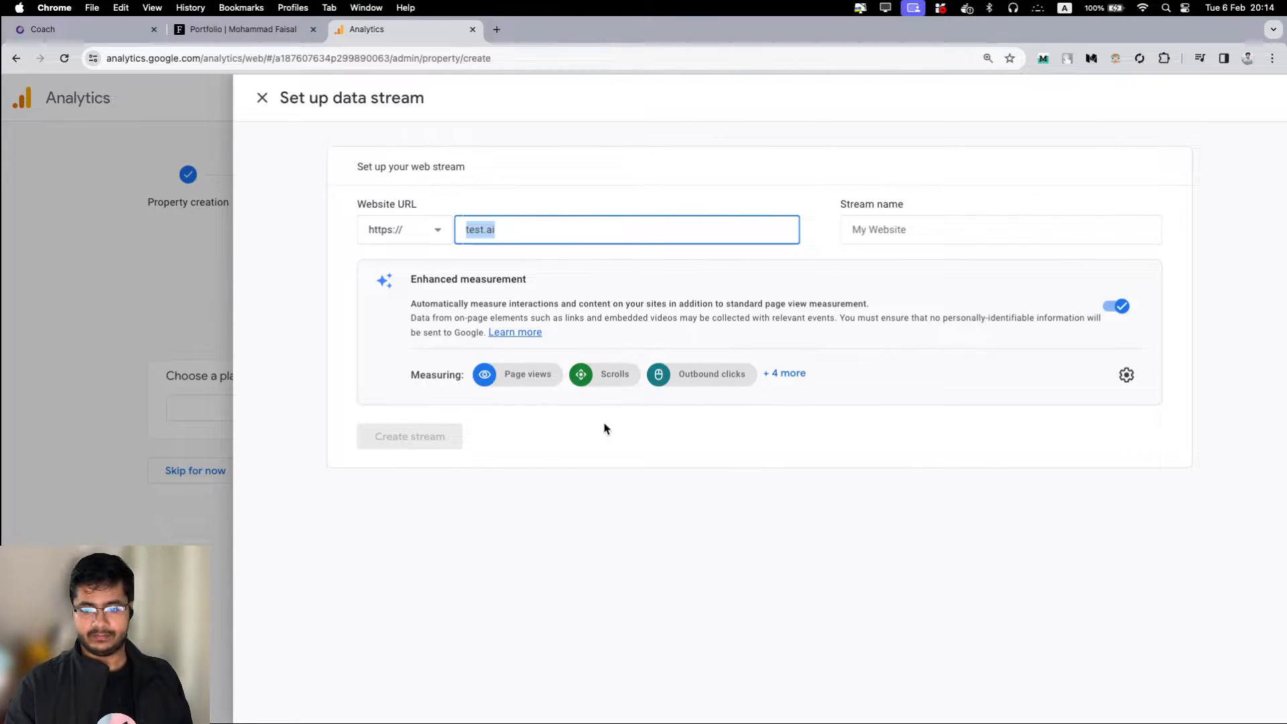
left_click(1000, 230)
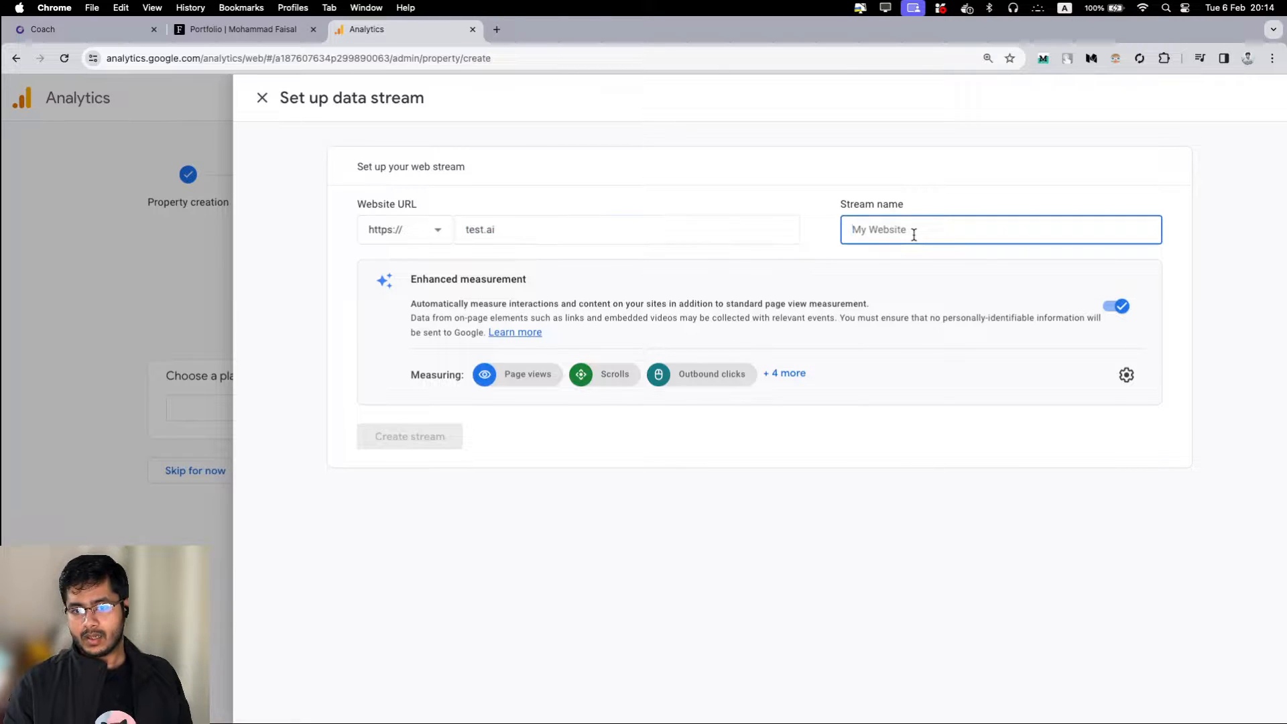
left_click(626, 230)
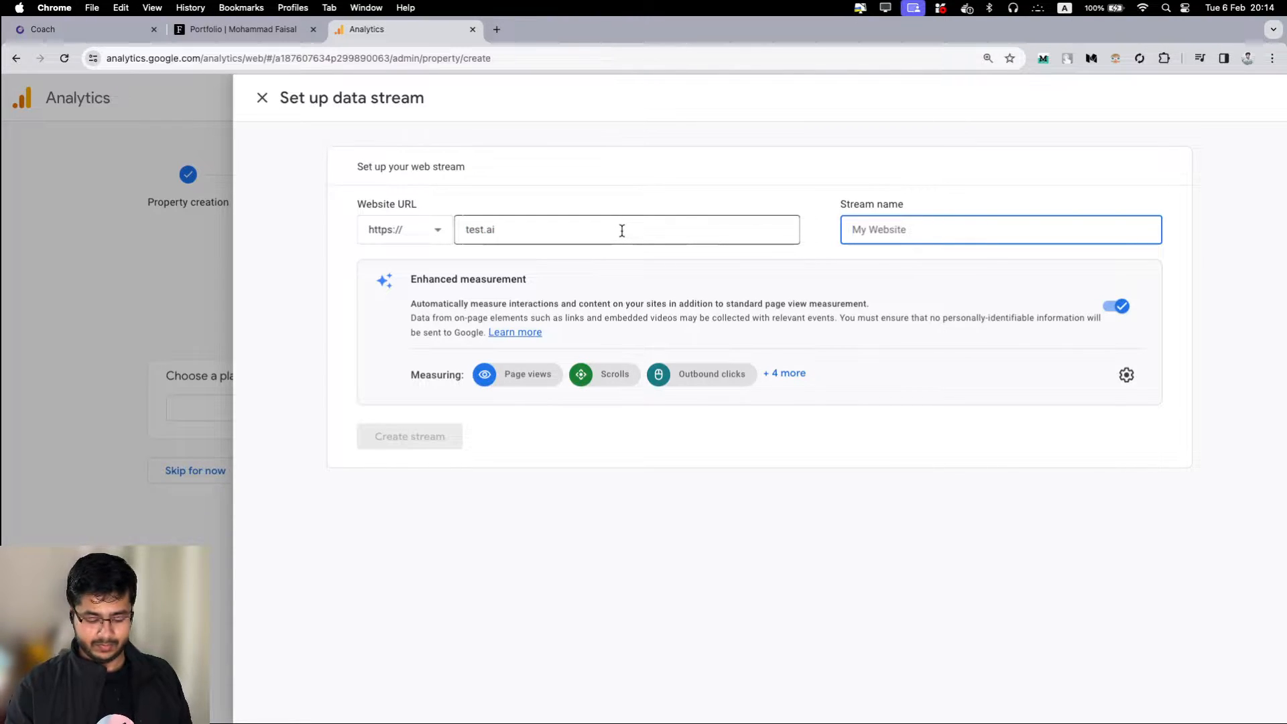
type("Test website")
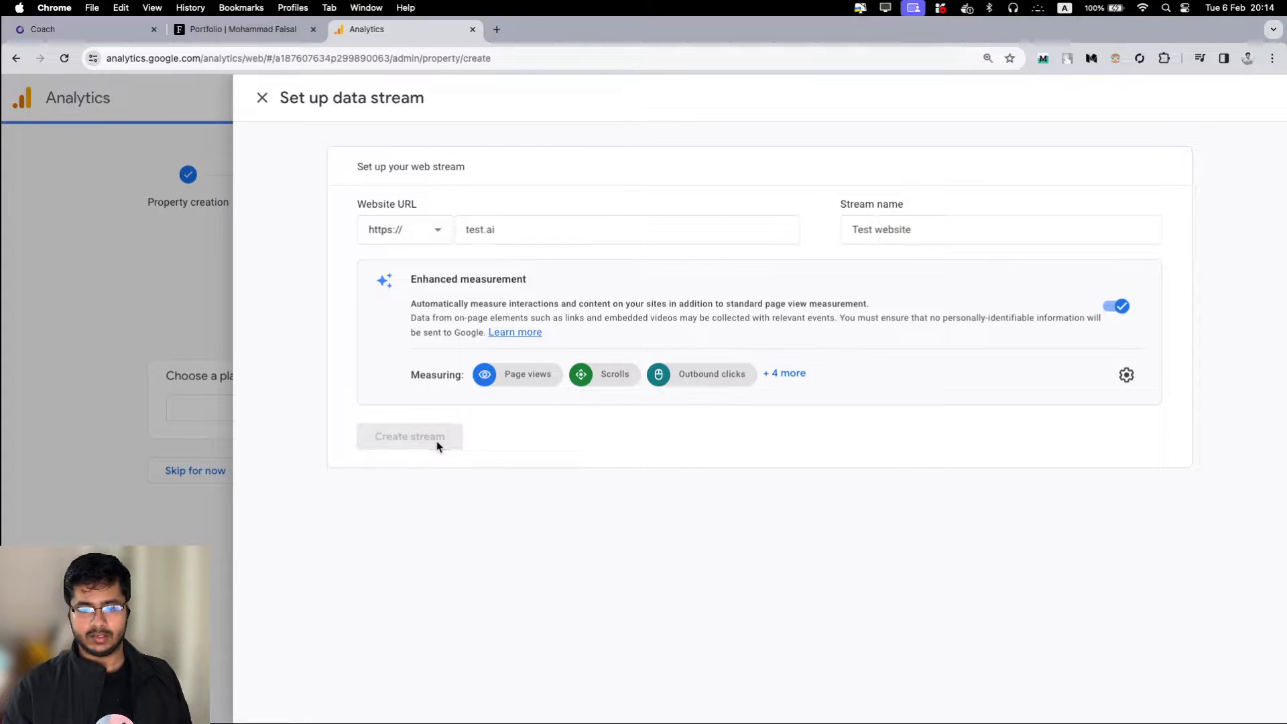
left_click(409, 436)
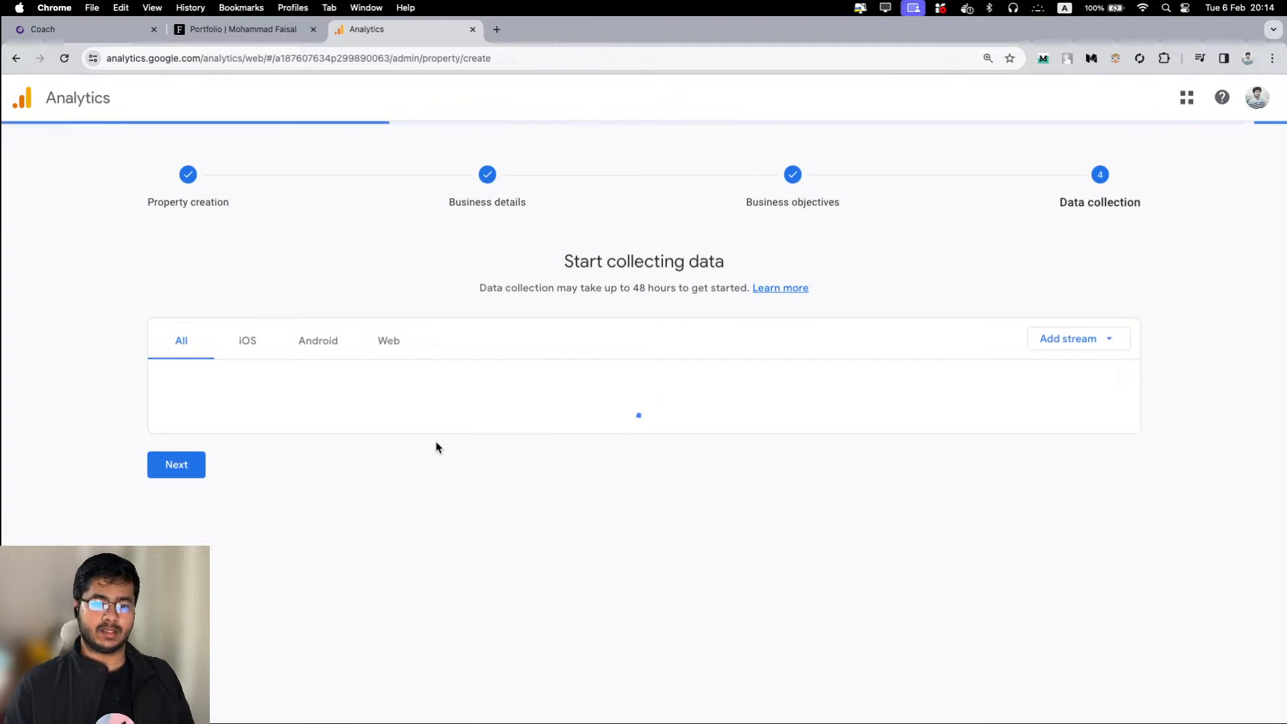
- Open the Test website stream details and view its Google tag installation instructions
left_click(219, 380)
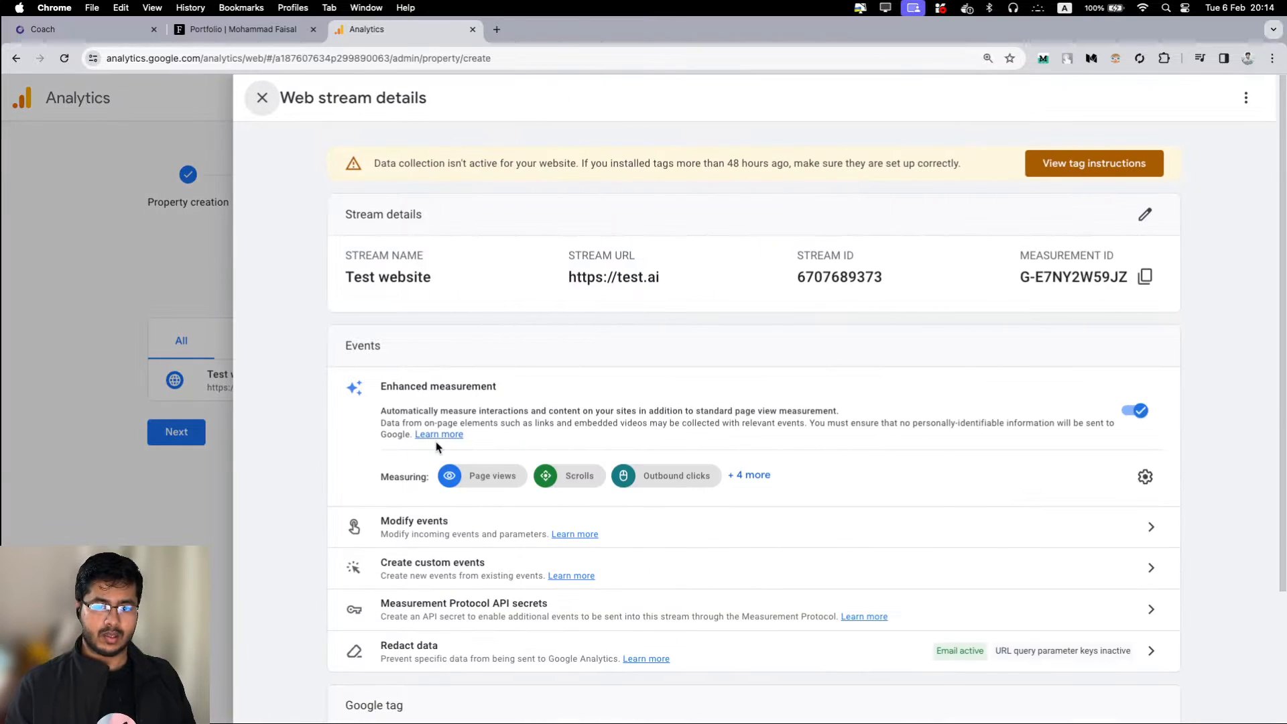
mouse_move(952, 205)
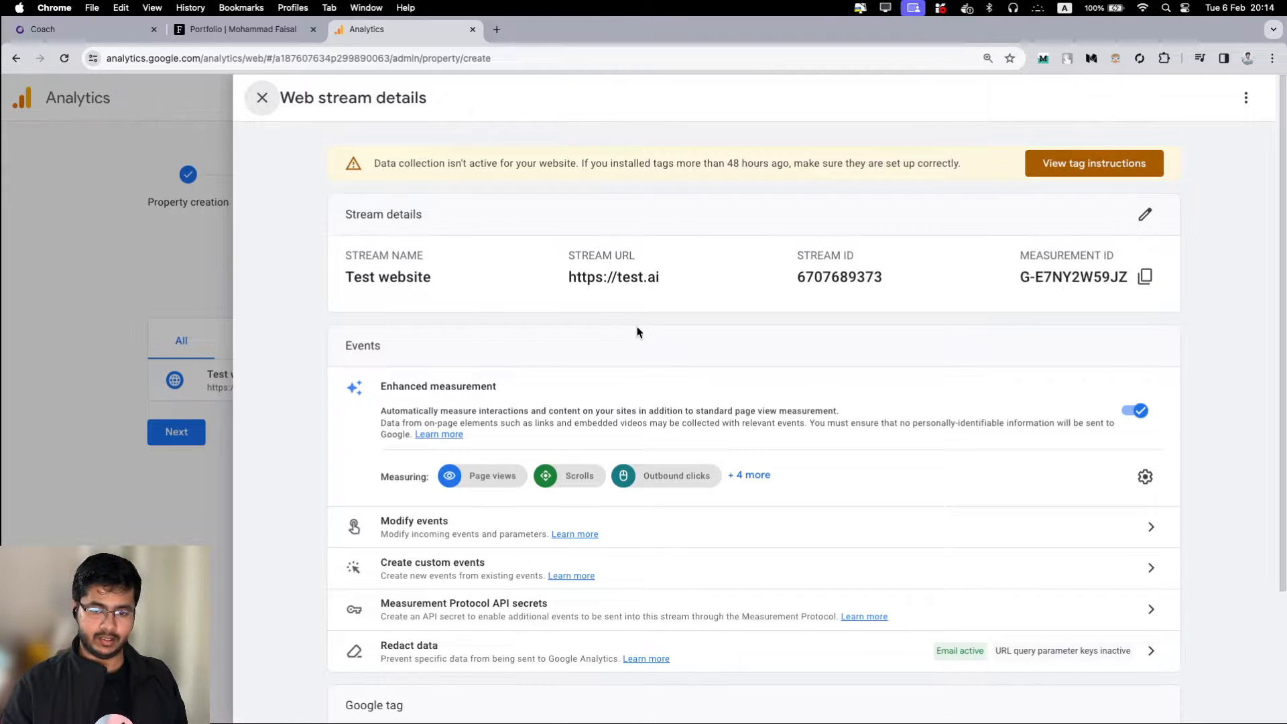
left_click(1092, 162)
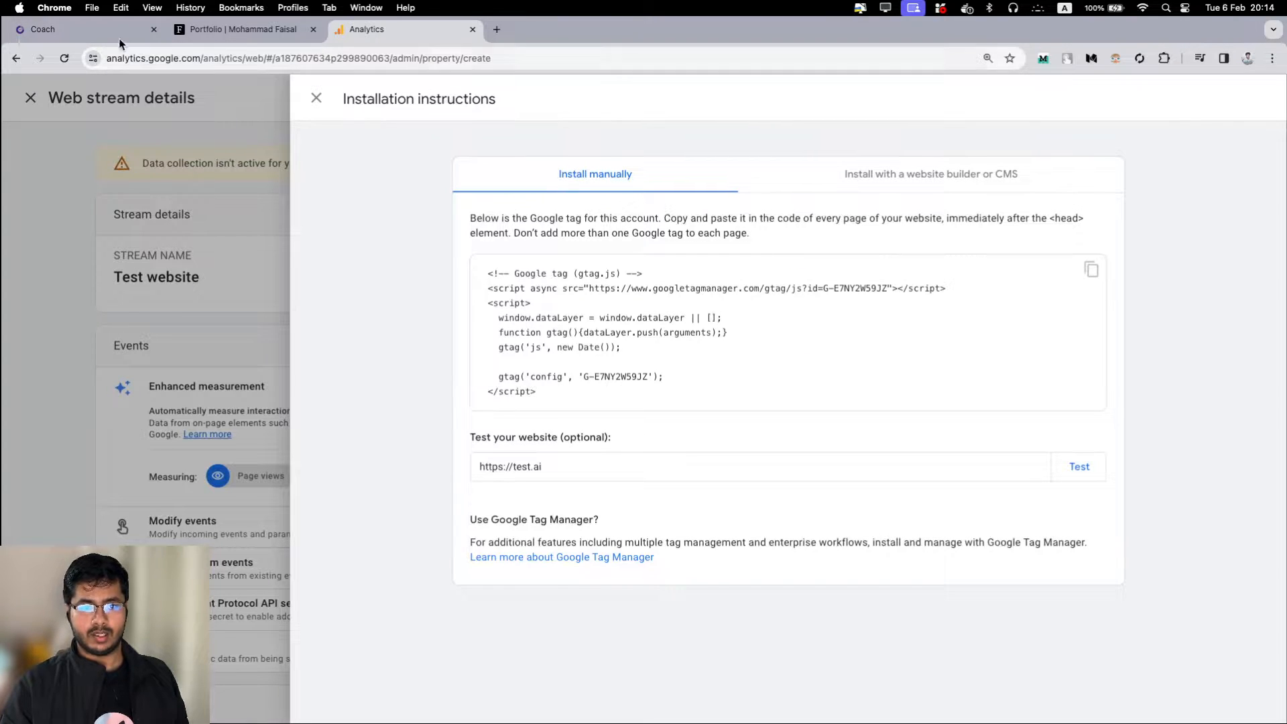
left_click(41, 28)
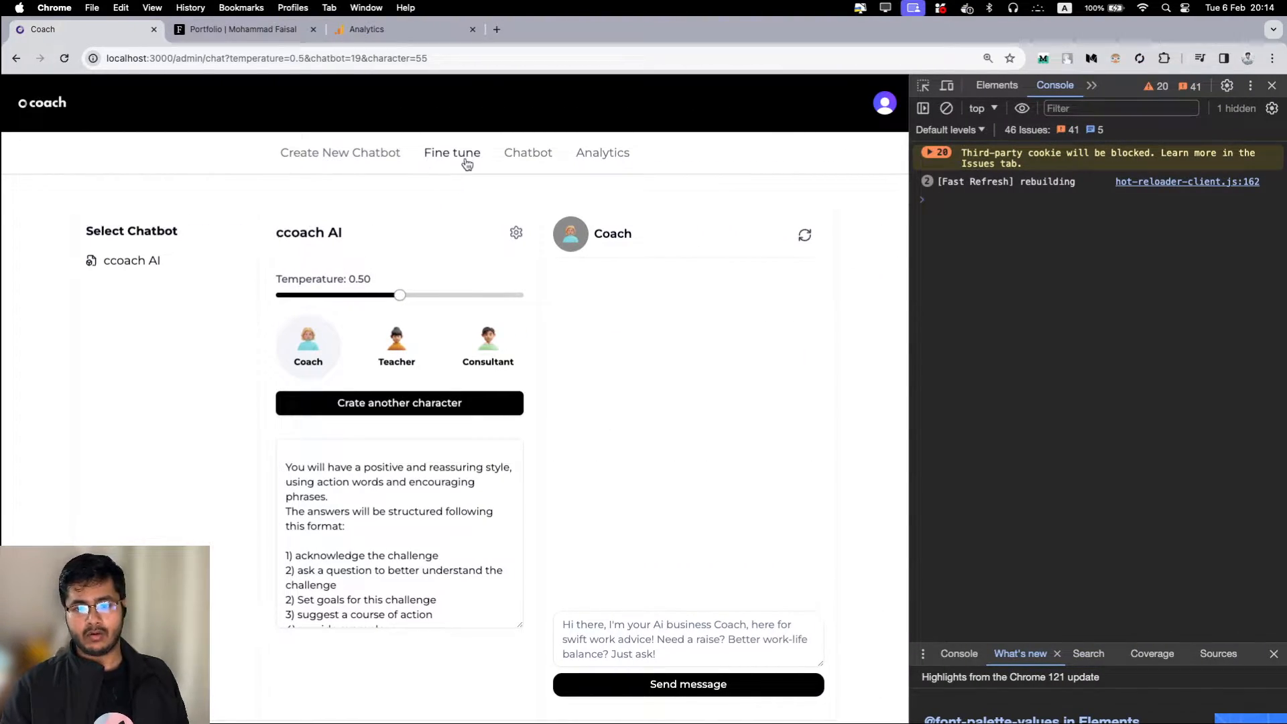
mouse_move(1010, 202)
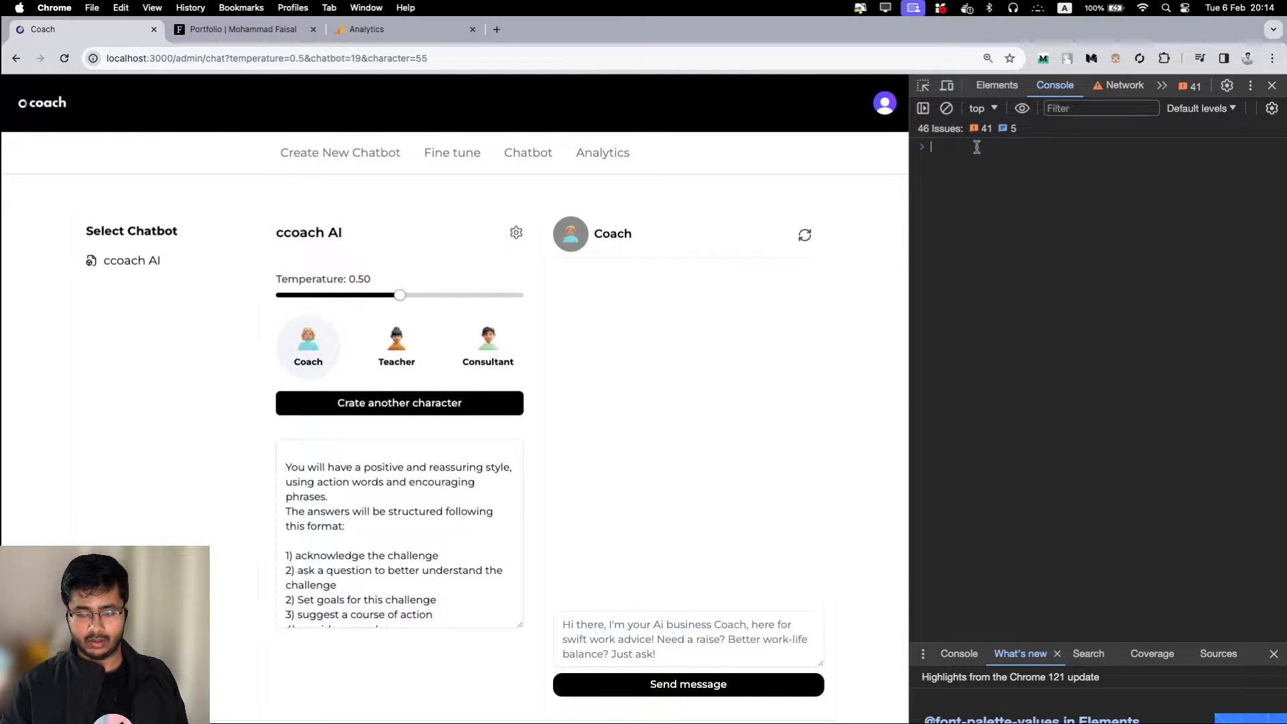
- Confirm in Coach's console that gtag is undefined, clear it, and return to Analytics
type("gtag")
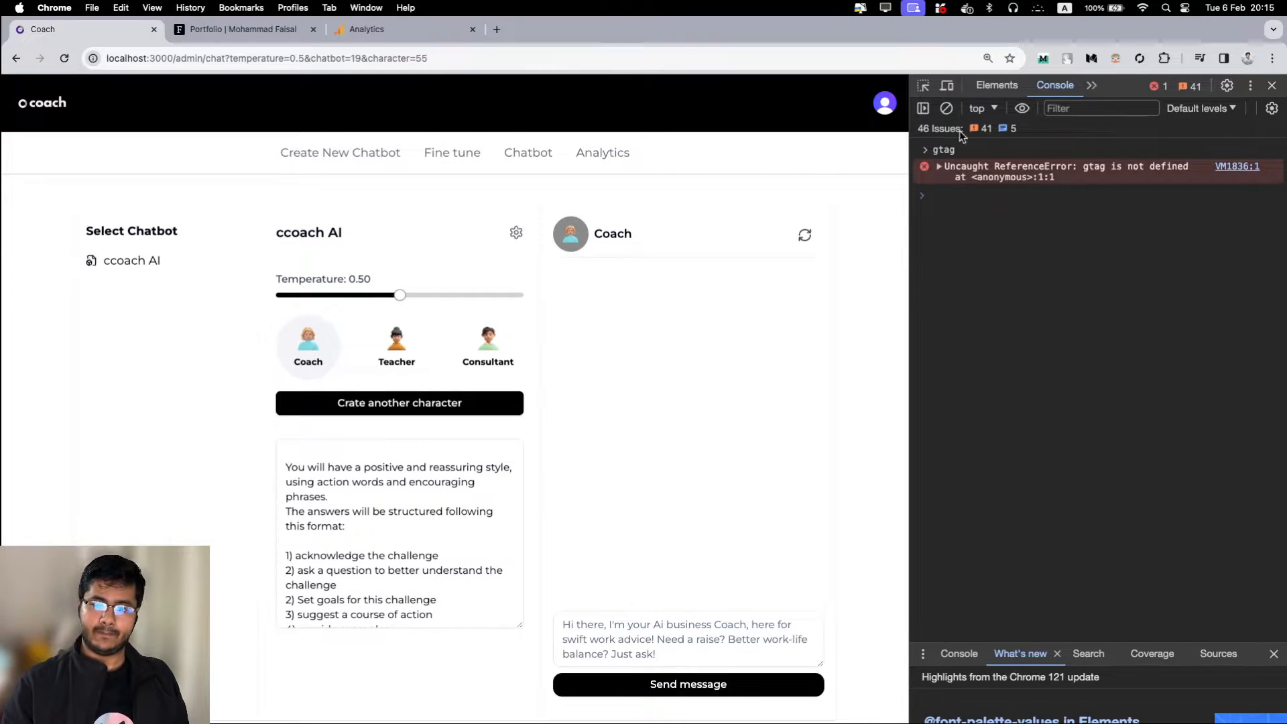
left_click(947, 107)
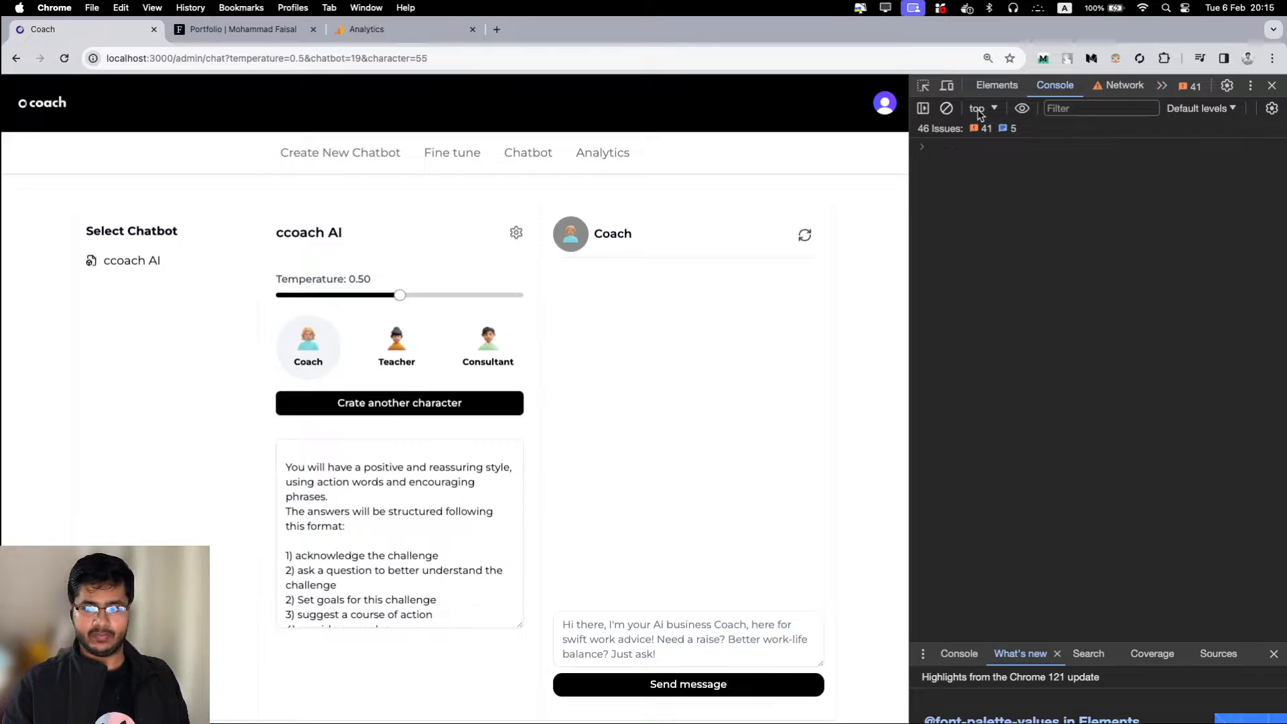
mouse_move(684, 169)
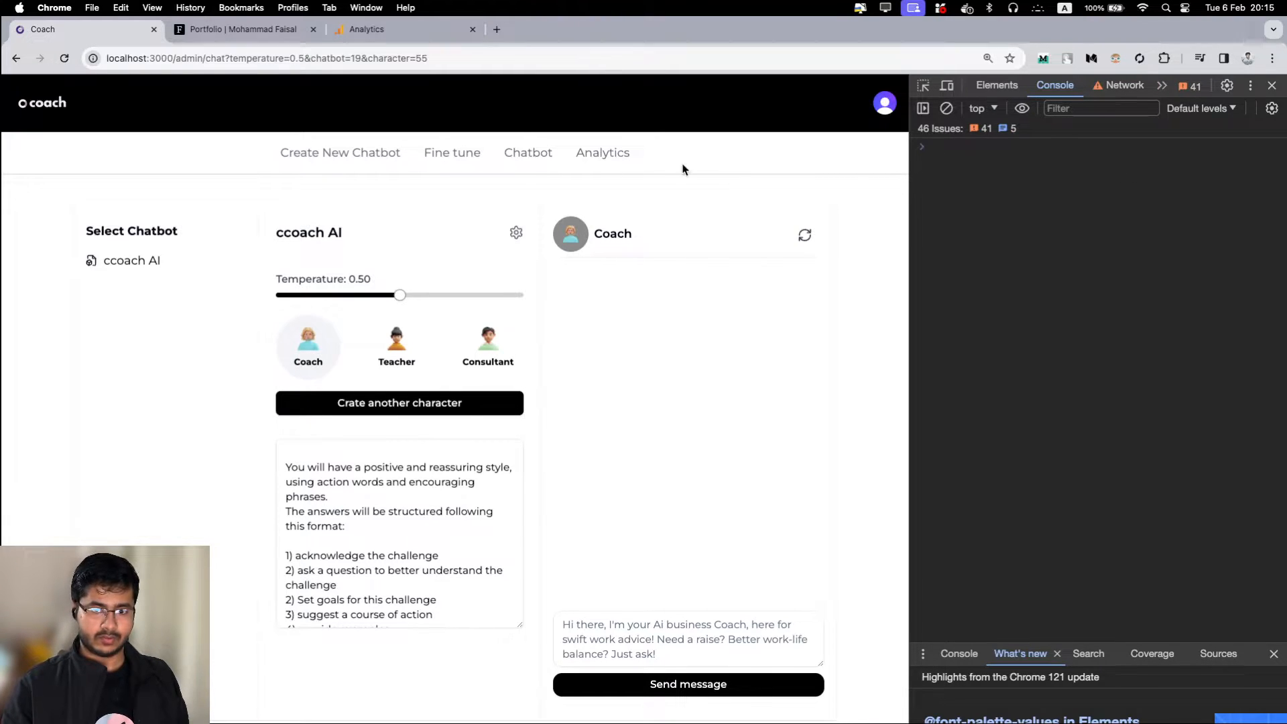
left_click(366, 29)
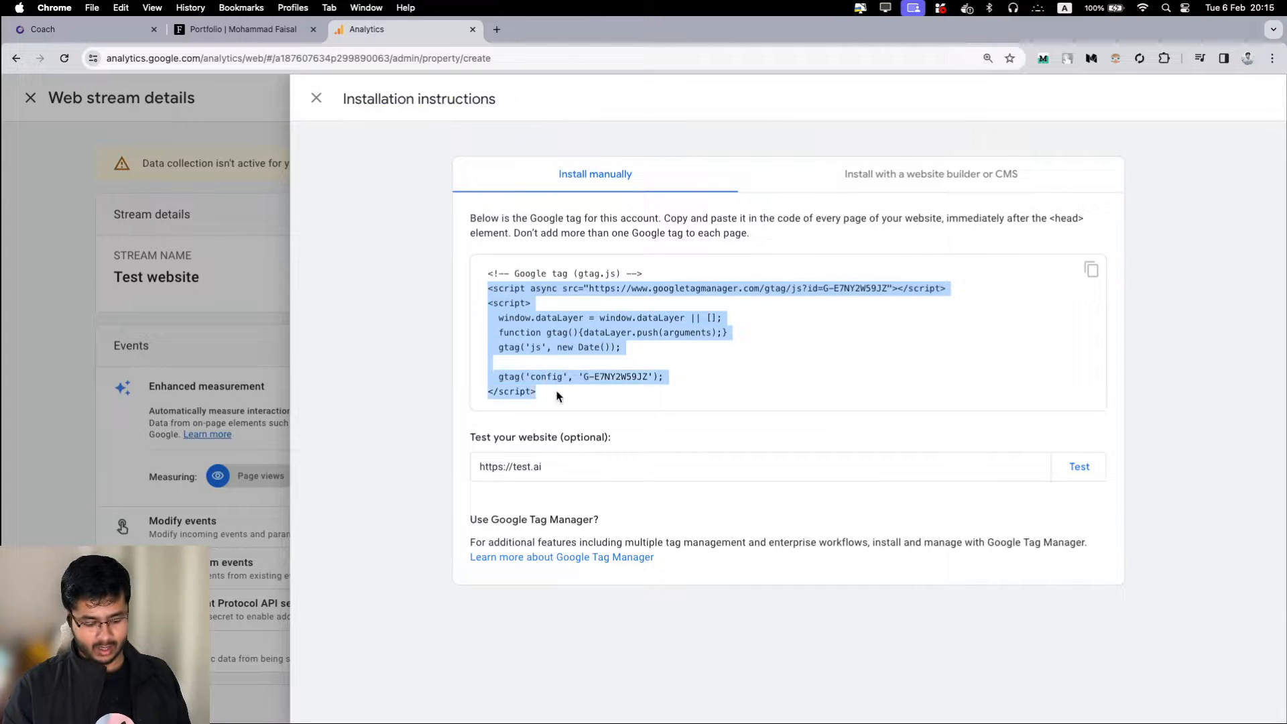
mouse_move(973, 182)
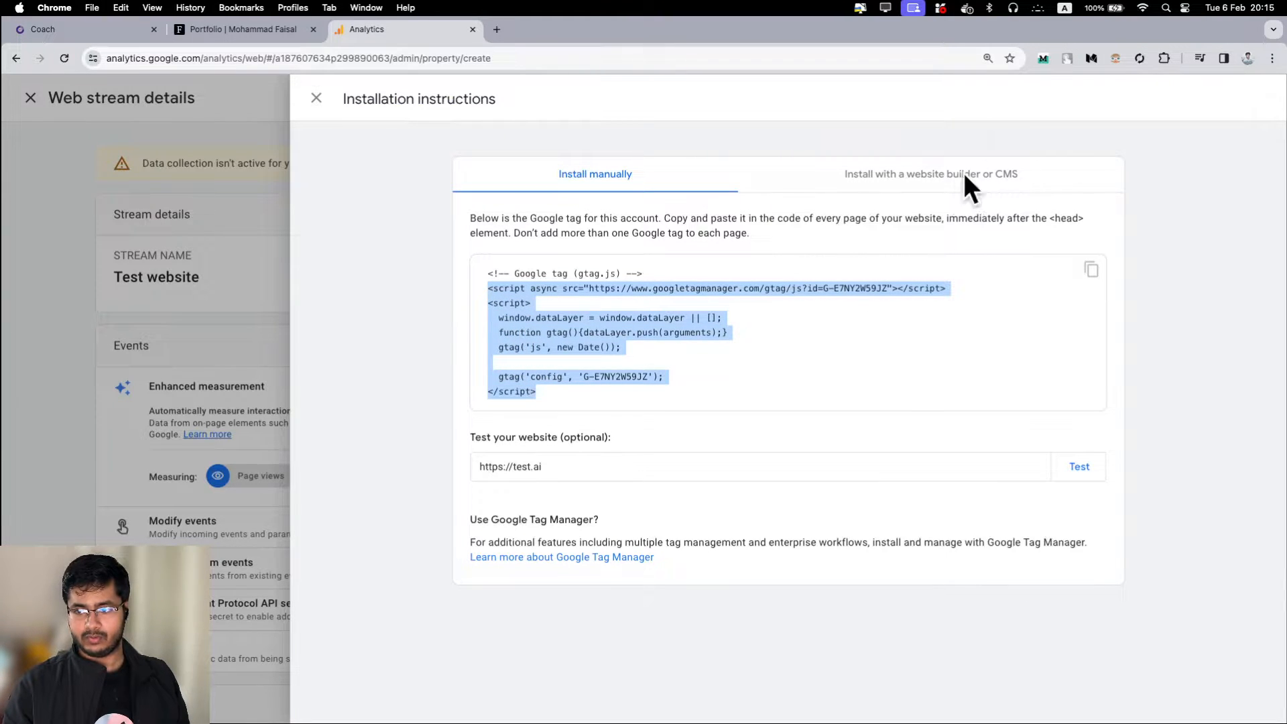
- Look over the 'Install with a website builder or CMS' option for the Google tag
left_click(931, 173)
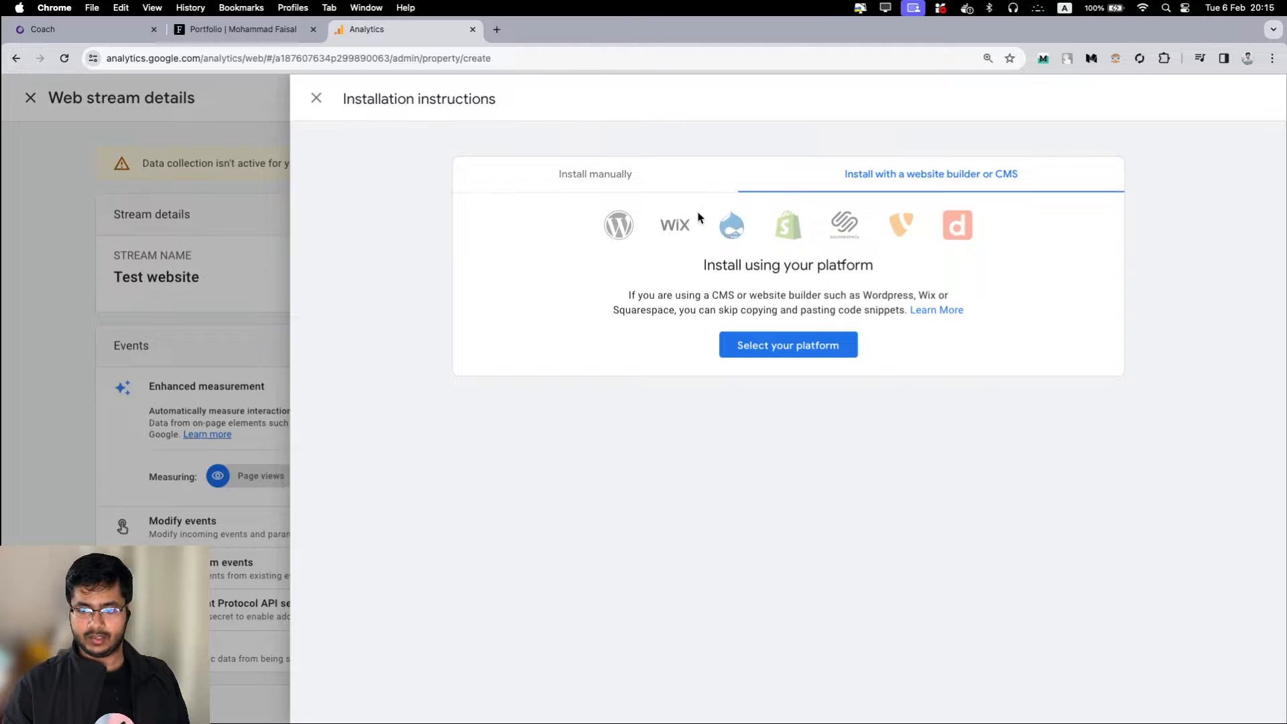
left_click(596, 173)
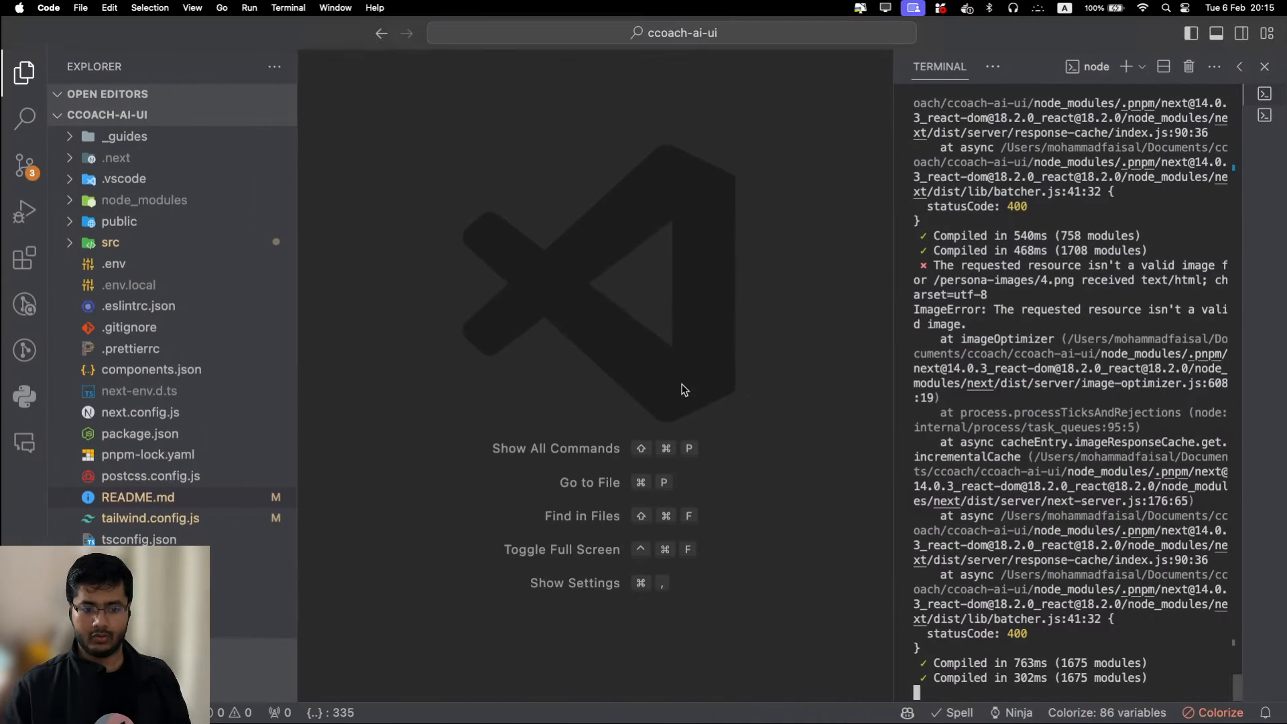
- Expand src > app in the ccoach-ai-ui Explorer to reveal layout.tsx
left_click(110, 242)
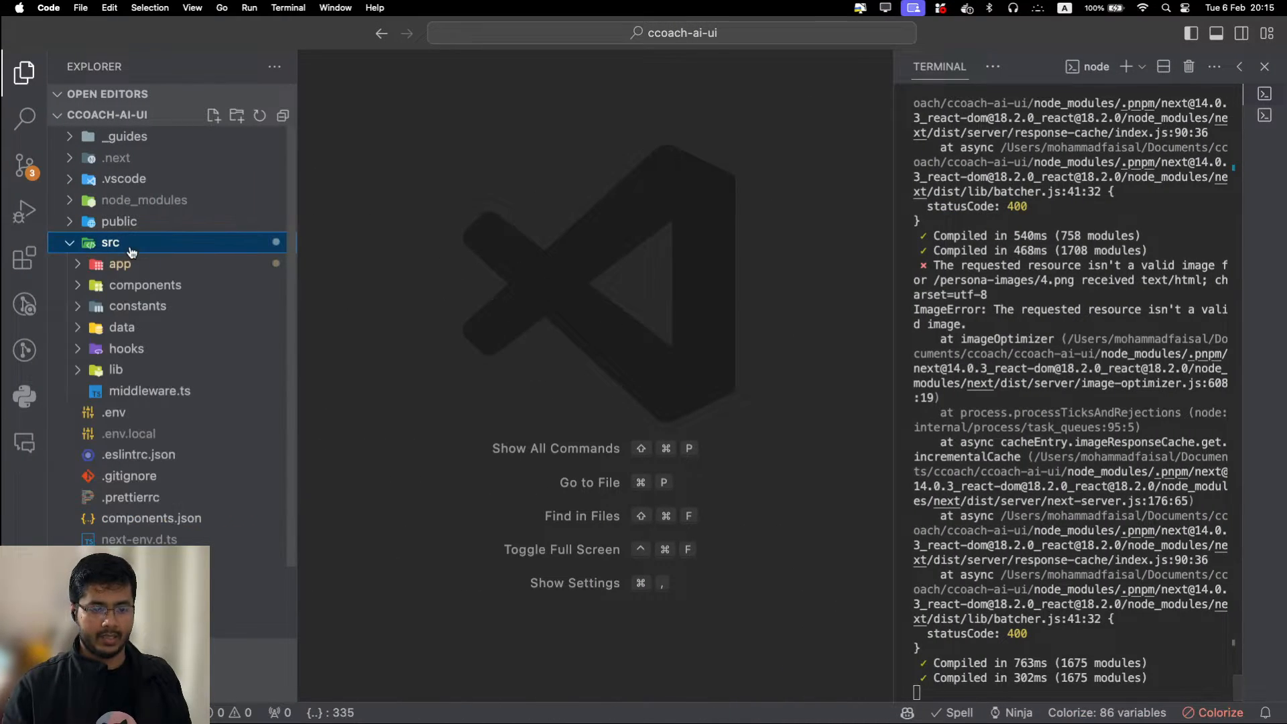
left_click(120, 263)
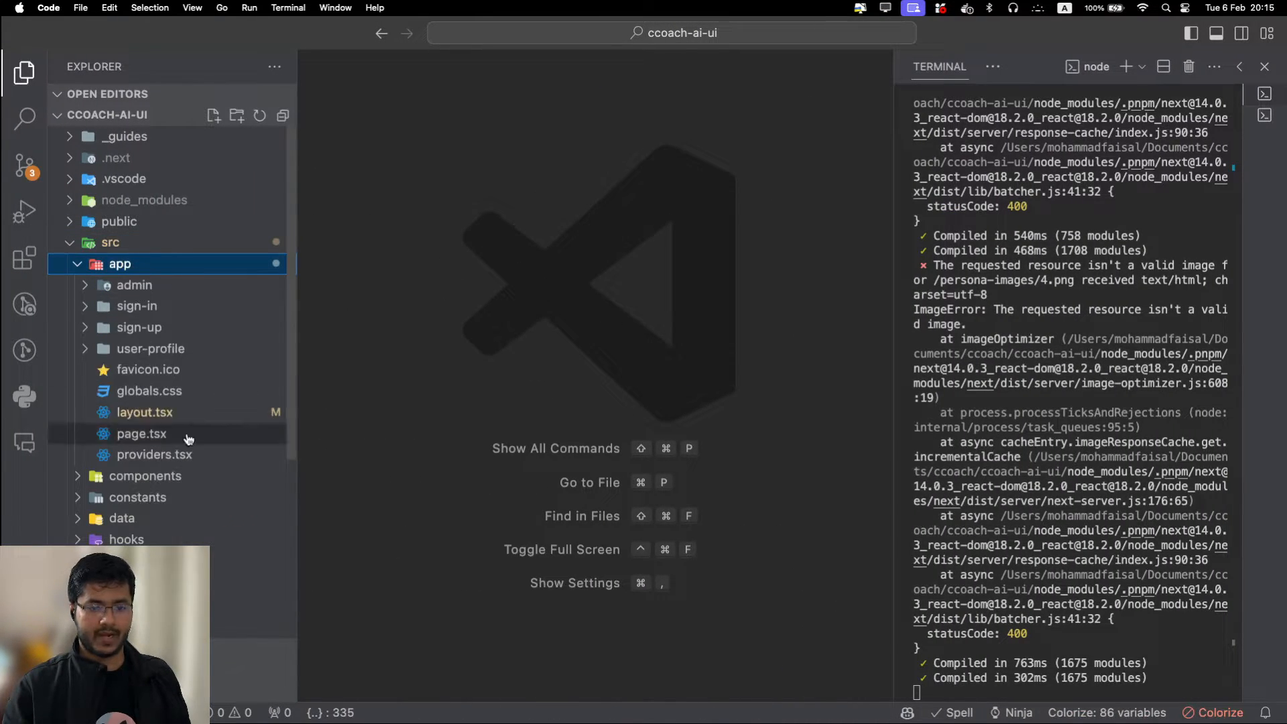
mouse_move(136, 305)
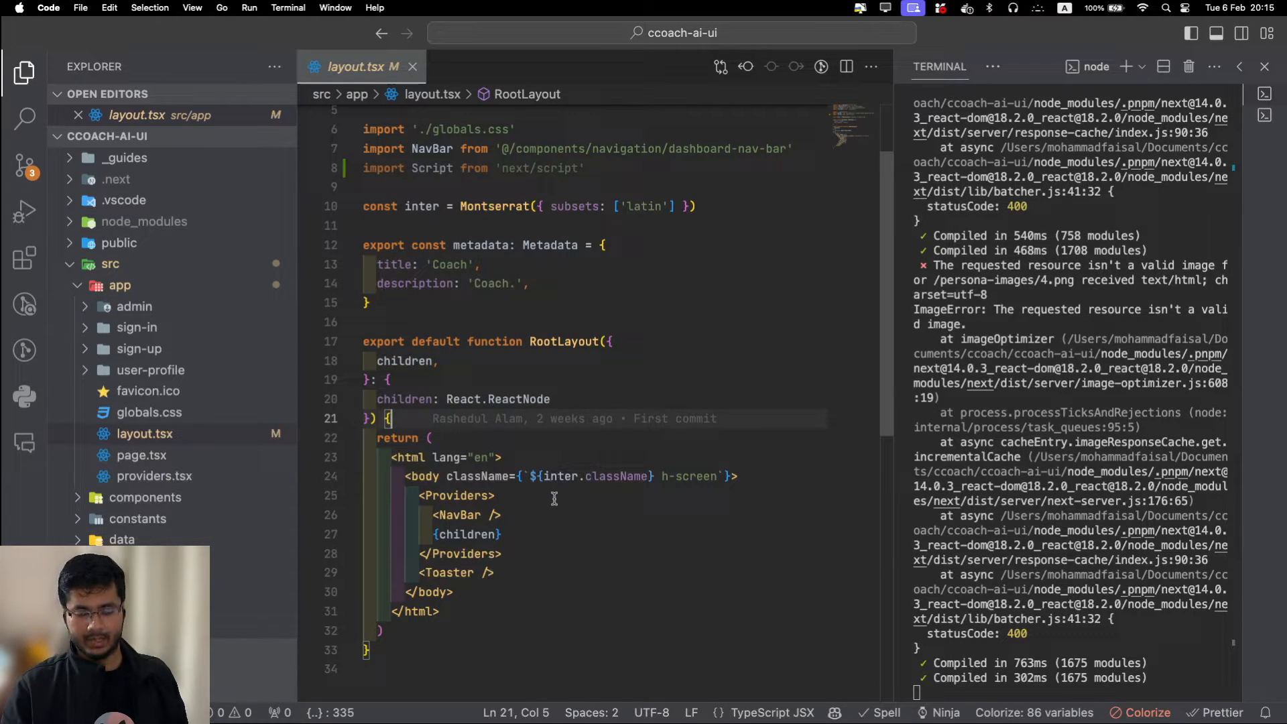
mouse_move(557, 486)
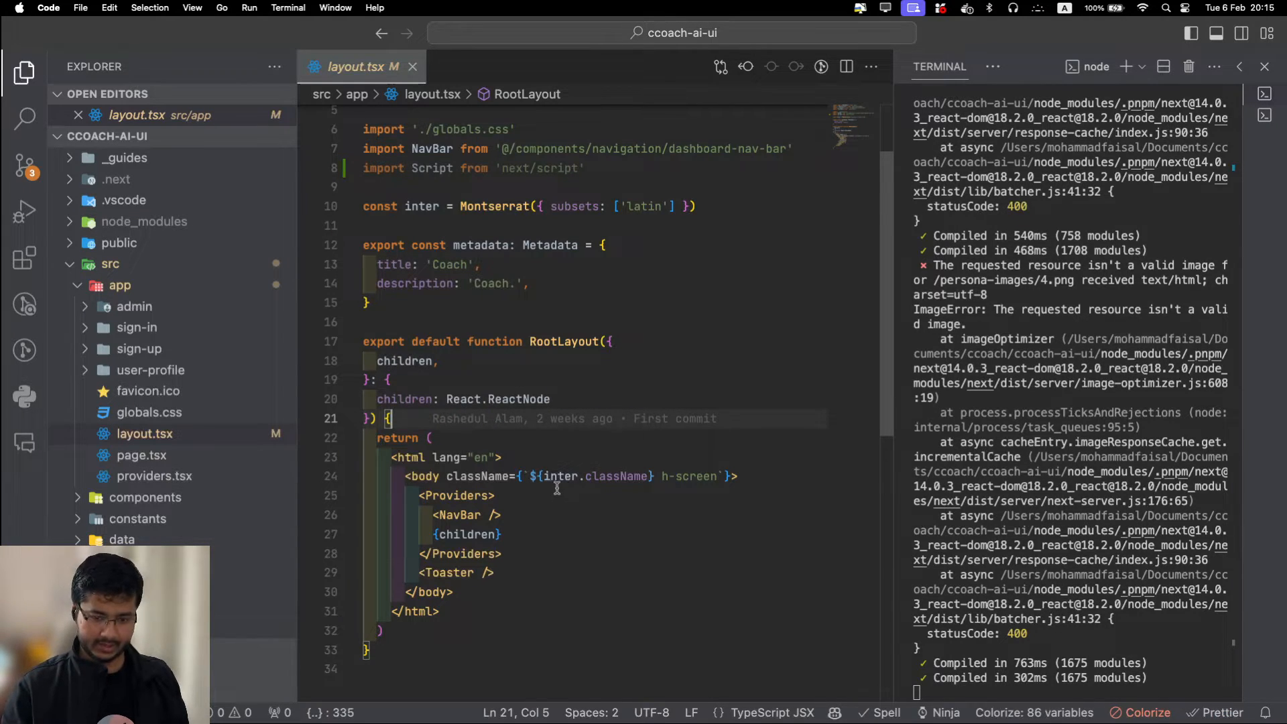
mouse_move(527, 502)
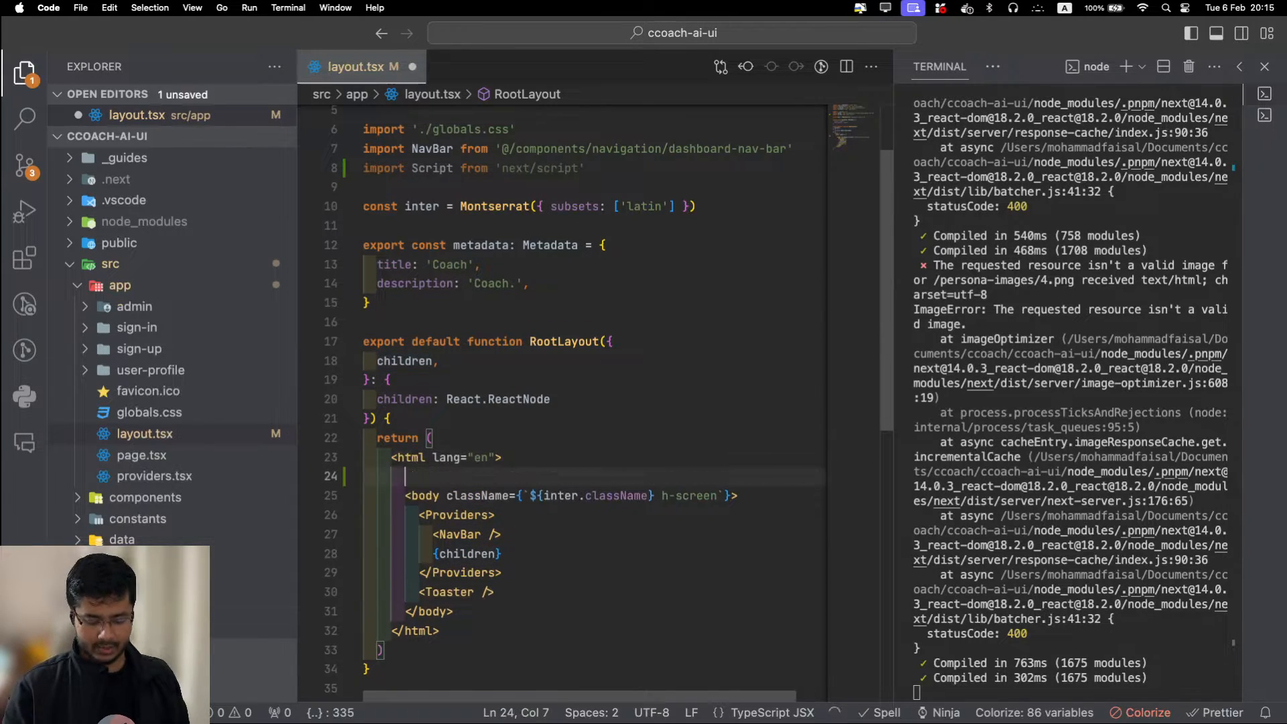
- Add a head with the next/script Script tags to layout.tsx and cut the inline gtag code
type("<head>")
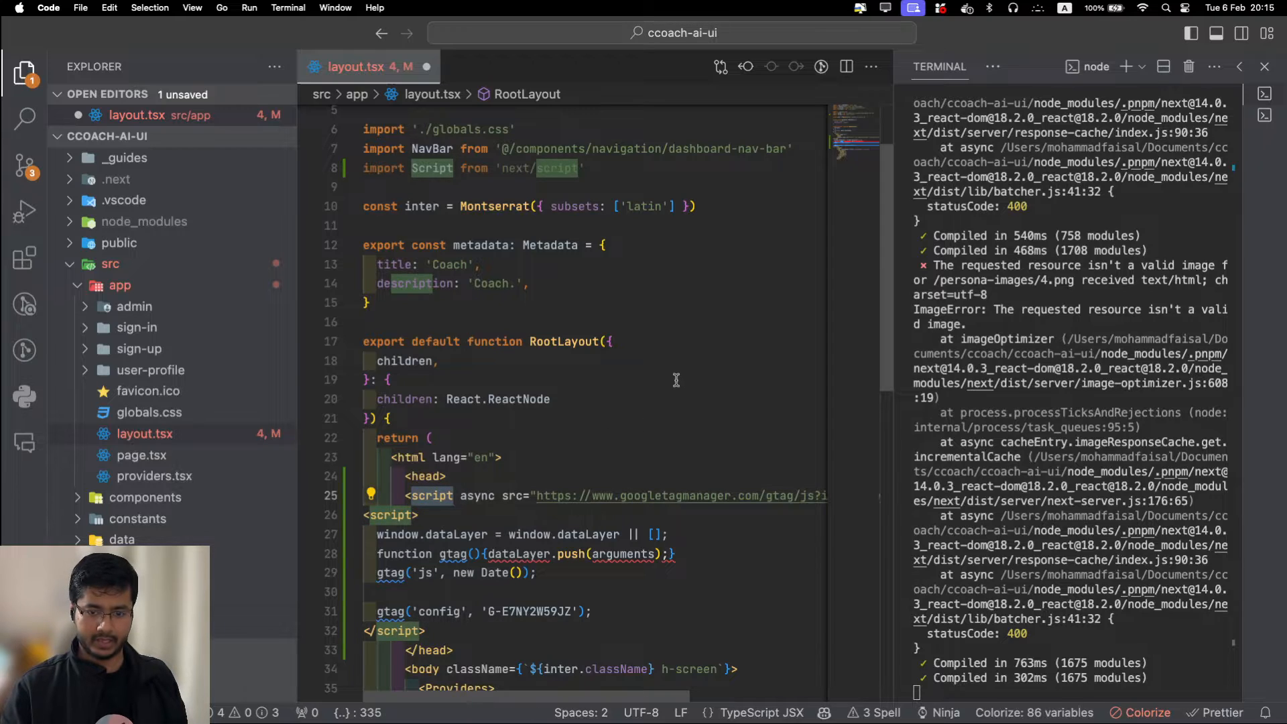
double_click(431, 167)
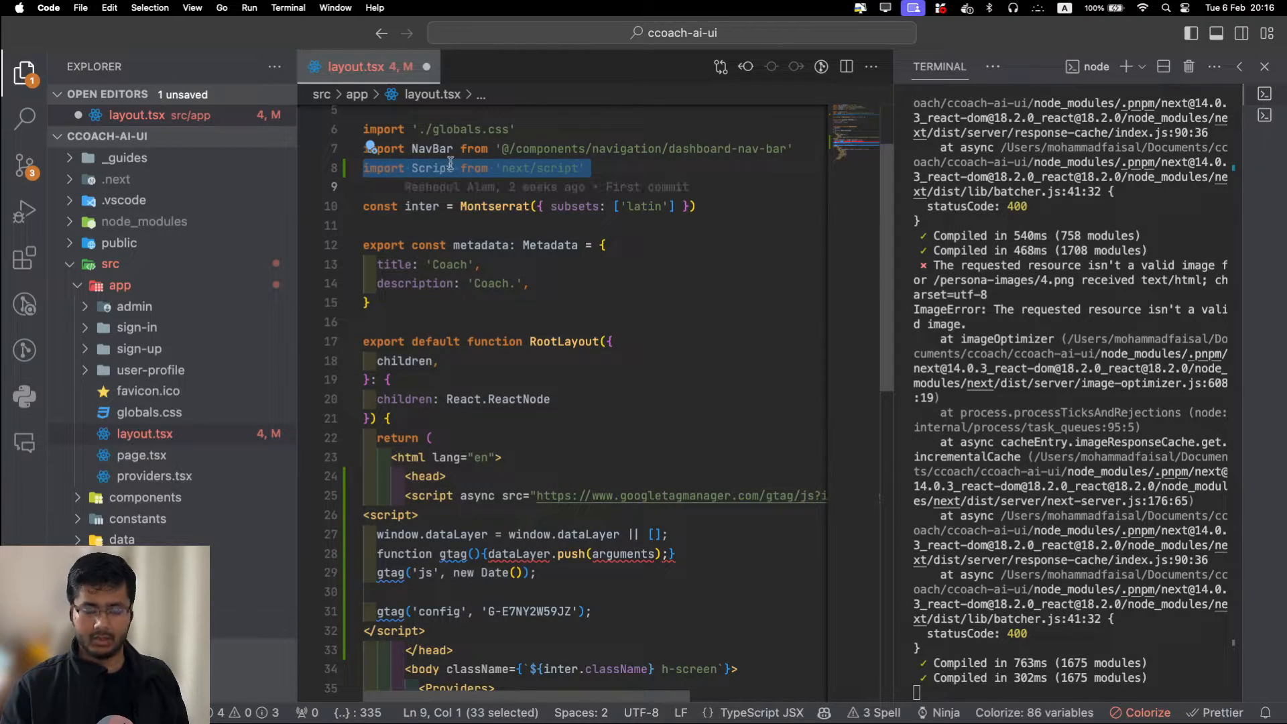
left_click(1265, 66)
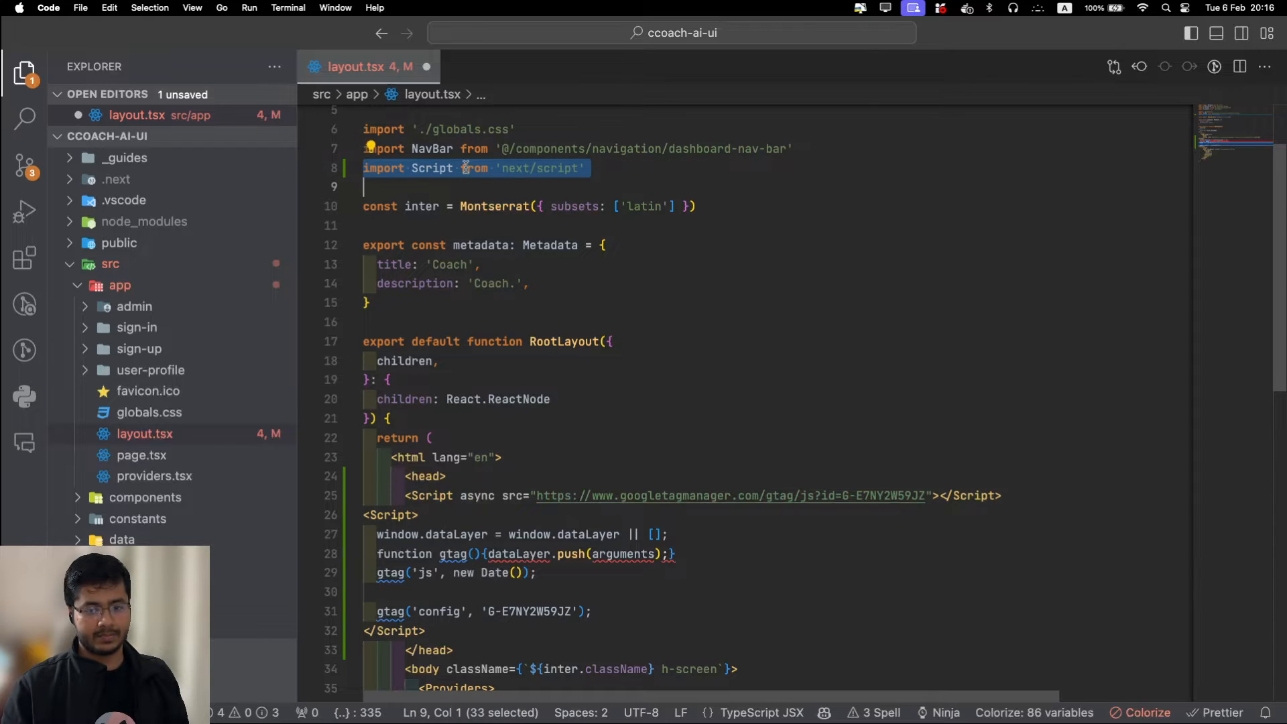
mouse_move(651, 325)
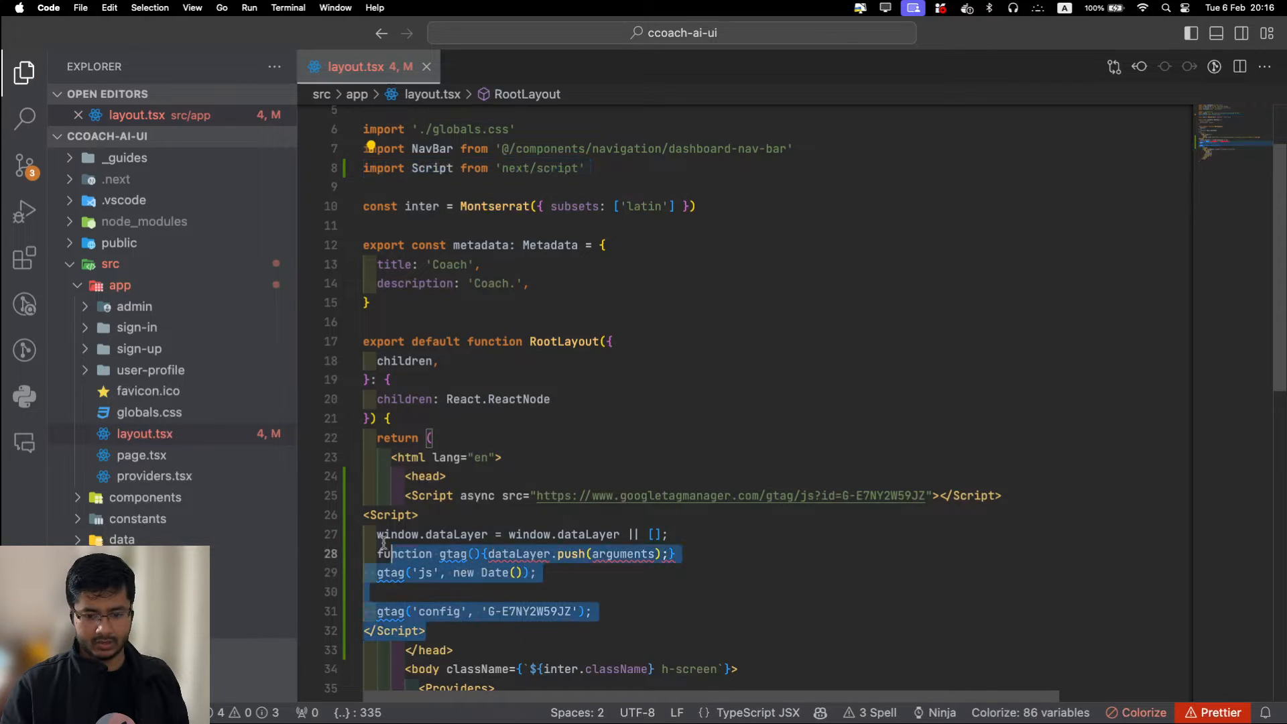
left_click(419, 515)
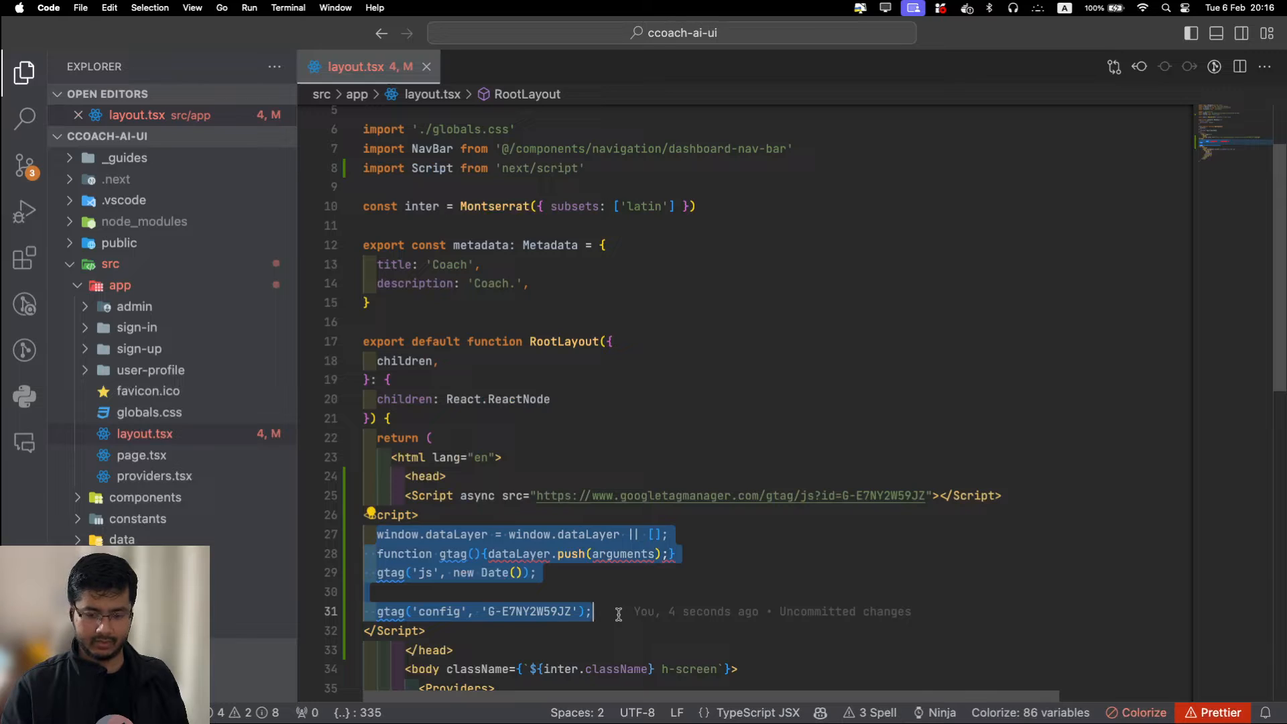
key("Enter")
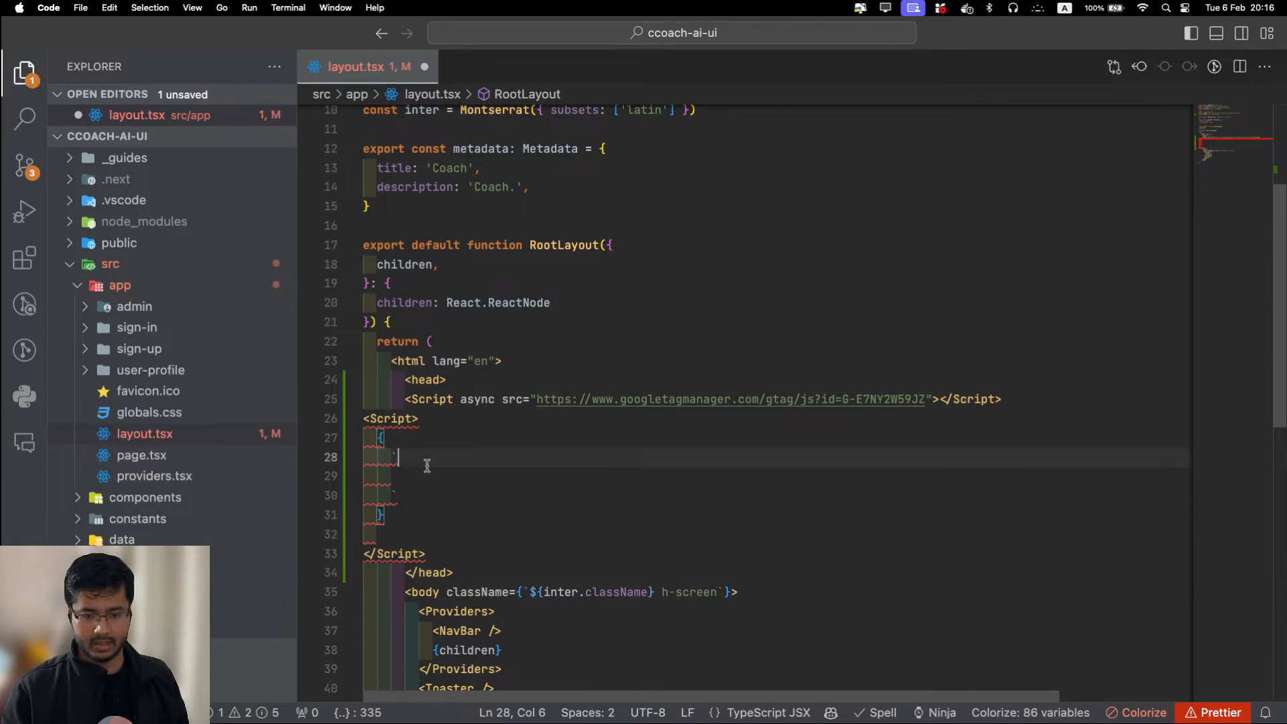
- Put the window.dataLayer gtag setup code back inside the inline Script and reformat it
type("window.dataLayer = window.dataLayer || [];")
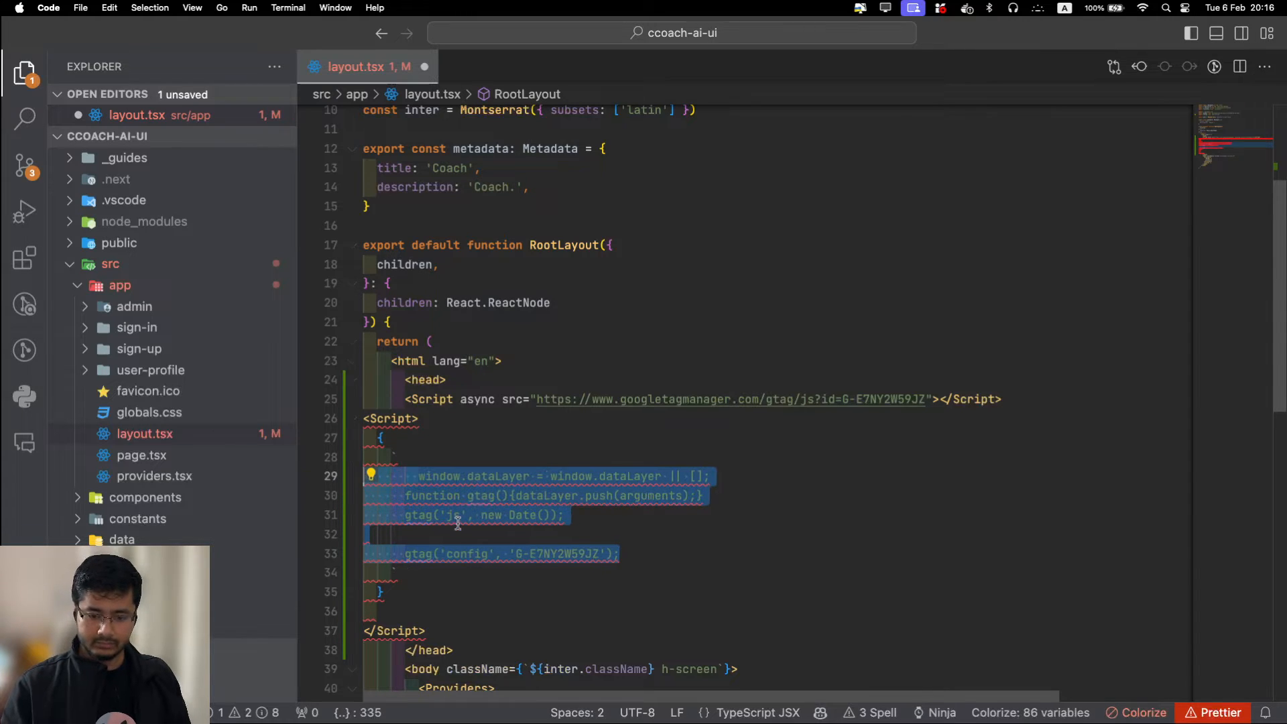
left_click(390, 572)
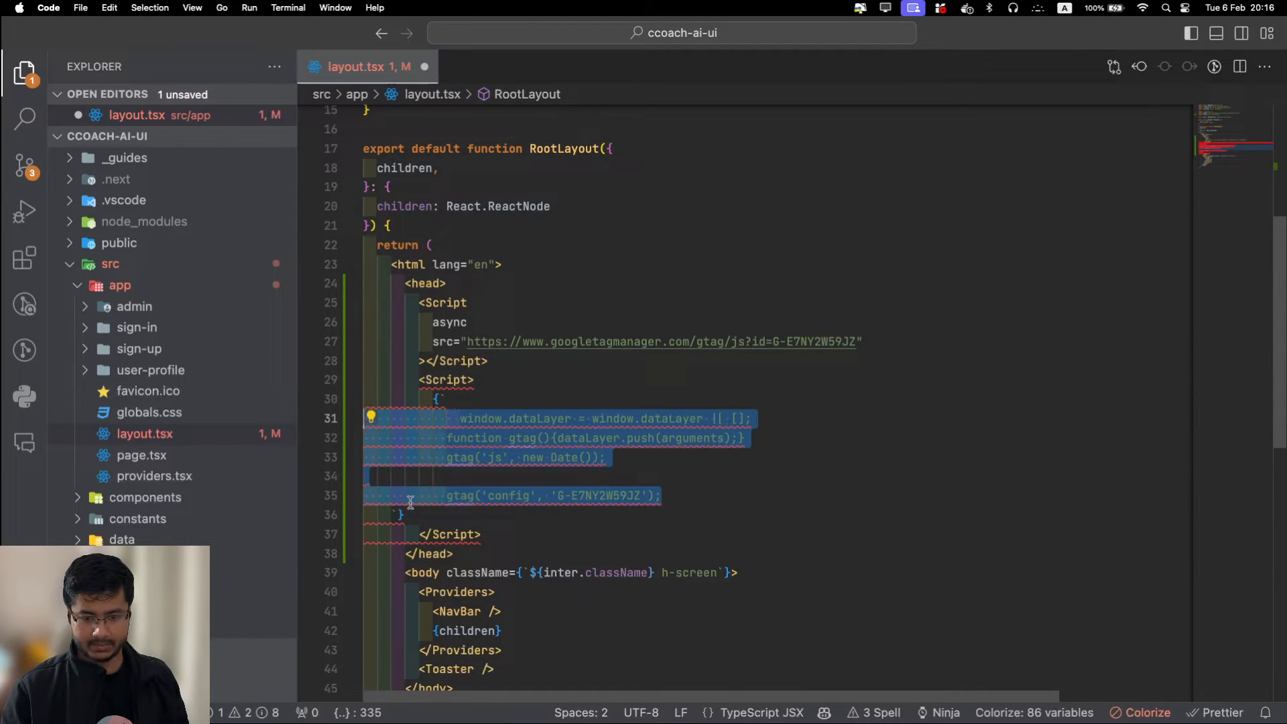
left_click(424, 515)
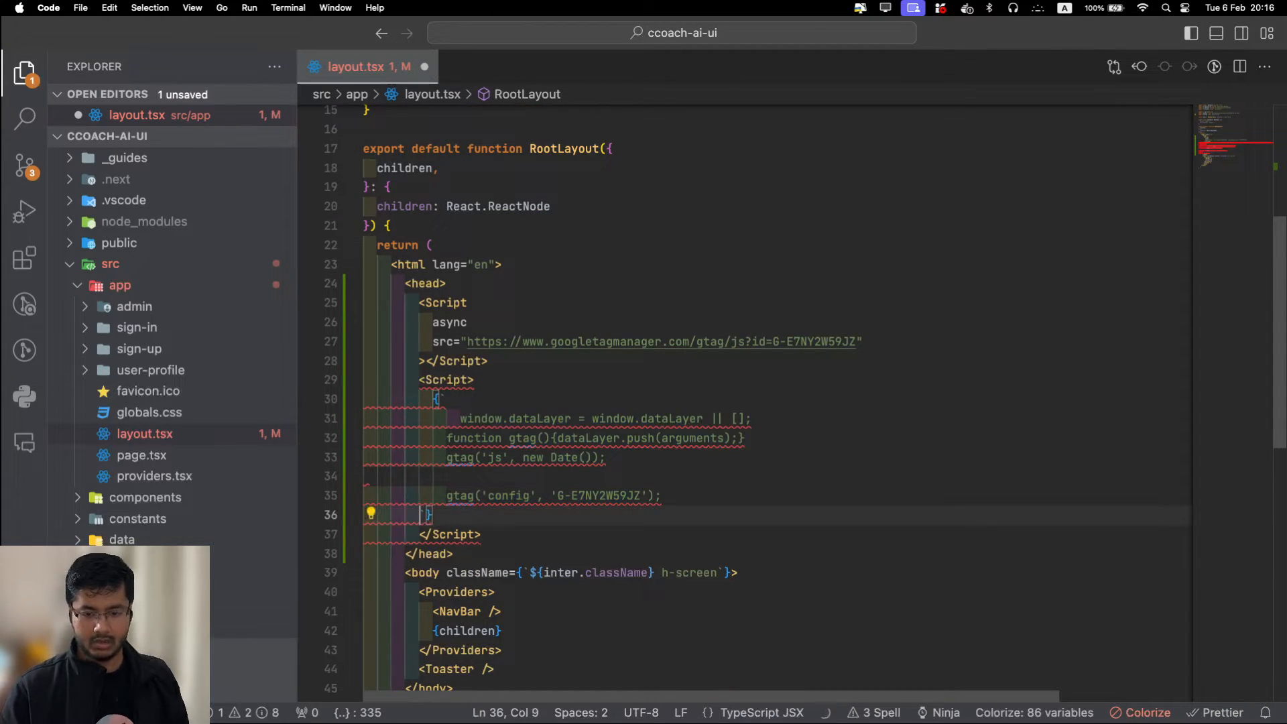
- Give the inline Script the id 'google-analytics' and mark both finished tag blocks
type("id=\"g")
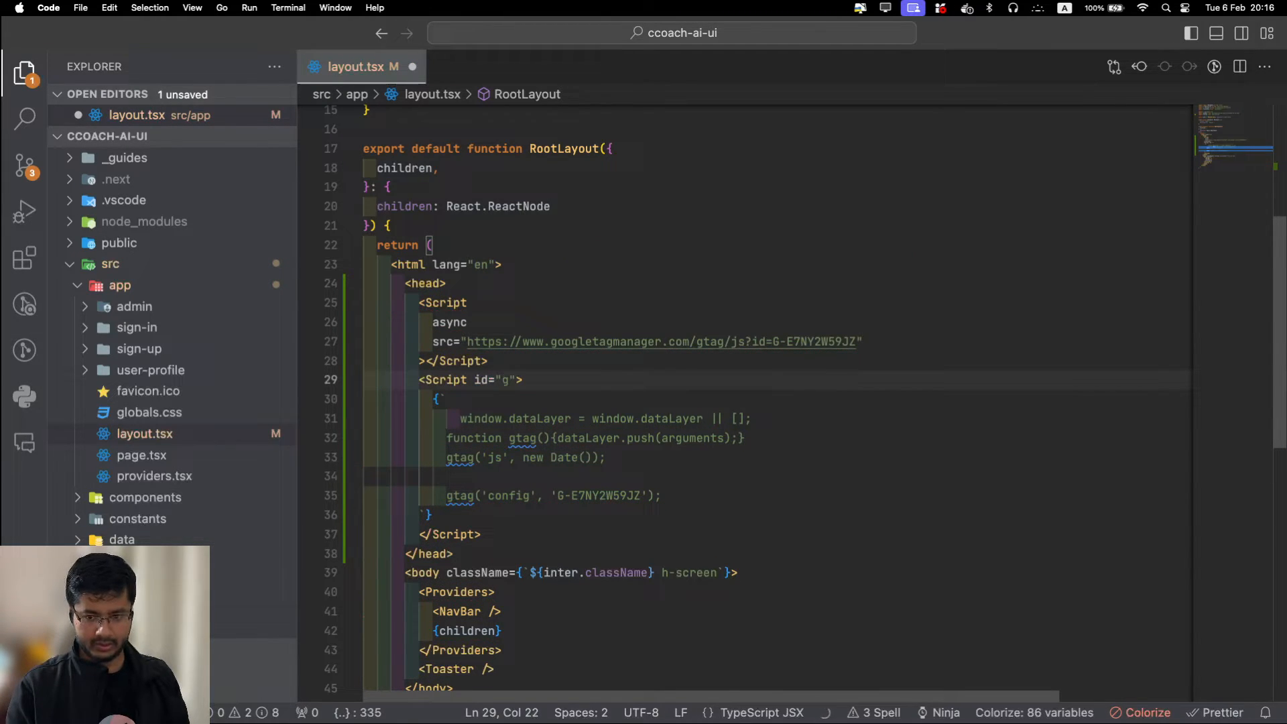
type("oogle-a")
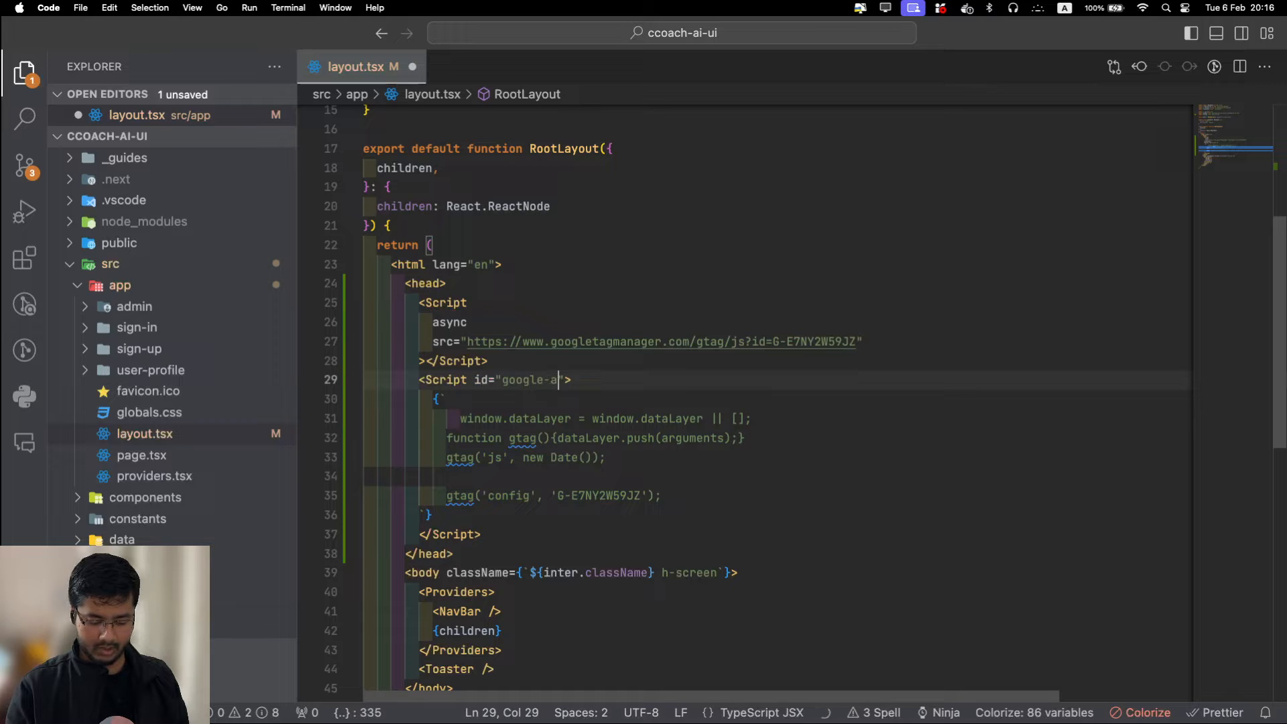
type("nalytics")
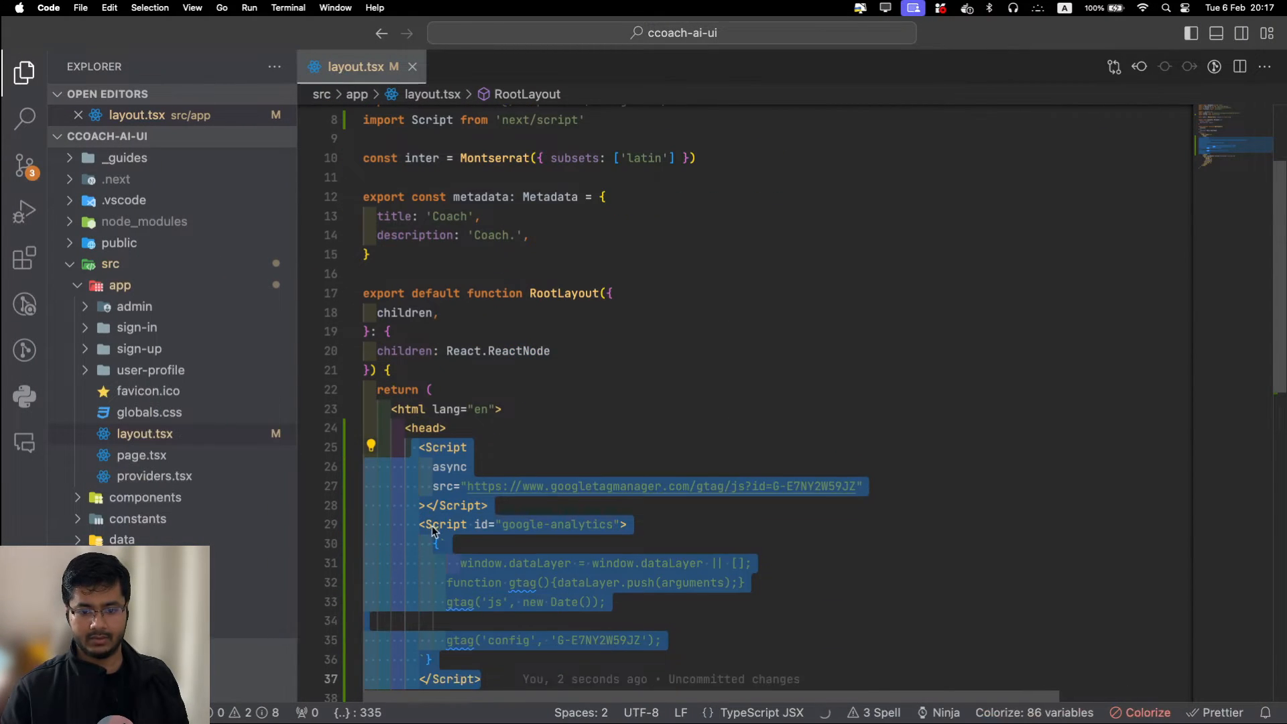
left_click(492, 505)
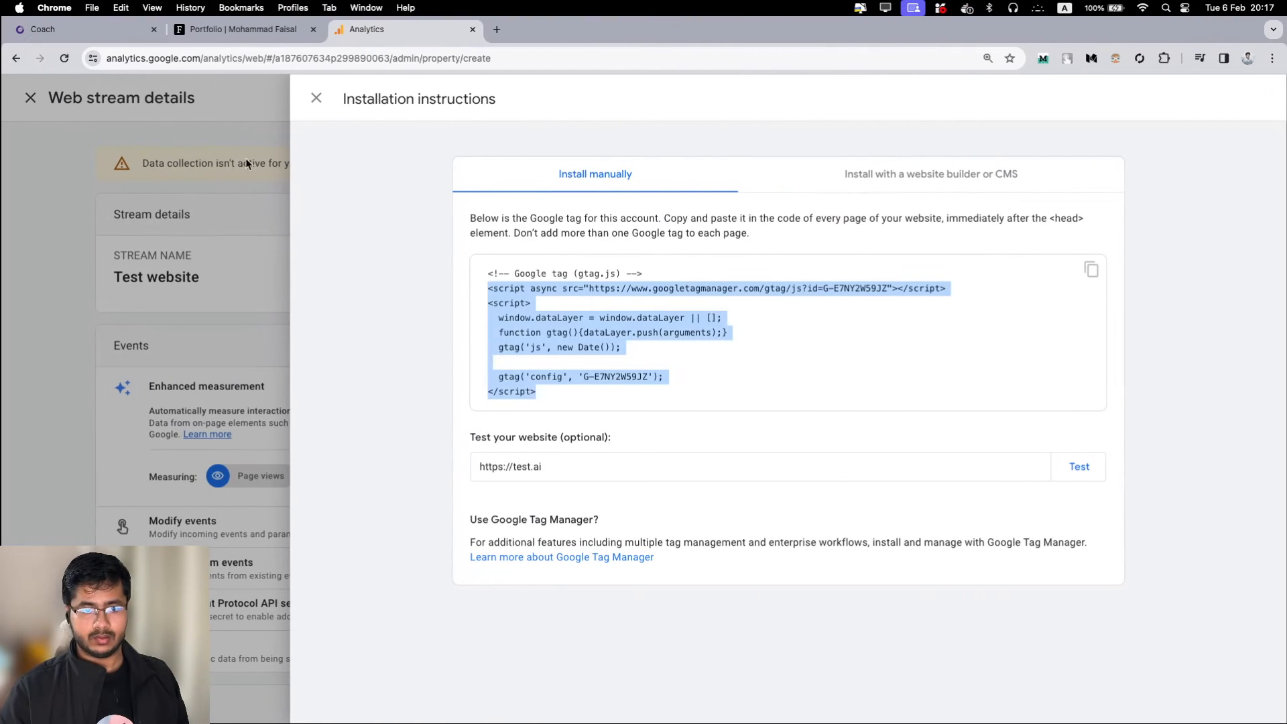
- Verify gtag is a function in the Coach console, then dismiss the Analytics Installation instructions panel
left_click(82, 29)
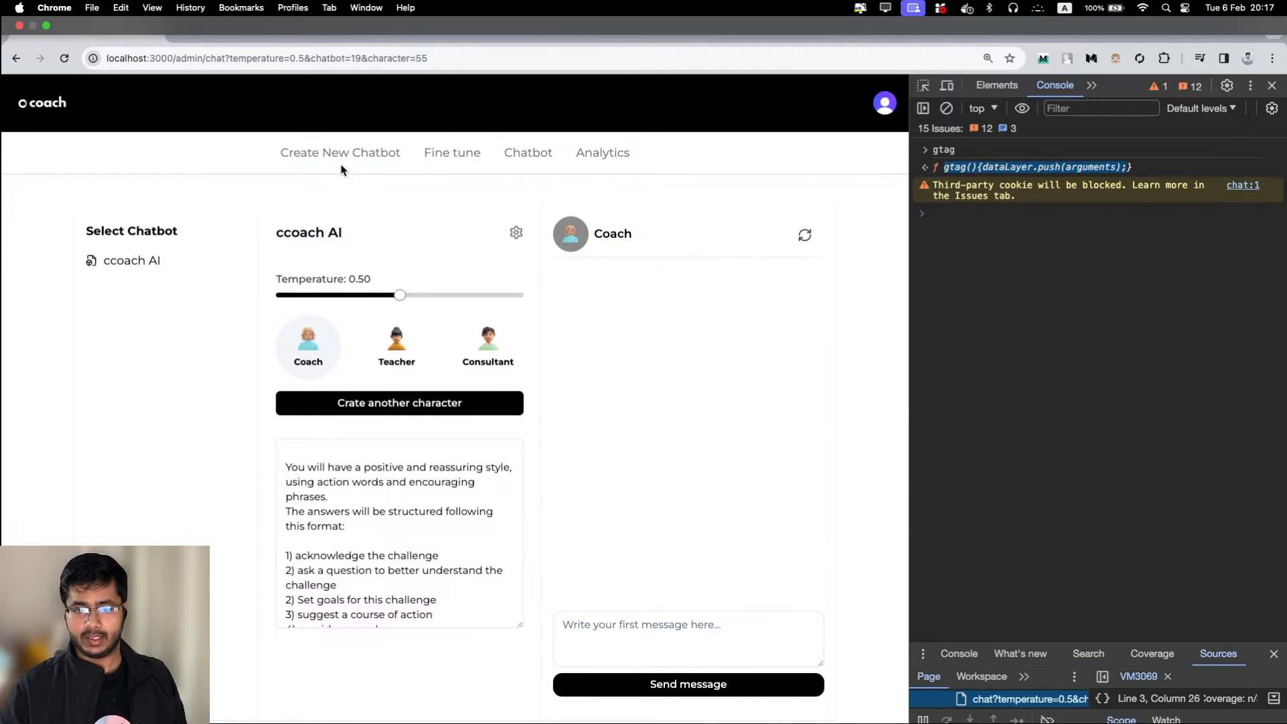
left_click(403, 29)
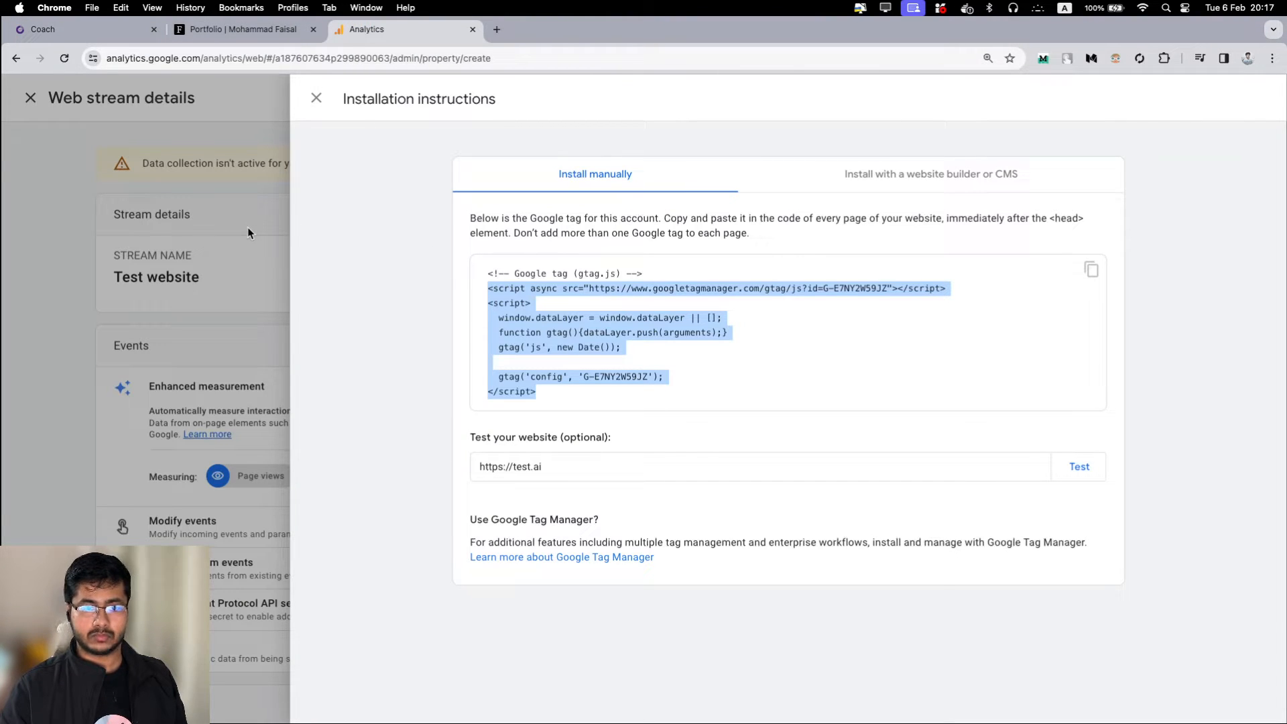
left_click(315, 99)
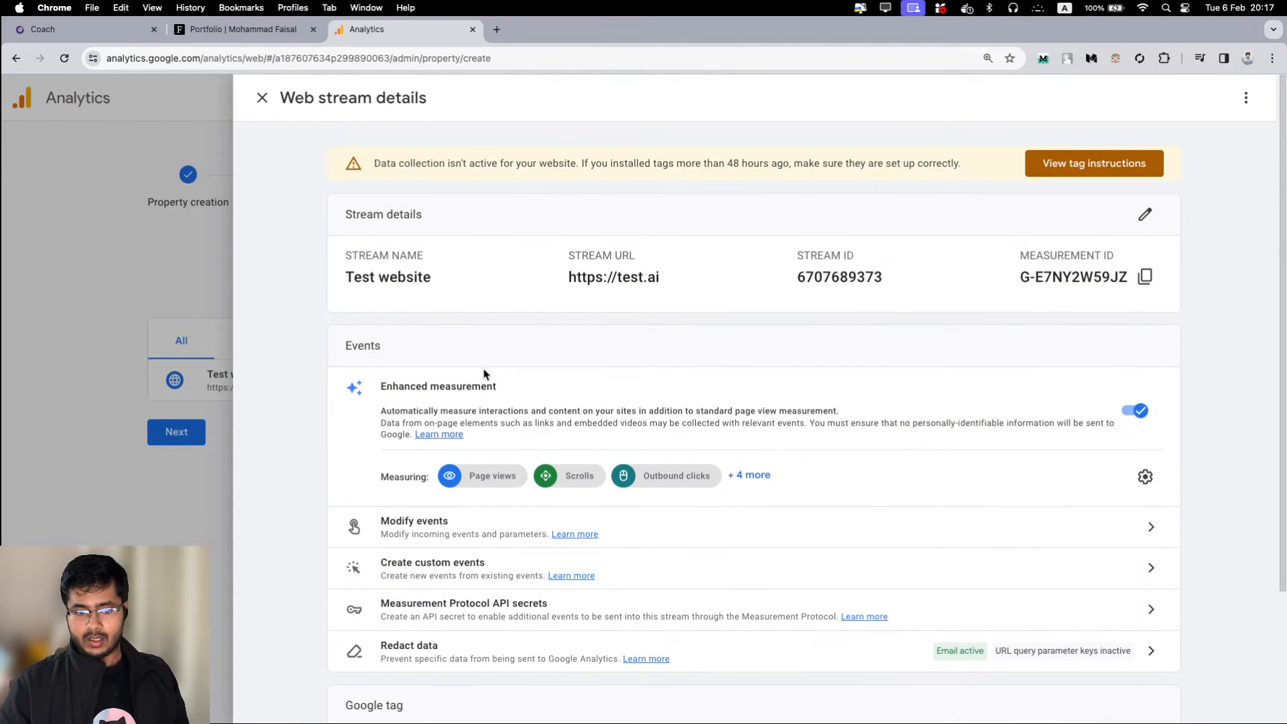
- Dismiss the Test website stream details panel in Google Analytics
left_click(262, 98)
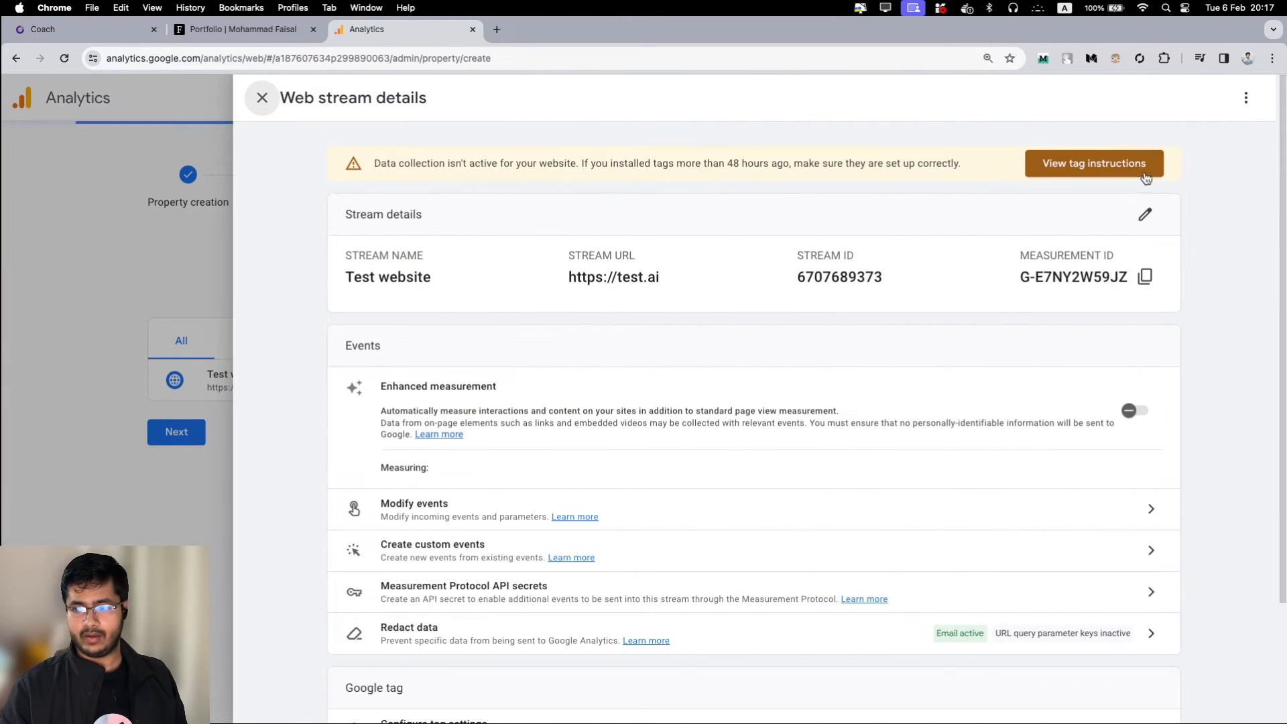
left_click(262, 98)
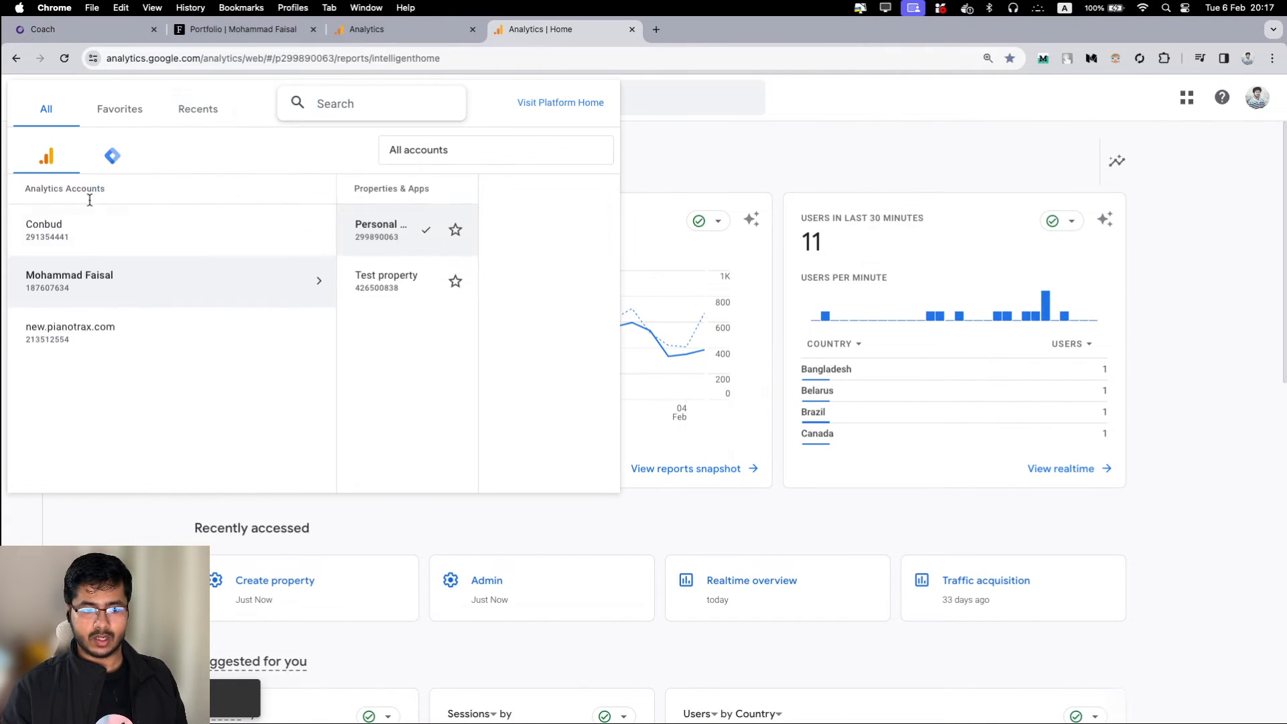
- Select the Test property, review its Home page showing no data received, then return to Coach
left_click(386, 275)
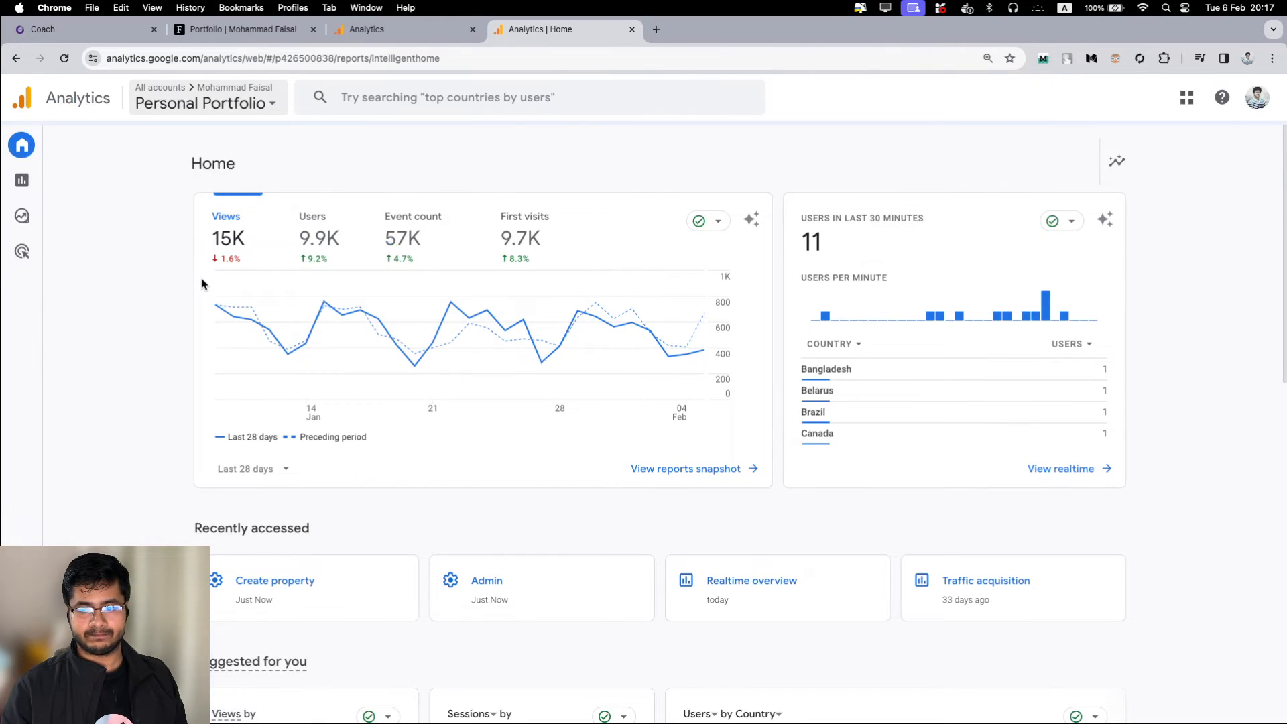
left_click(203, 103)
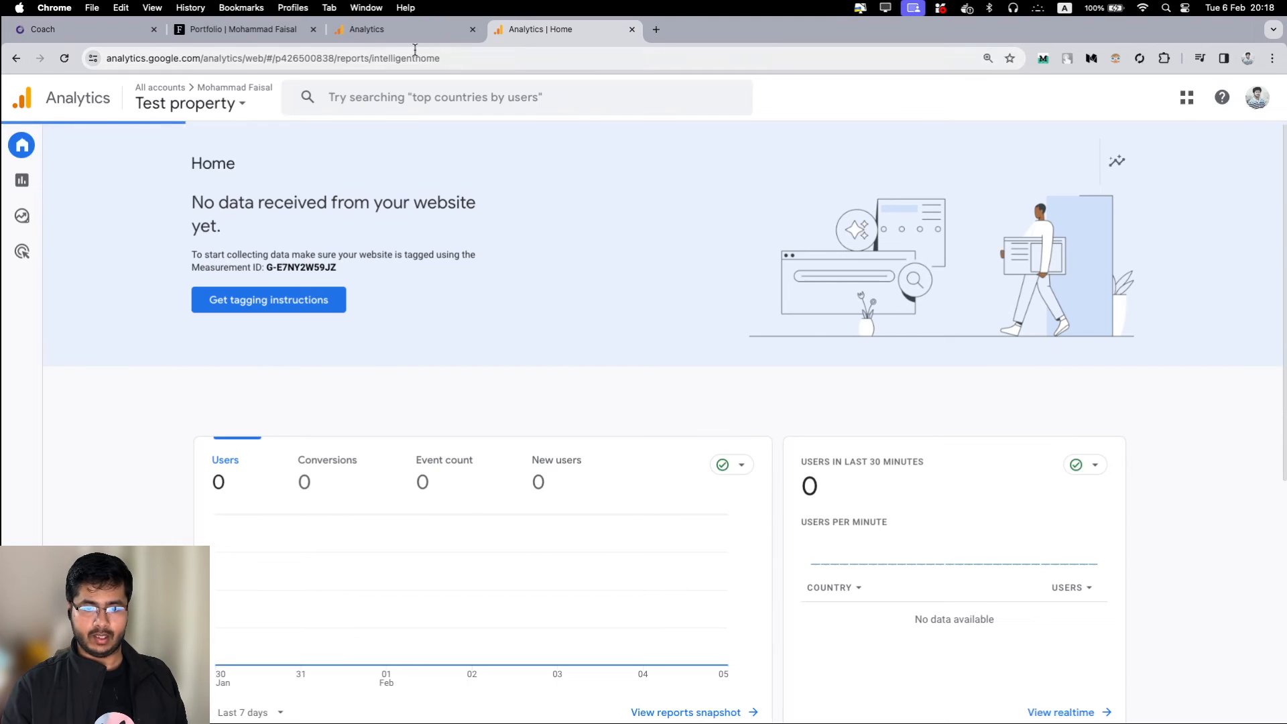
scroll("down", 3)
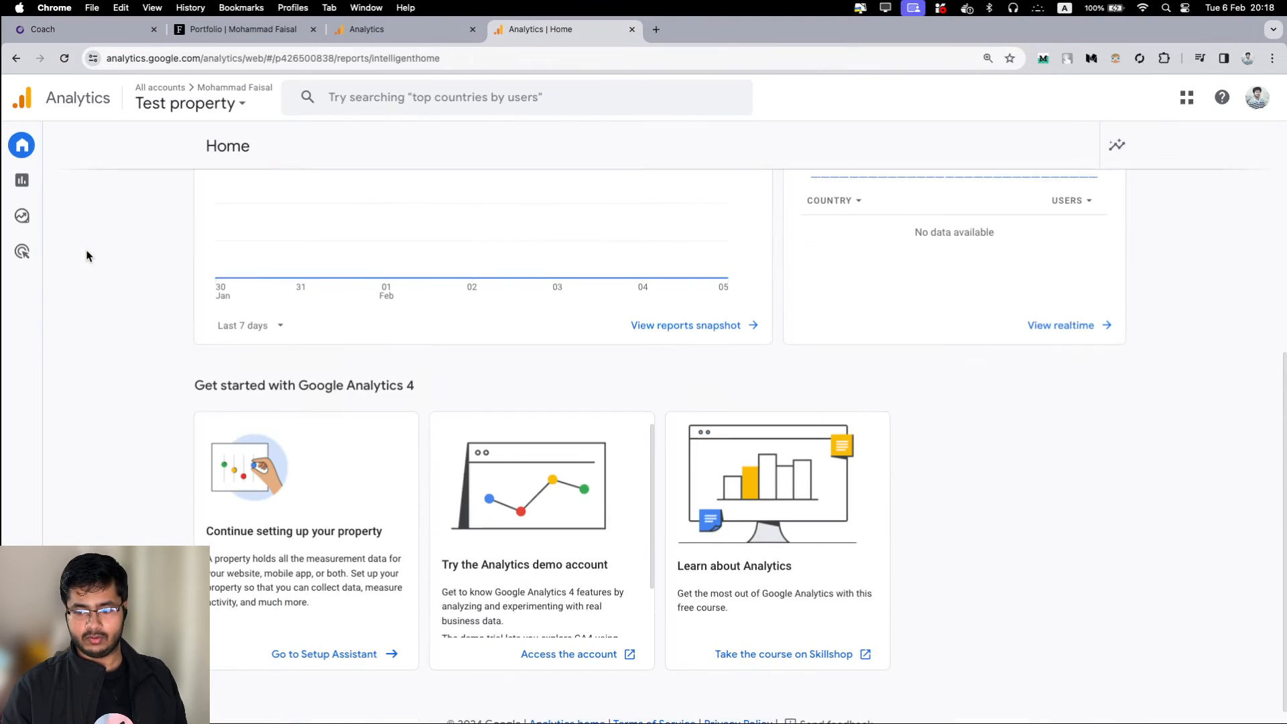
scroll("up", 3)
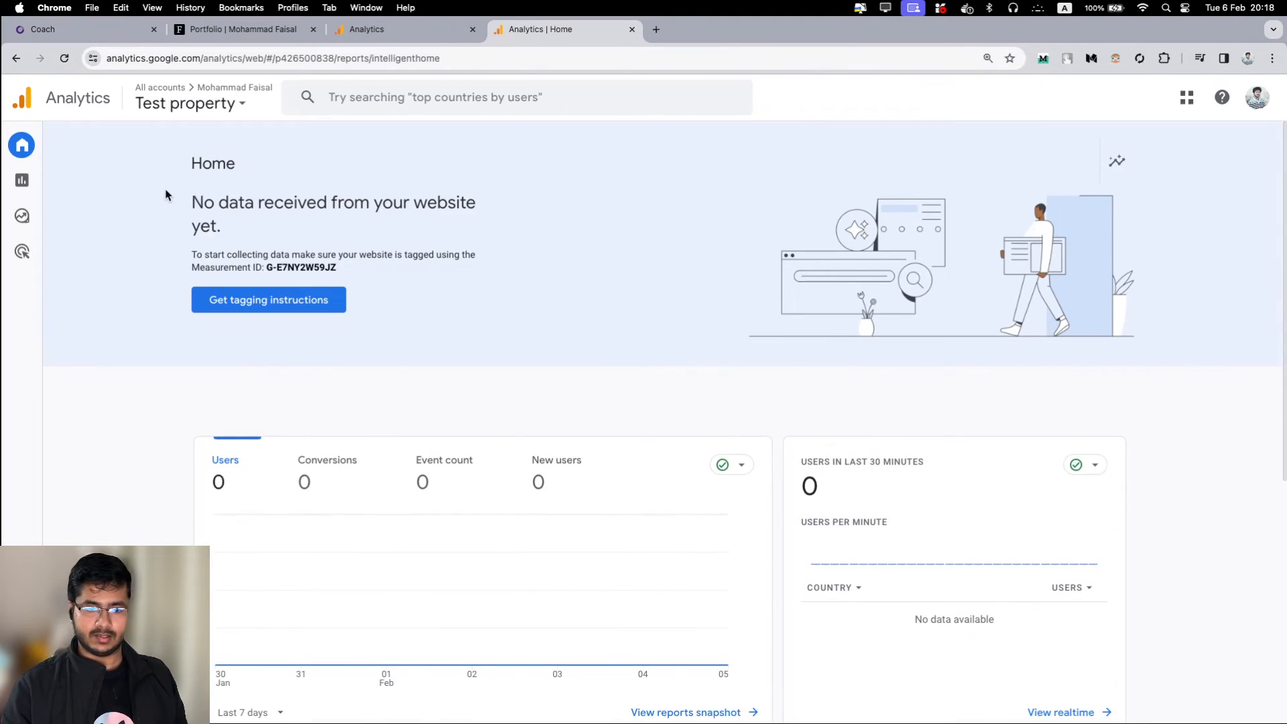
left_click(74, 29)
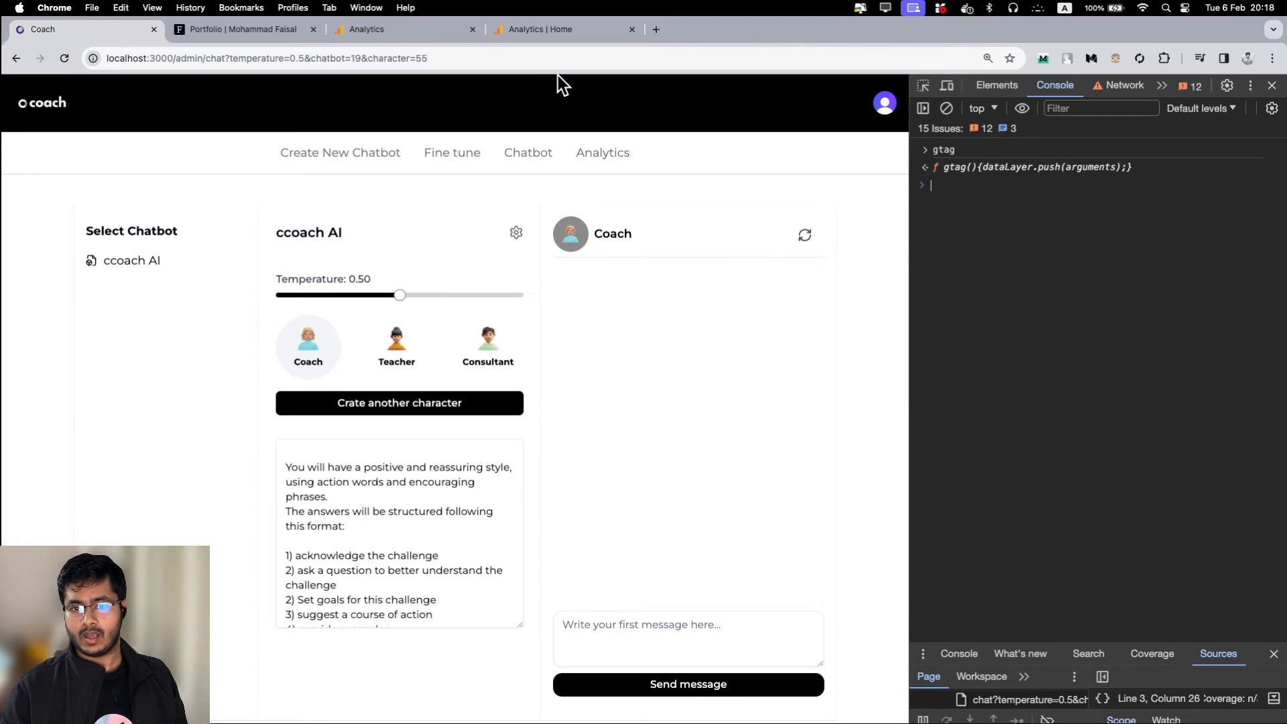
- Confirm the Test home shows 'Your data collection is active' with one Bangladesh user
left_click(565, 29)
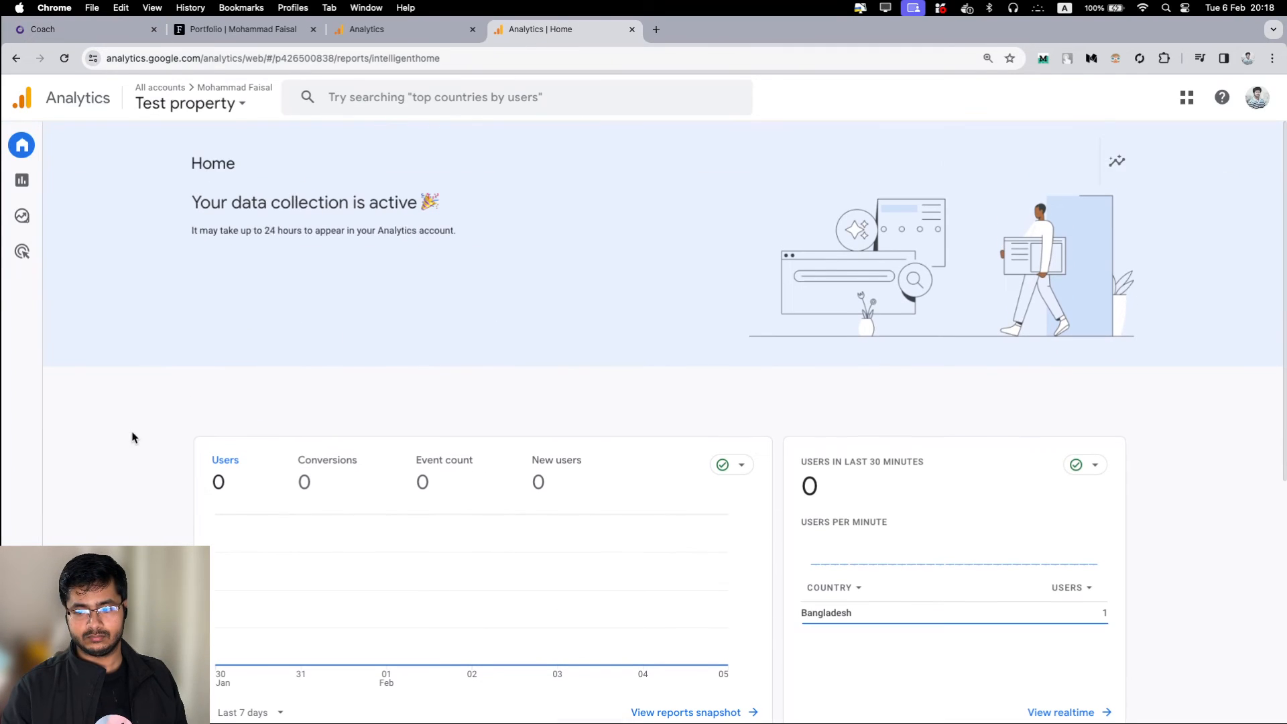
triple_click(315, 202)
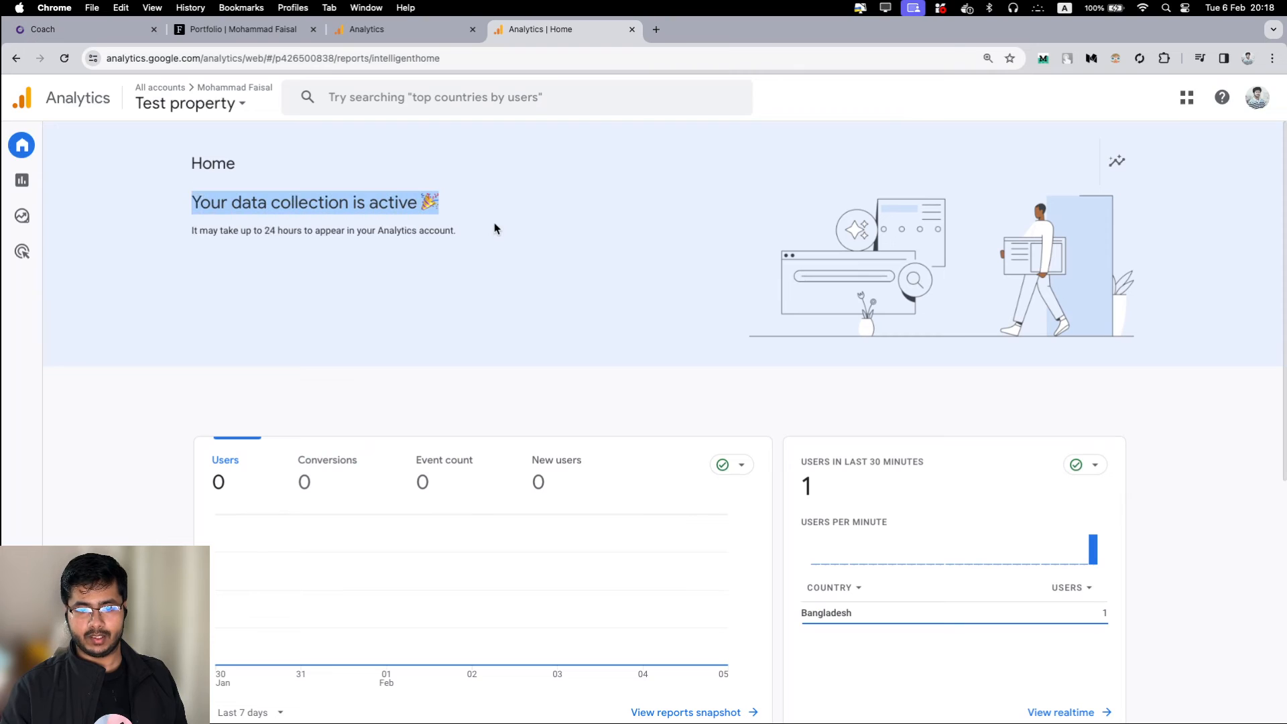
scroll("down", 3)
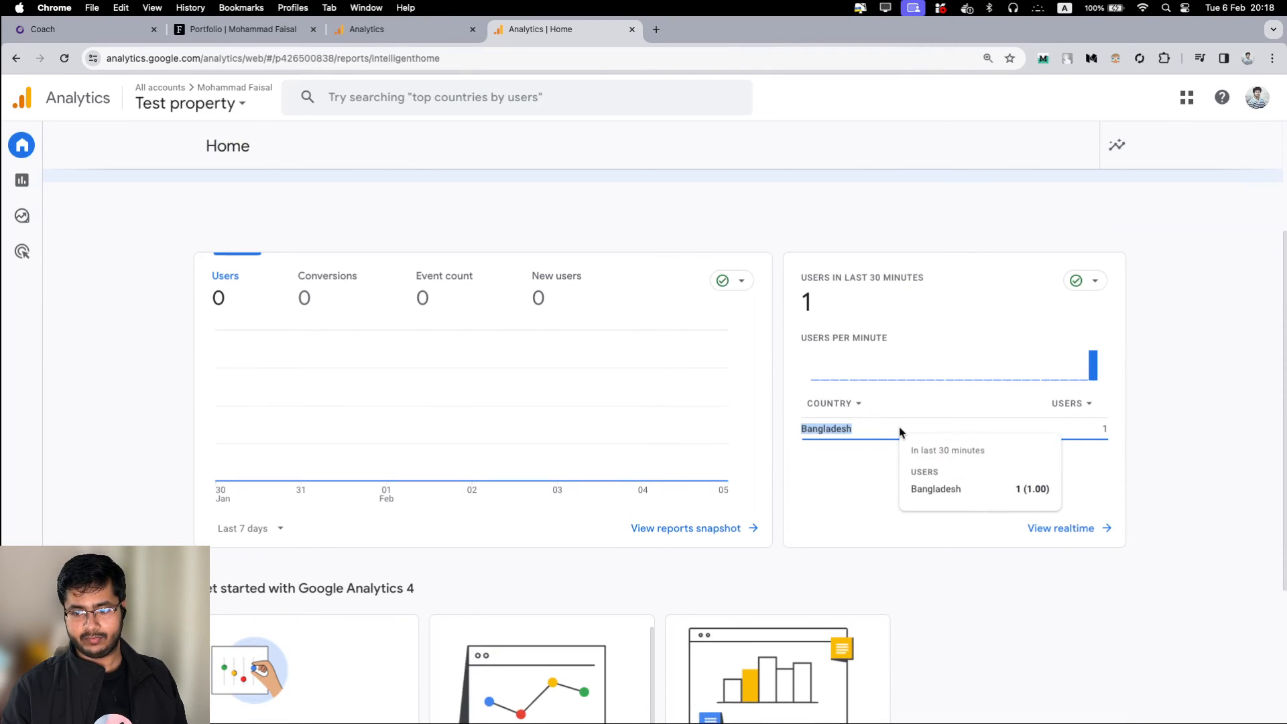
left_click(81, 29)
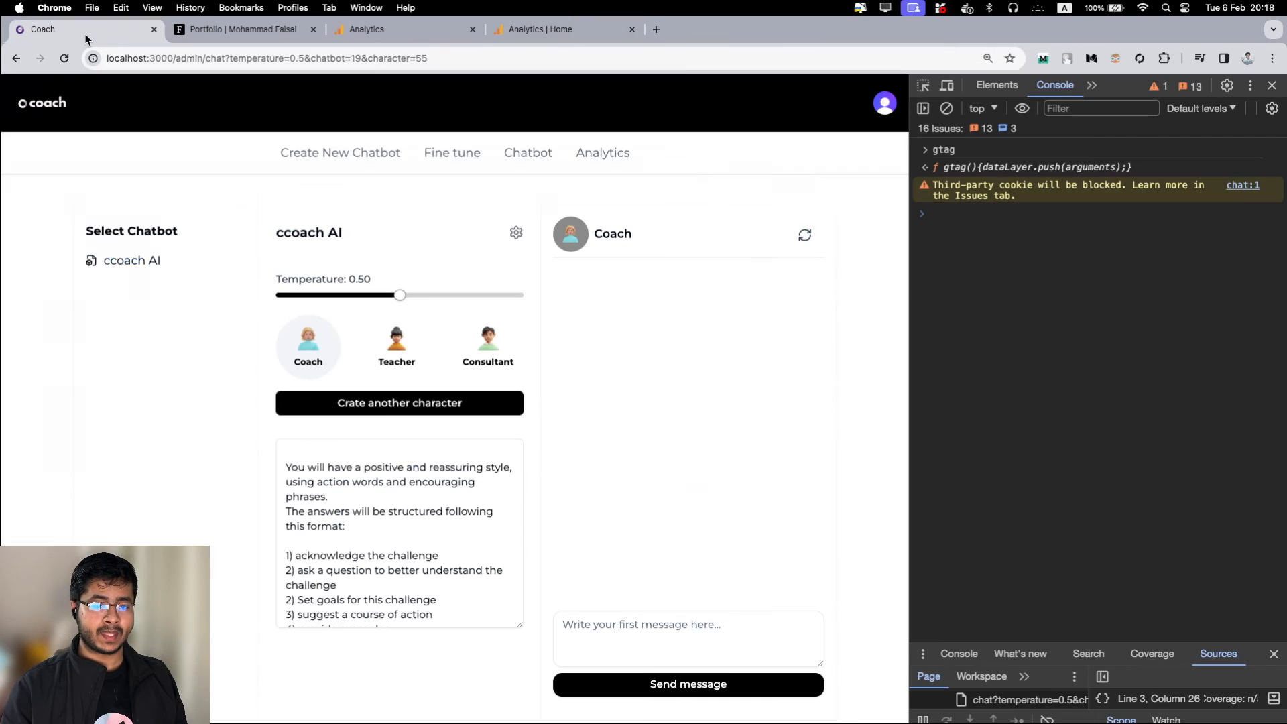
left_click(542, 30)
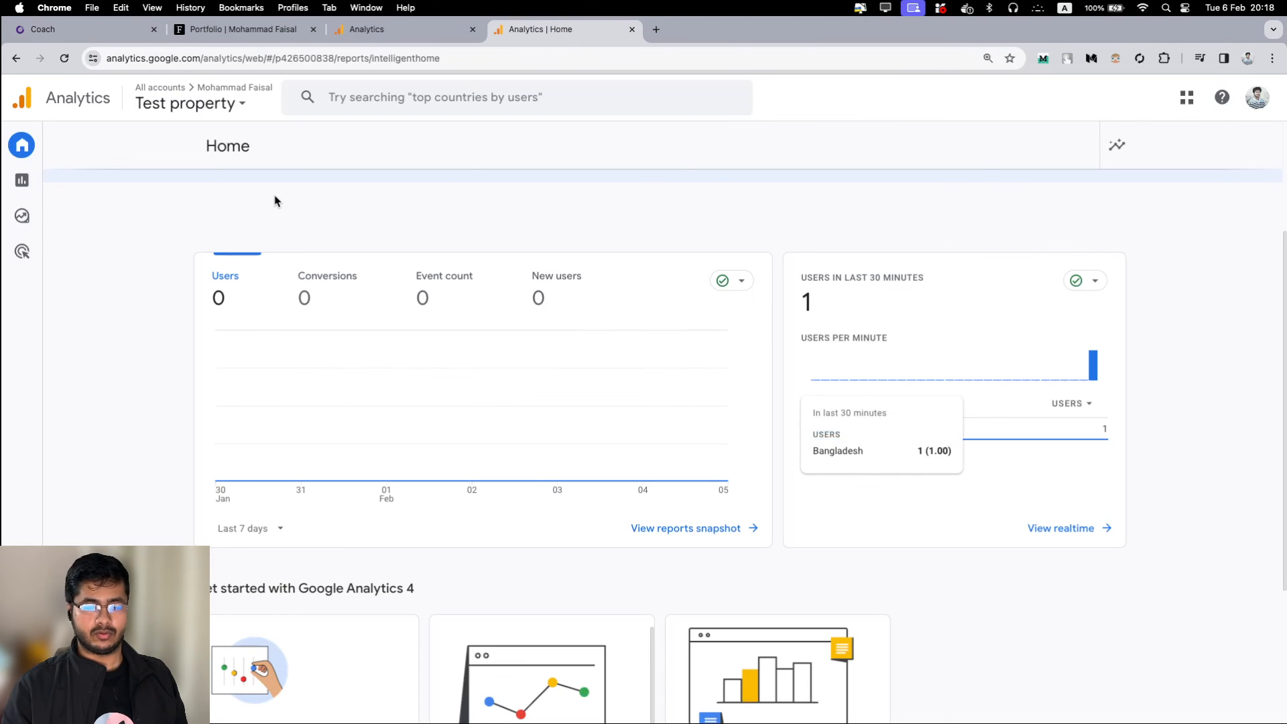
scroll("up", 3)
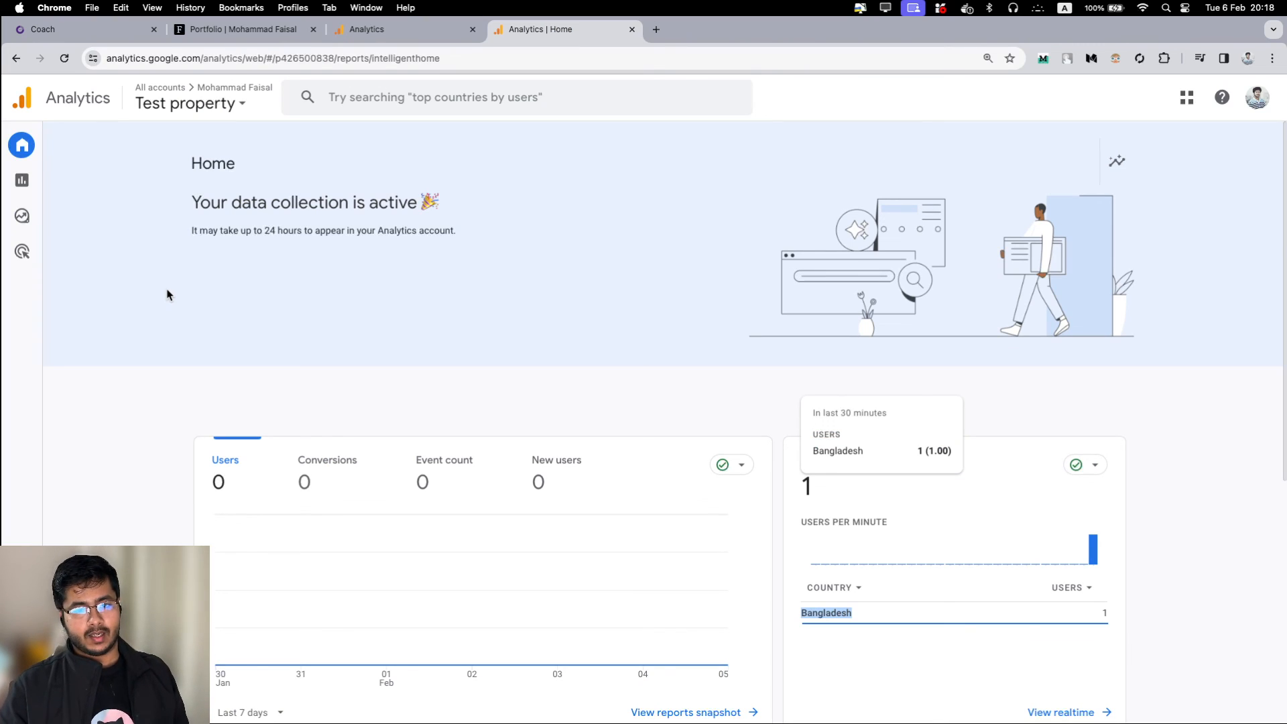
mouse_move(233, 277)
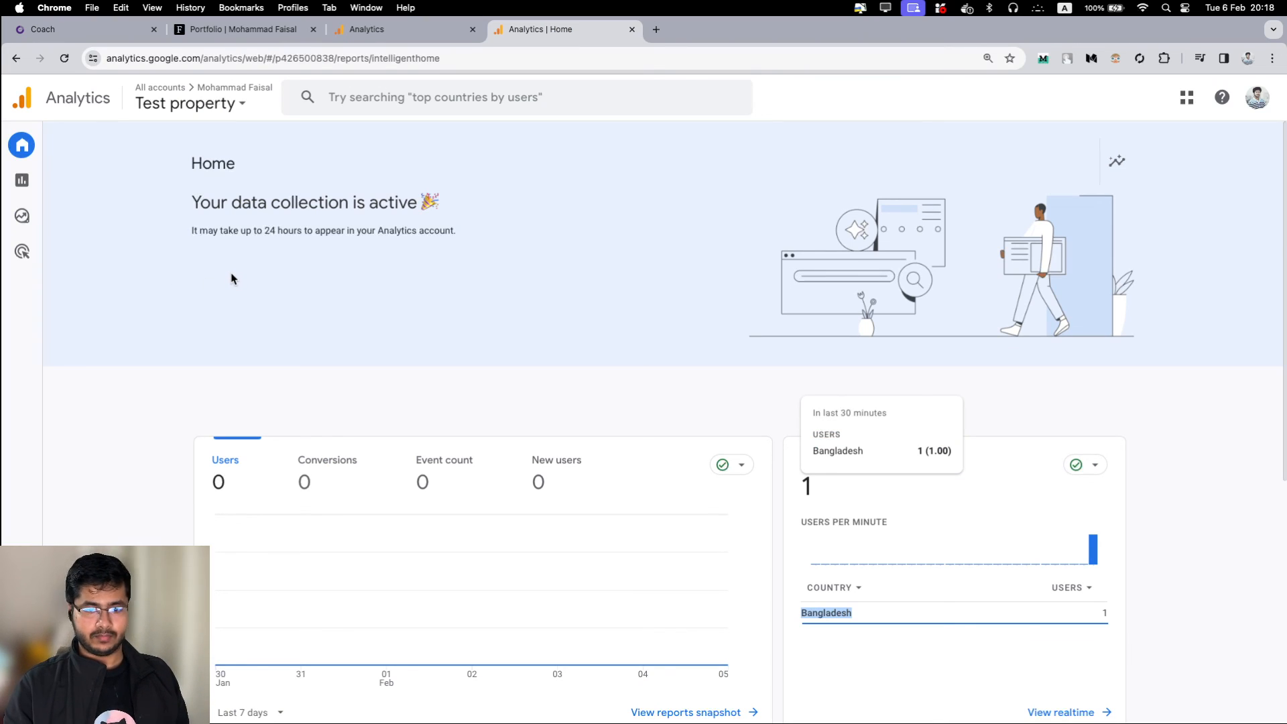